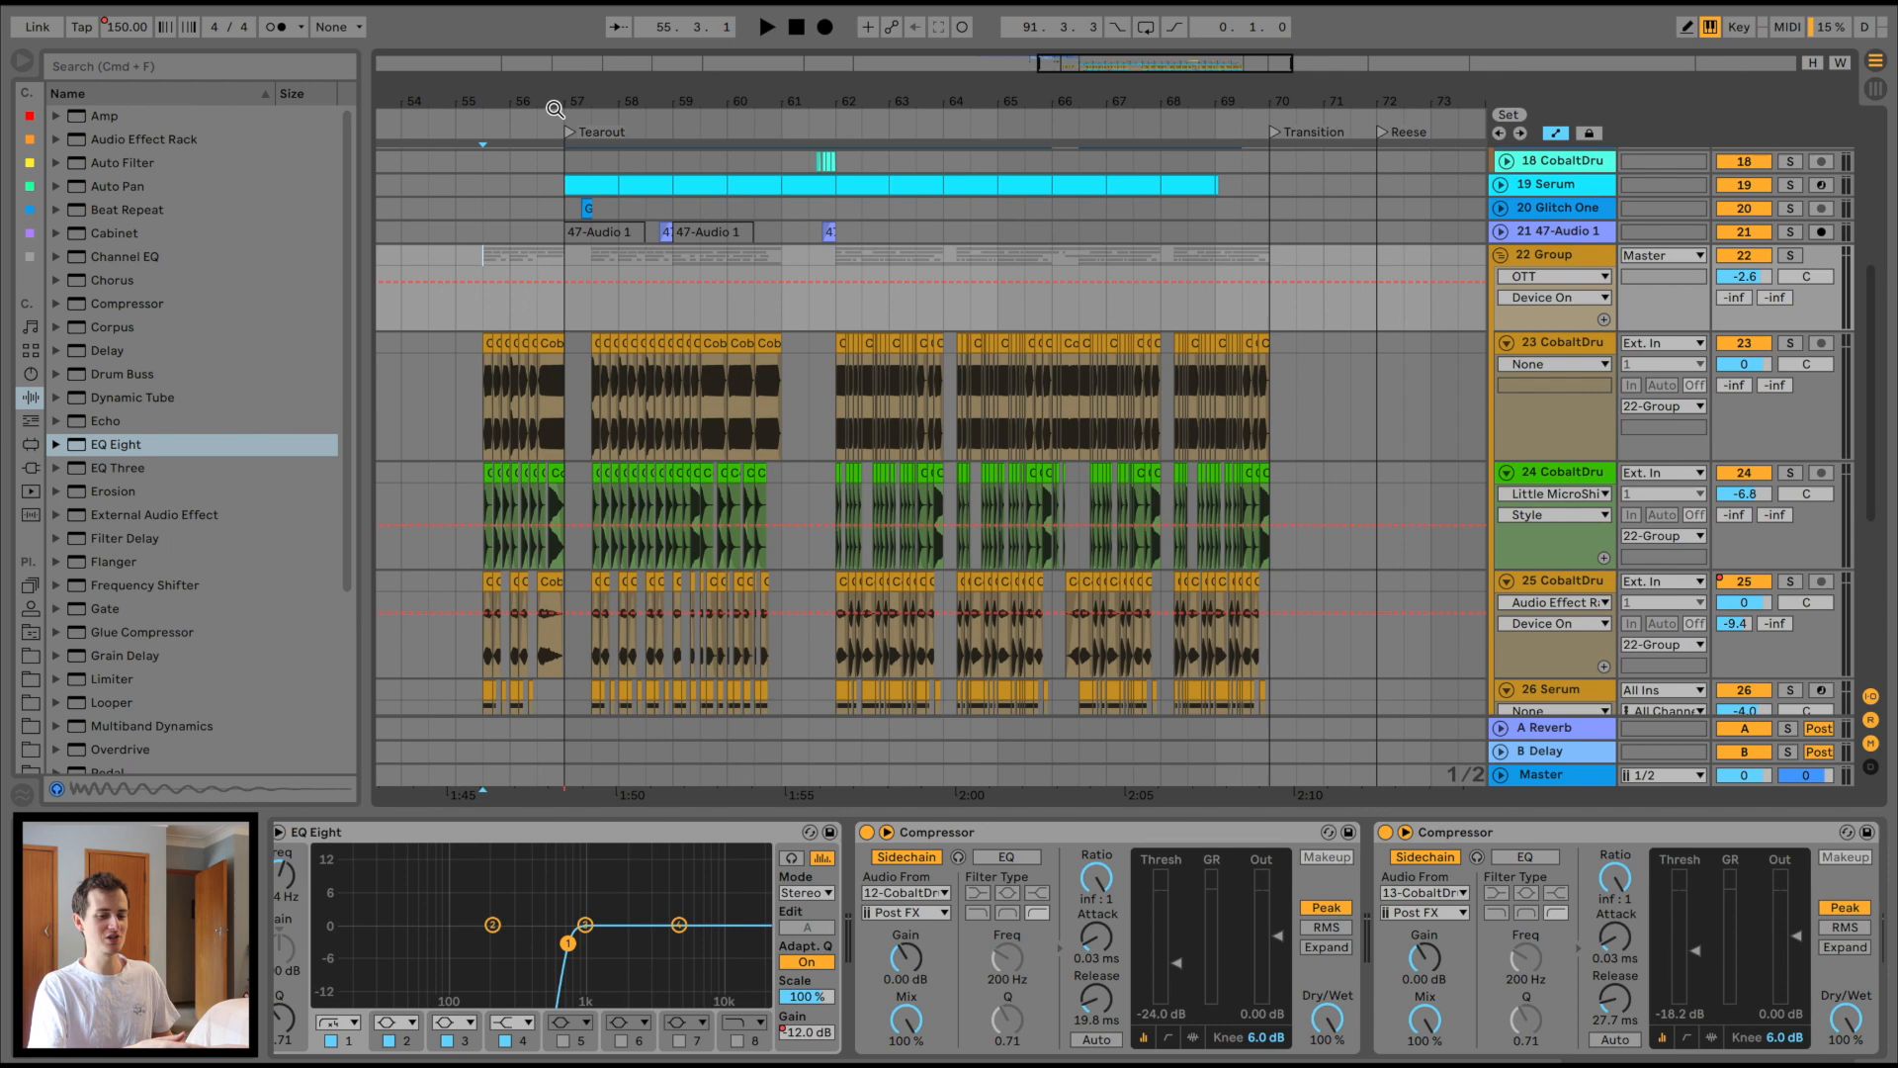
{"action": "mouse_move", "coordinate": [488, 257]}
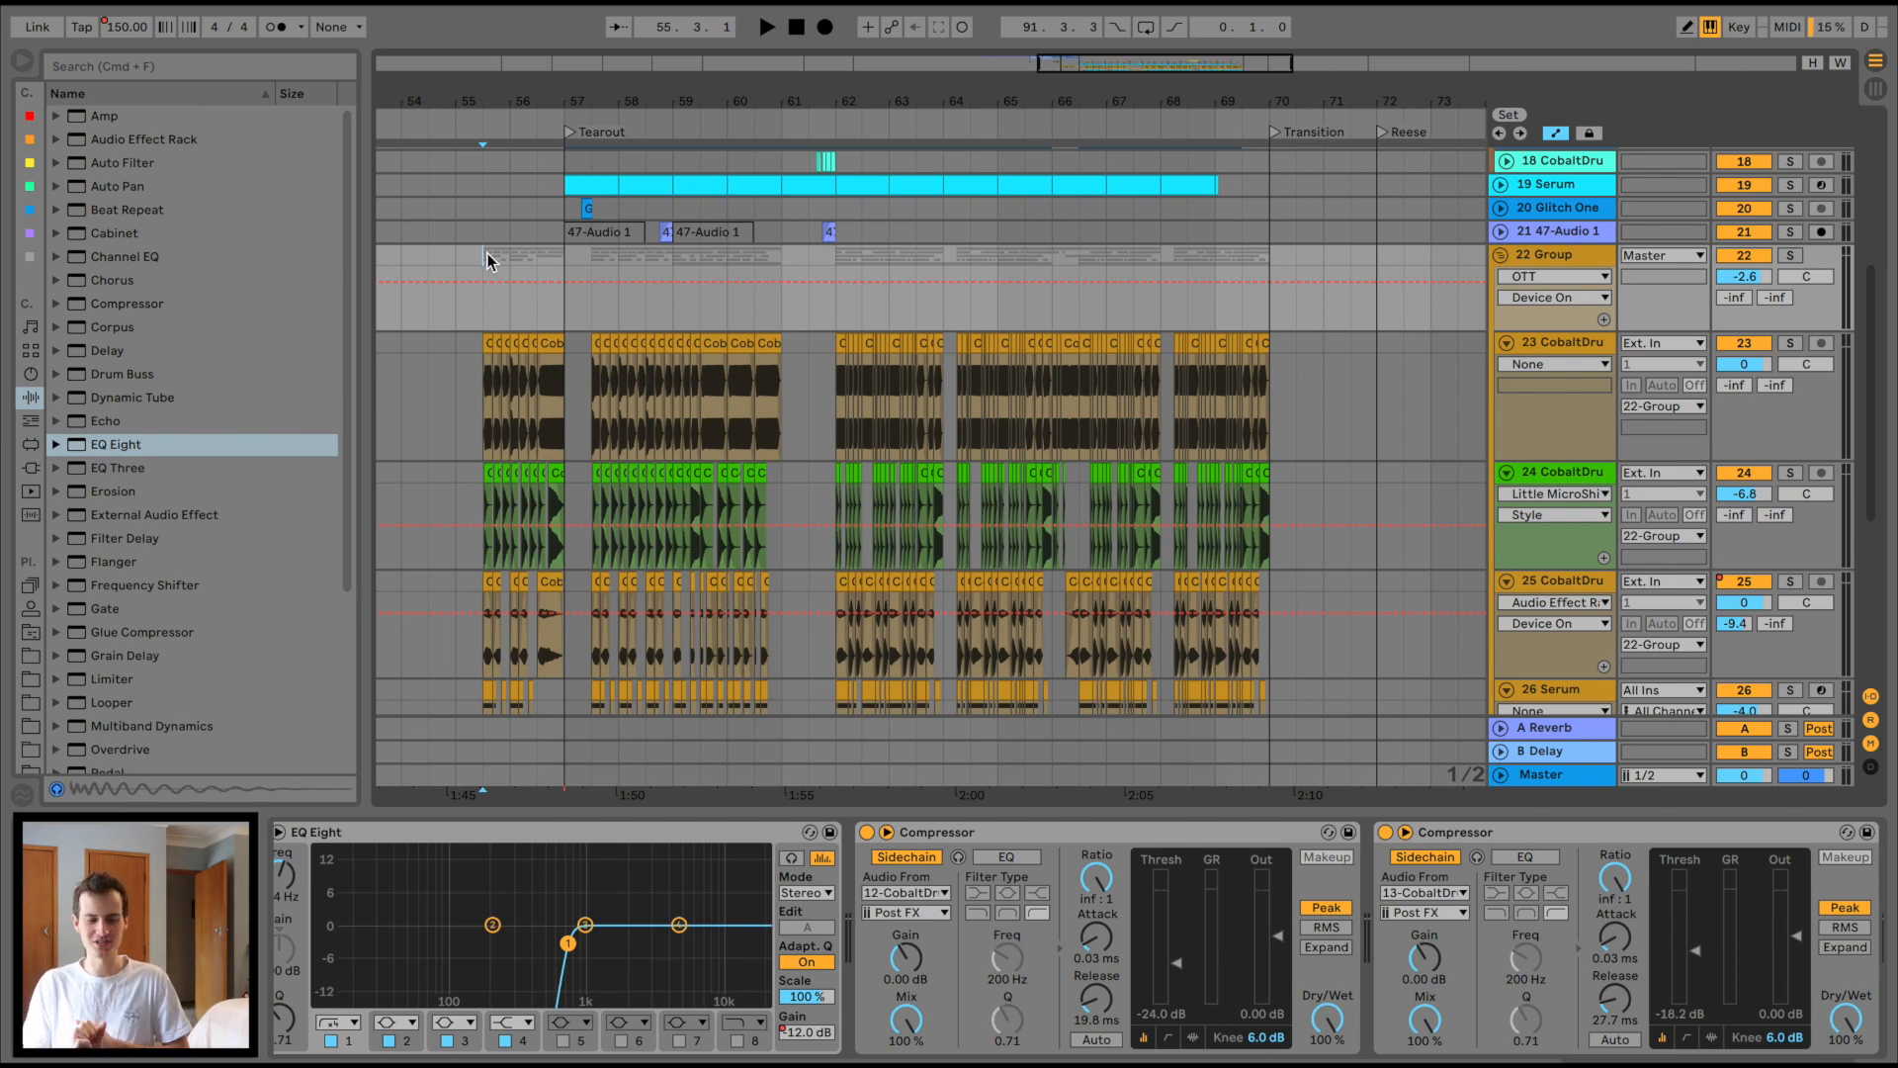
{"action": "mouse_move", "coordinate": [530, 95]}
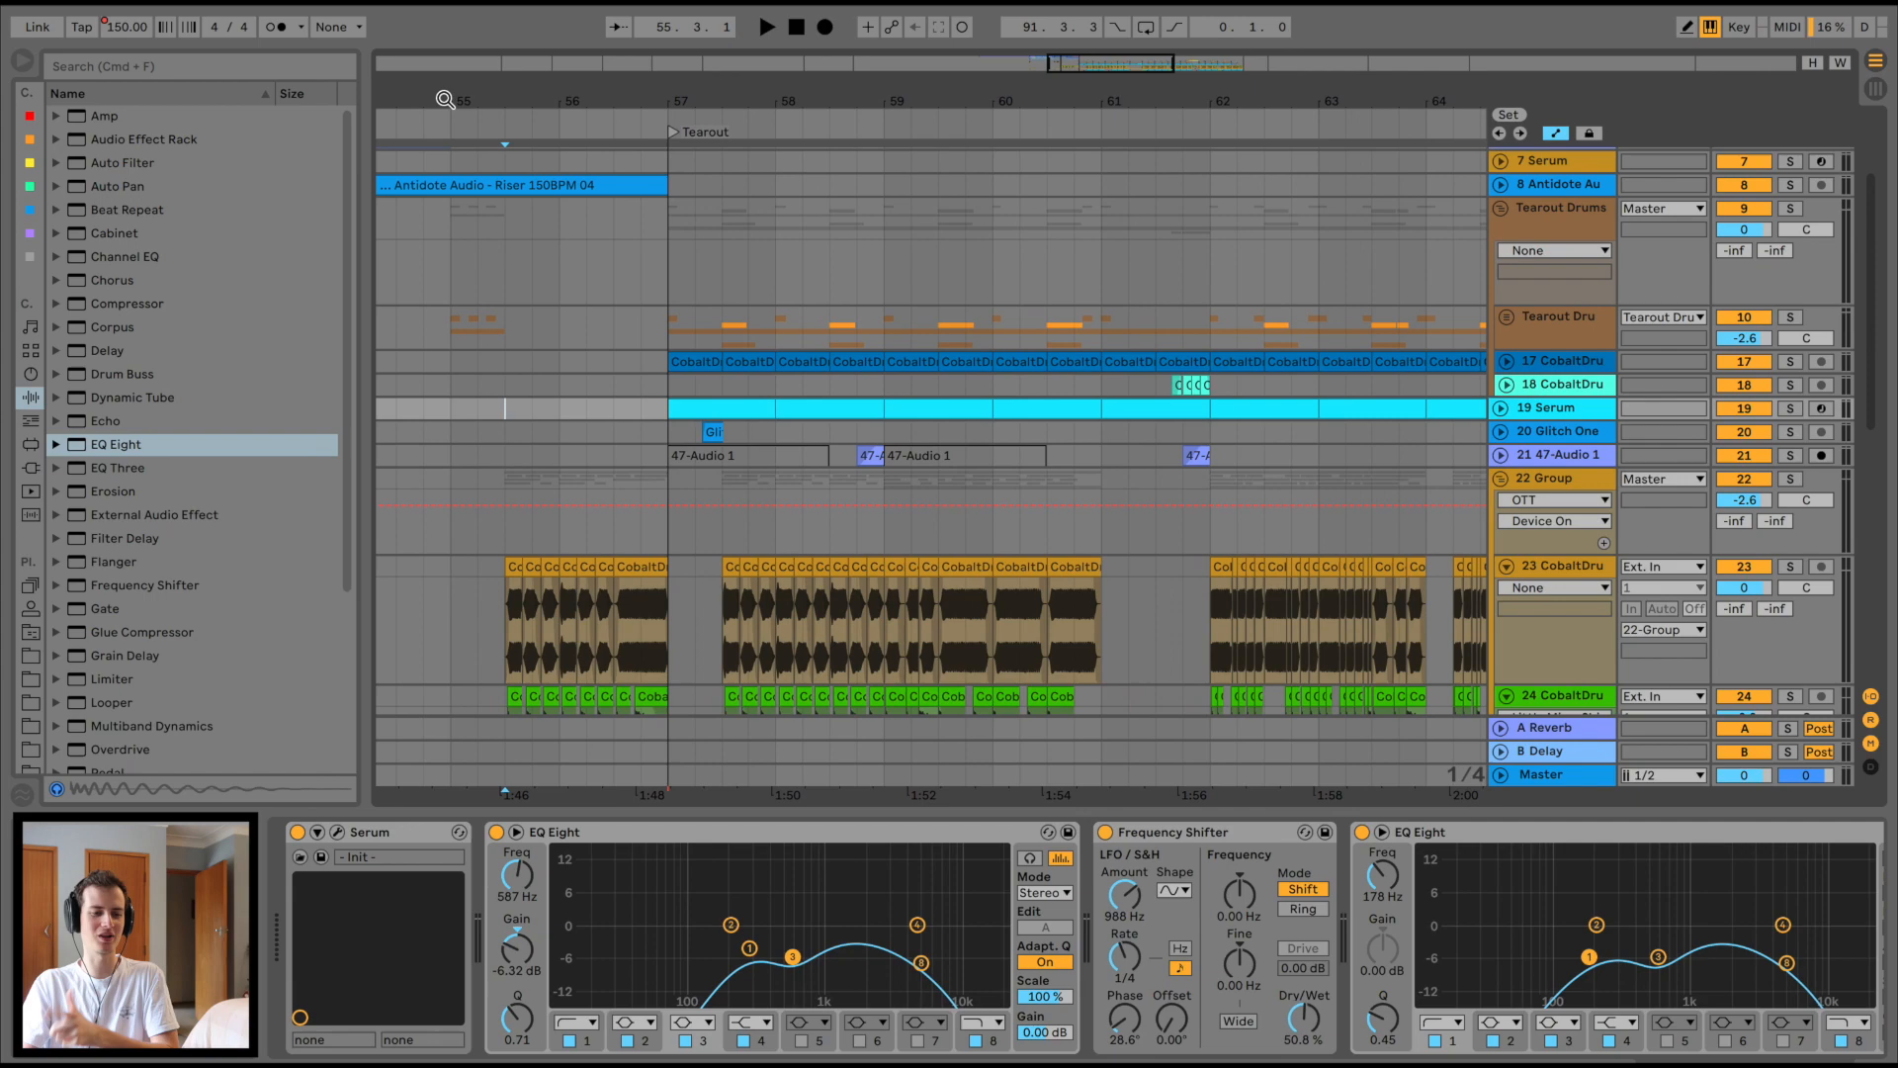
Step: Select the Tearout Drums group to show its single Saturator device
{"action": "left_click", "coordinate": [766, 26]}
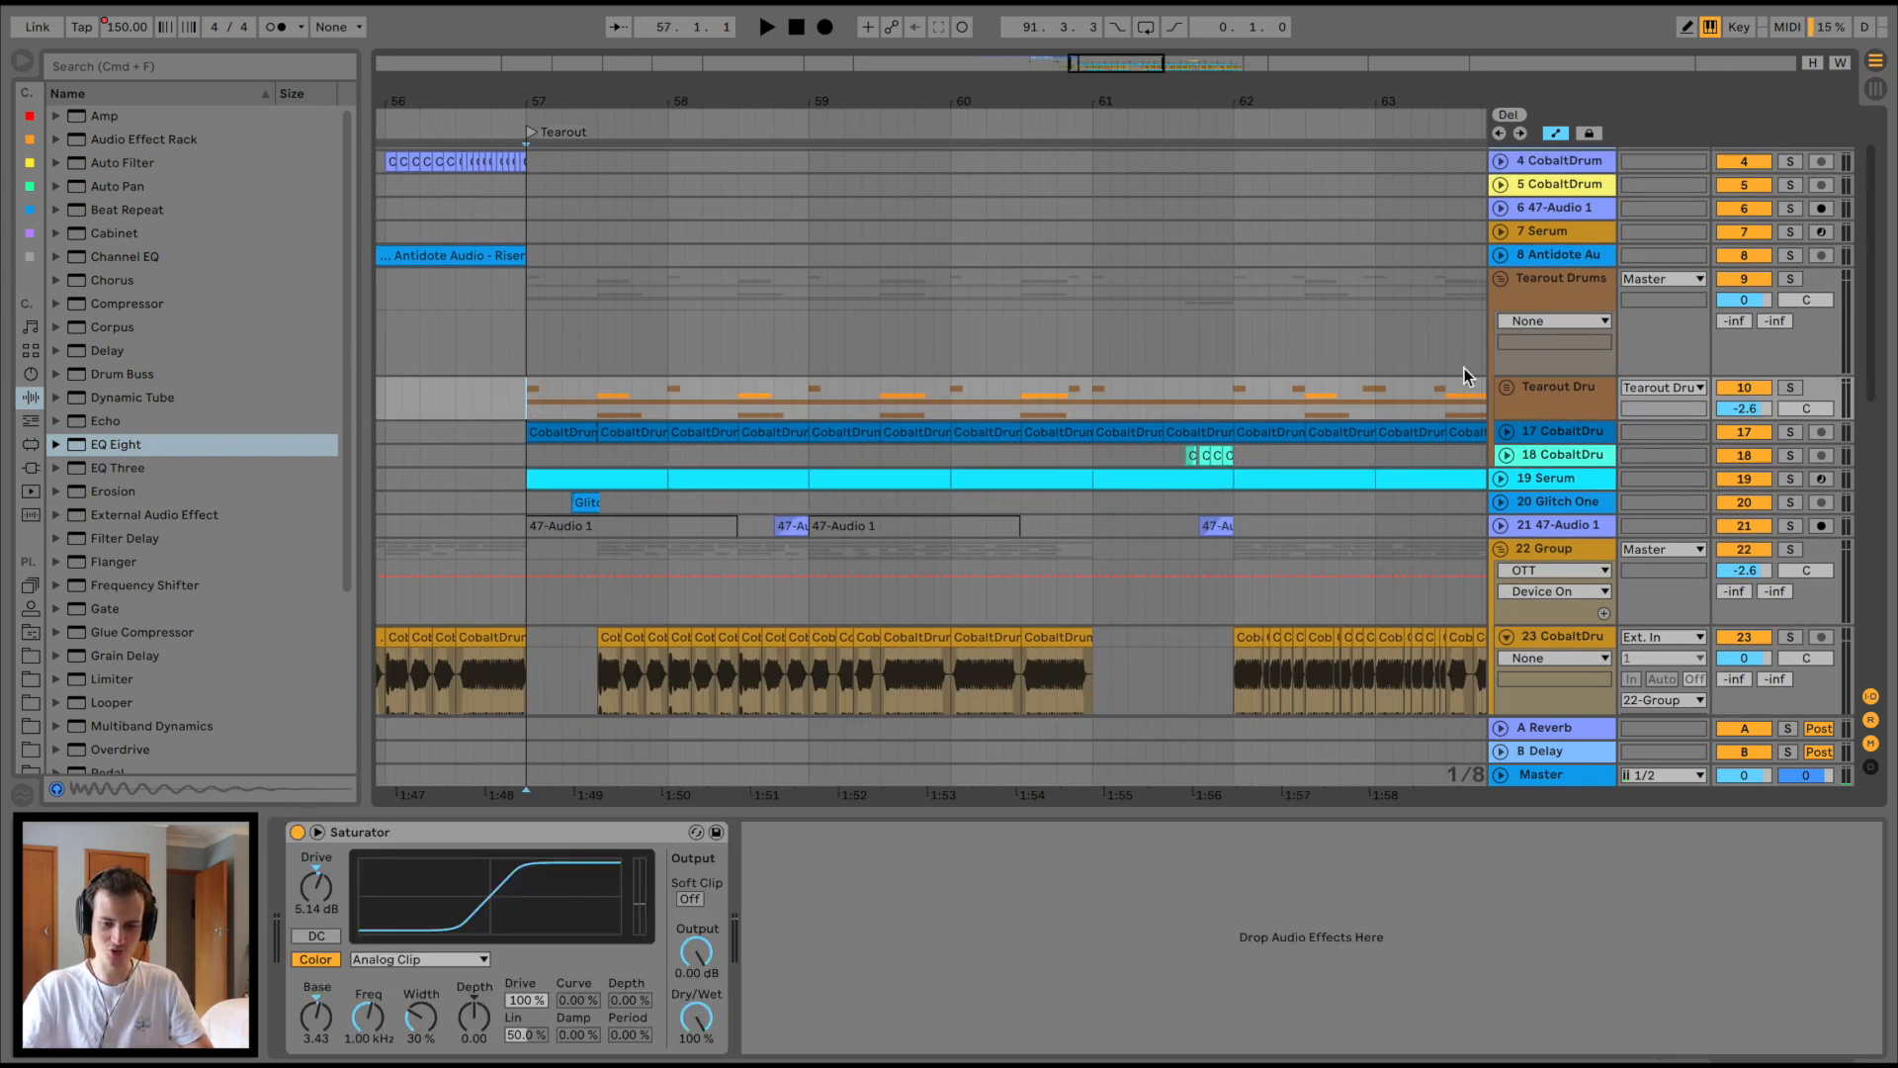
{"action": "left_click", "coordinate": [1792, 388]}
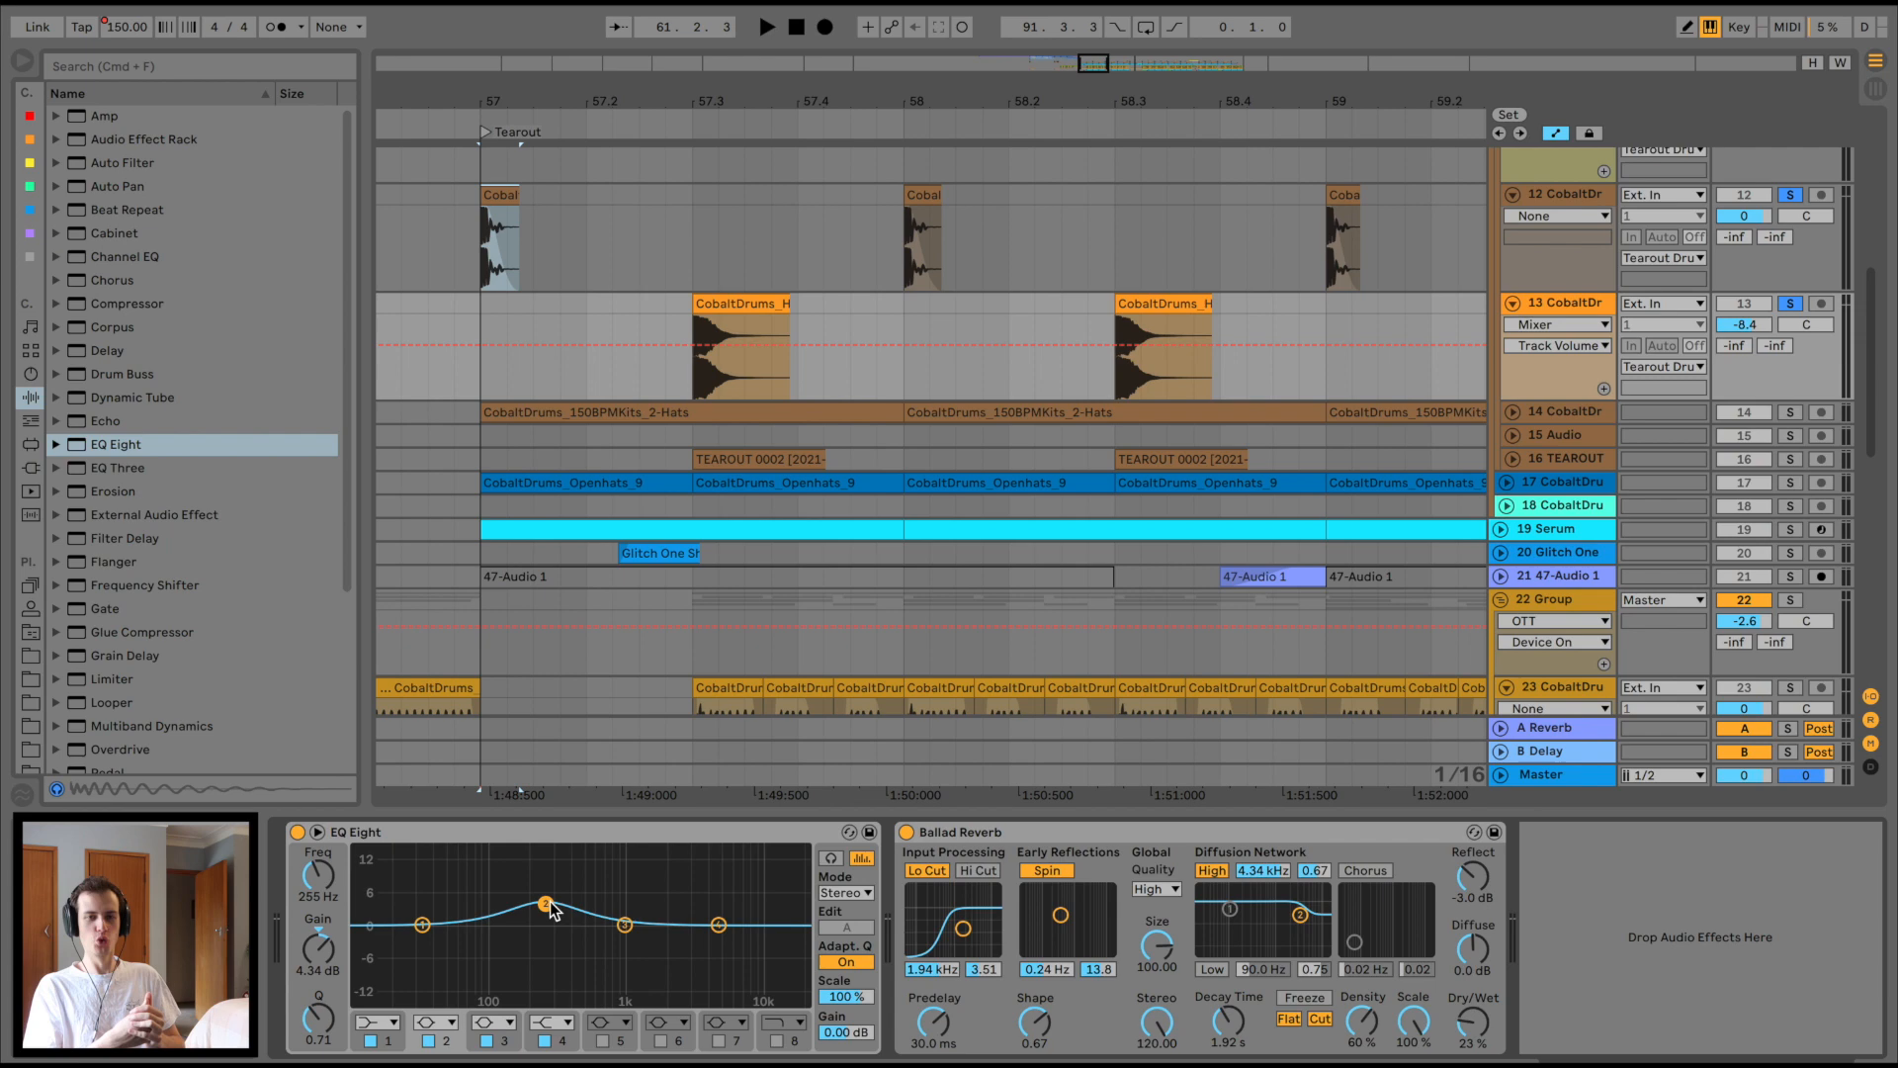
{"action": "left_click", "coordinate": [678, 467]}
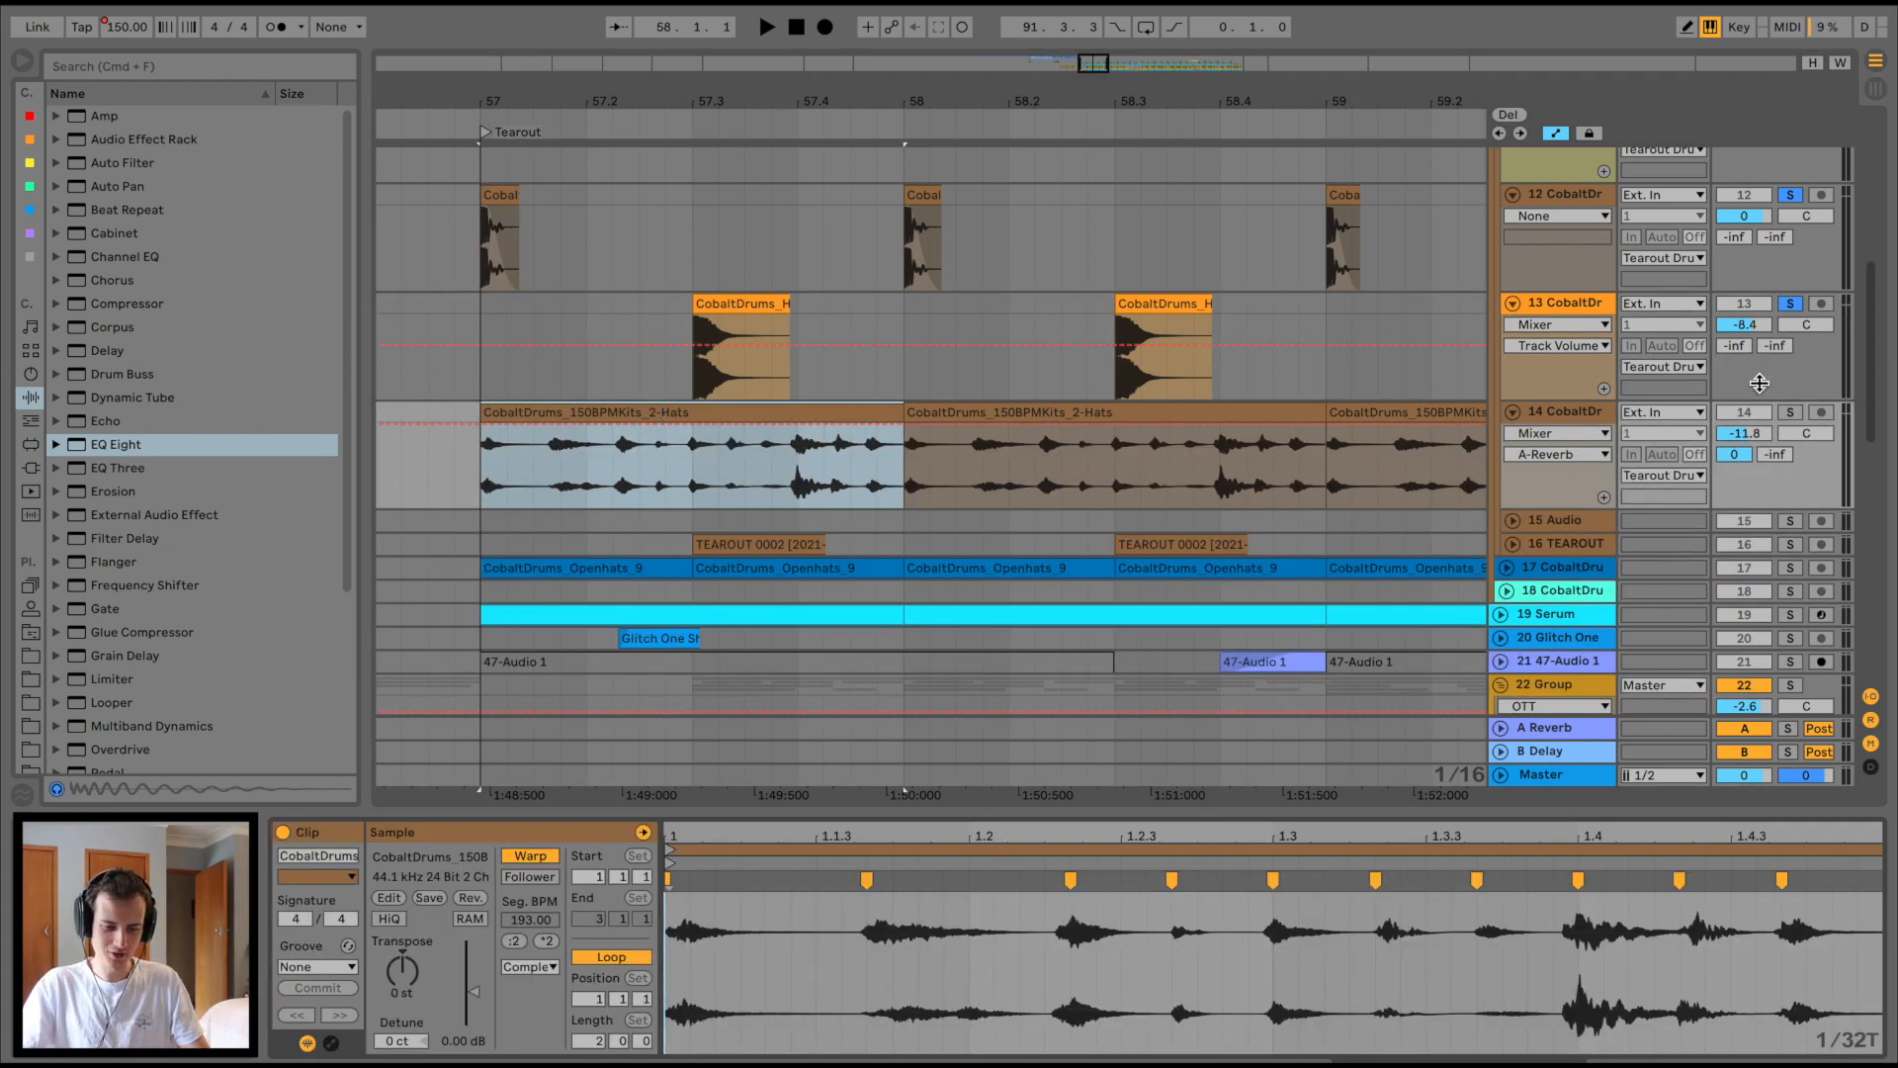
{"action": "mouse_move", "coordinate": [1811, 650]}
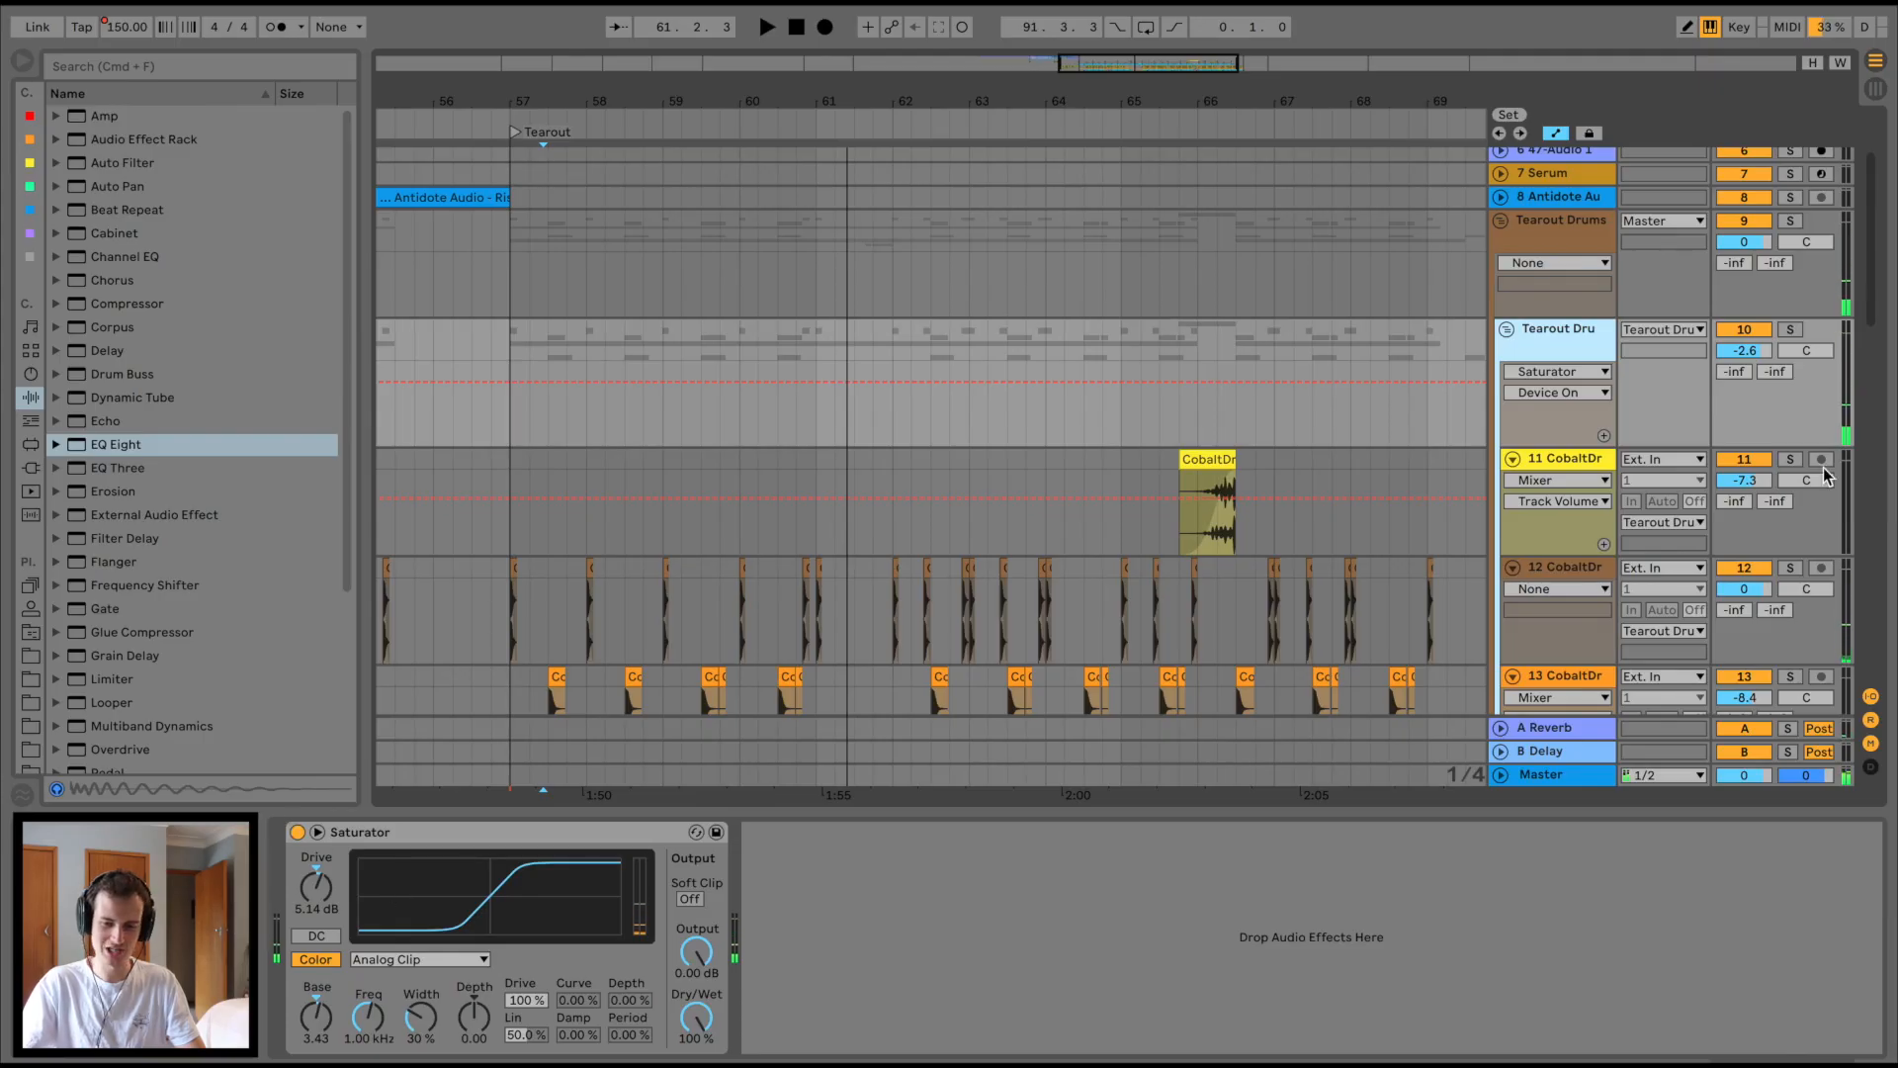
Step: Select the 22 Group bass bus to reveal its OTT, Erosion, Bass - Punch and EQ Eight chain
{"action": "left_click", "coordinate": [1791, 220]}
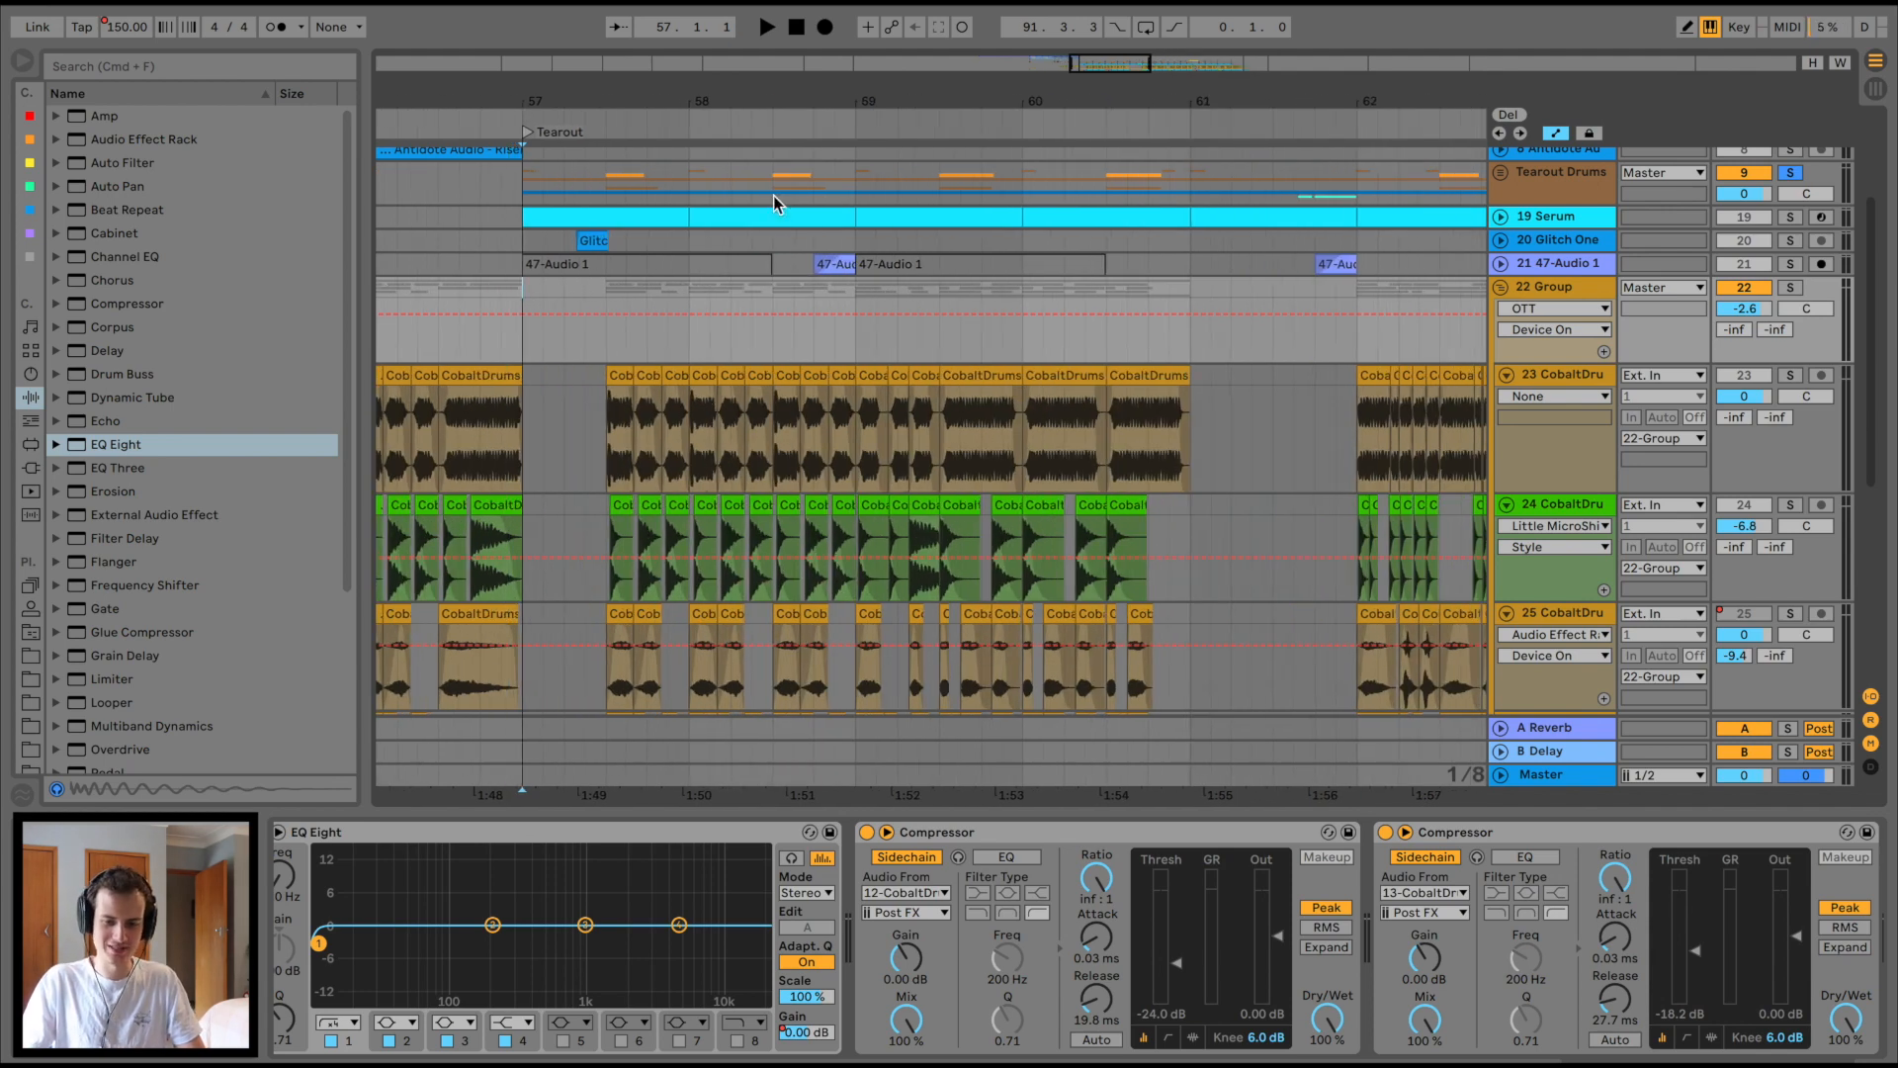
{"action": "scroll", "scroll_direction": "down", "scroll_amount": 3}
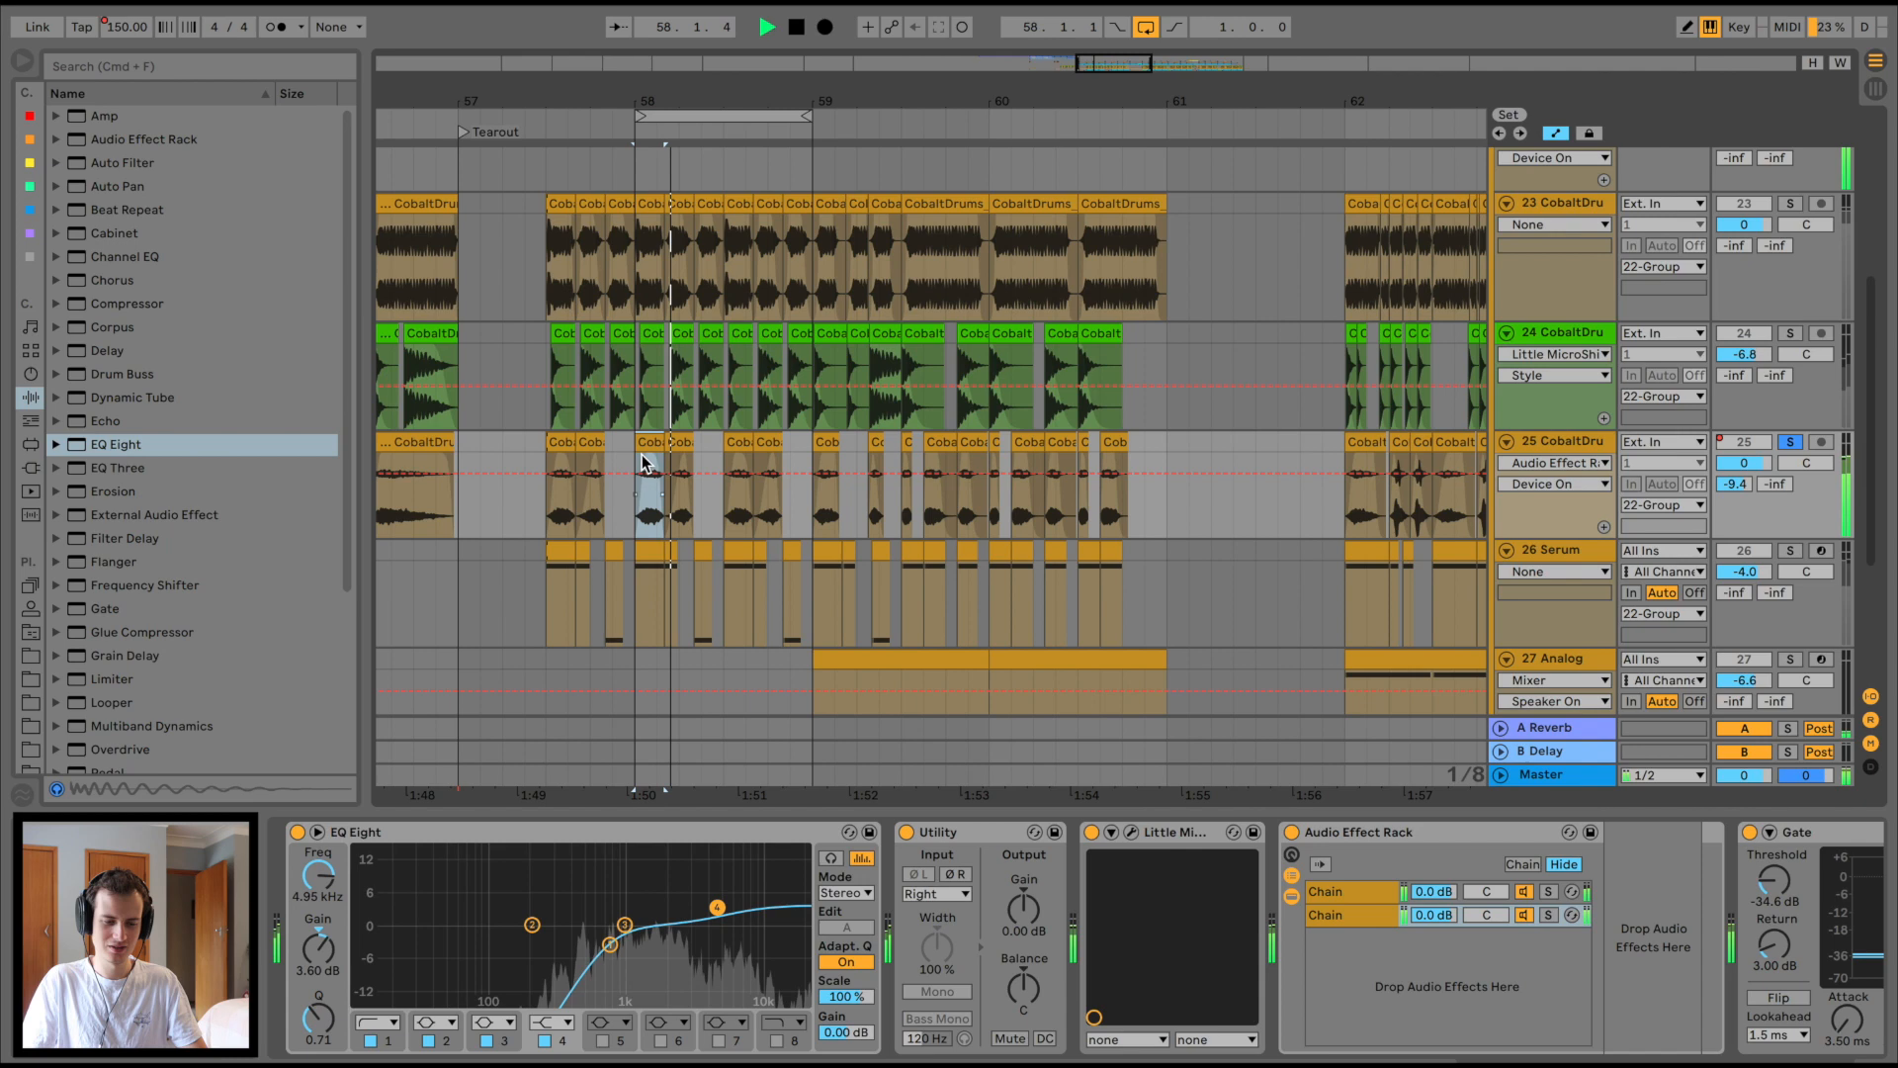
{"action": "left_click", "coordinate": [684, 417]}
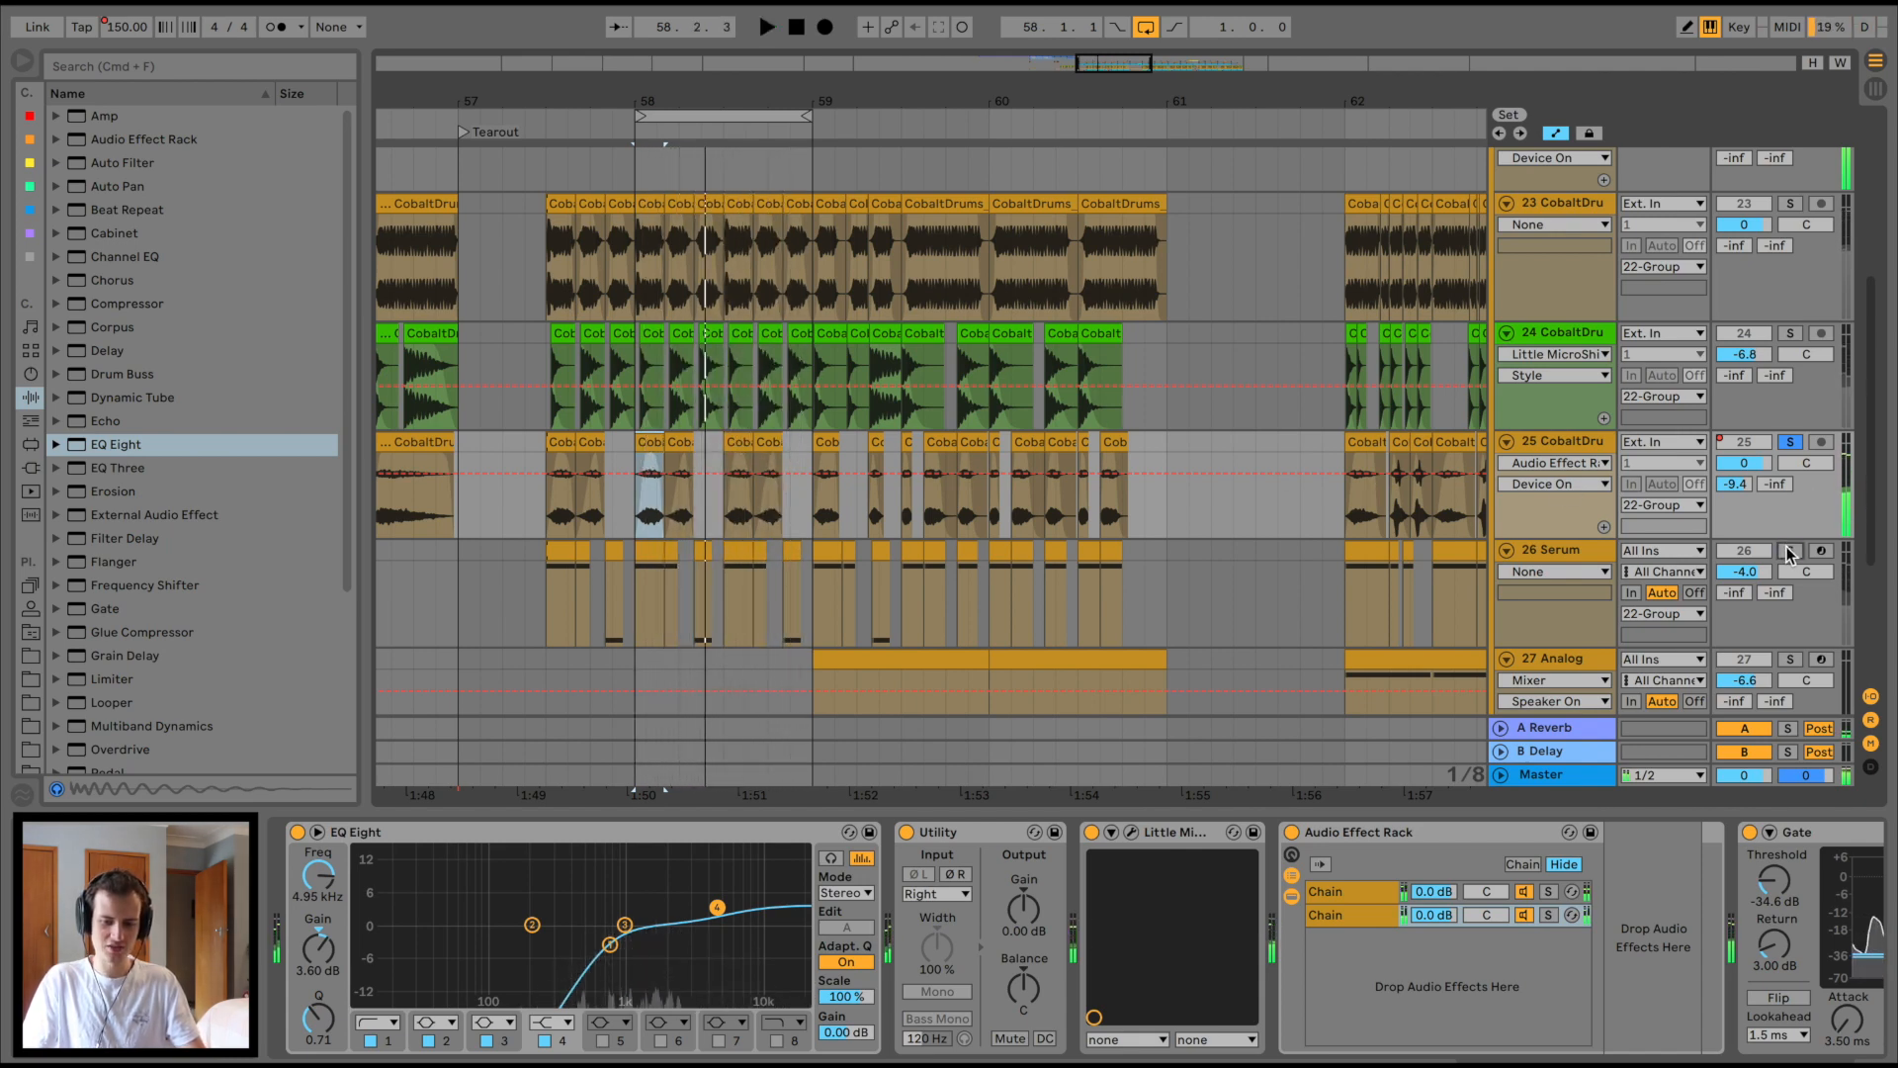
{"action": "left_click", "coordinate": [1556, 550]}
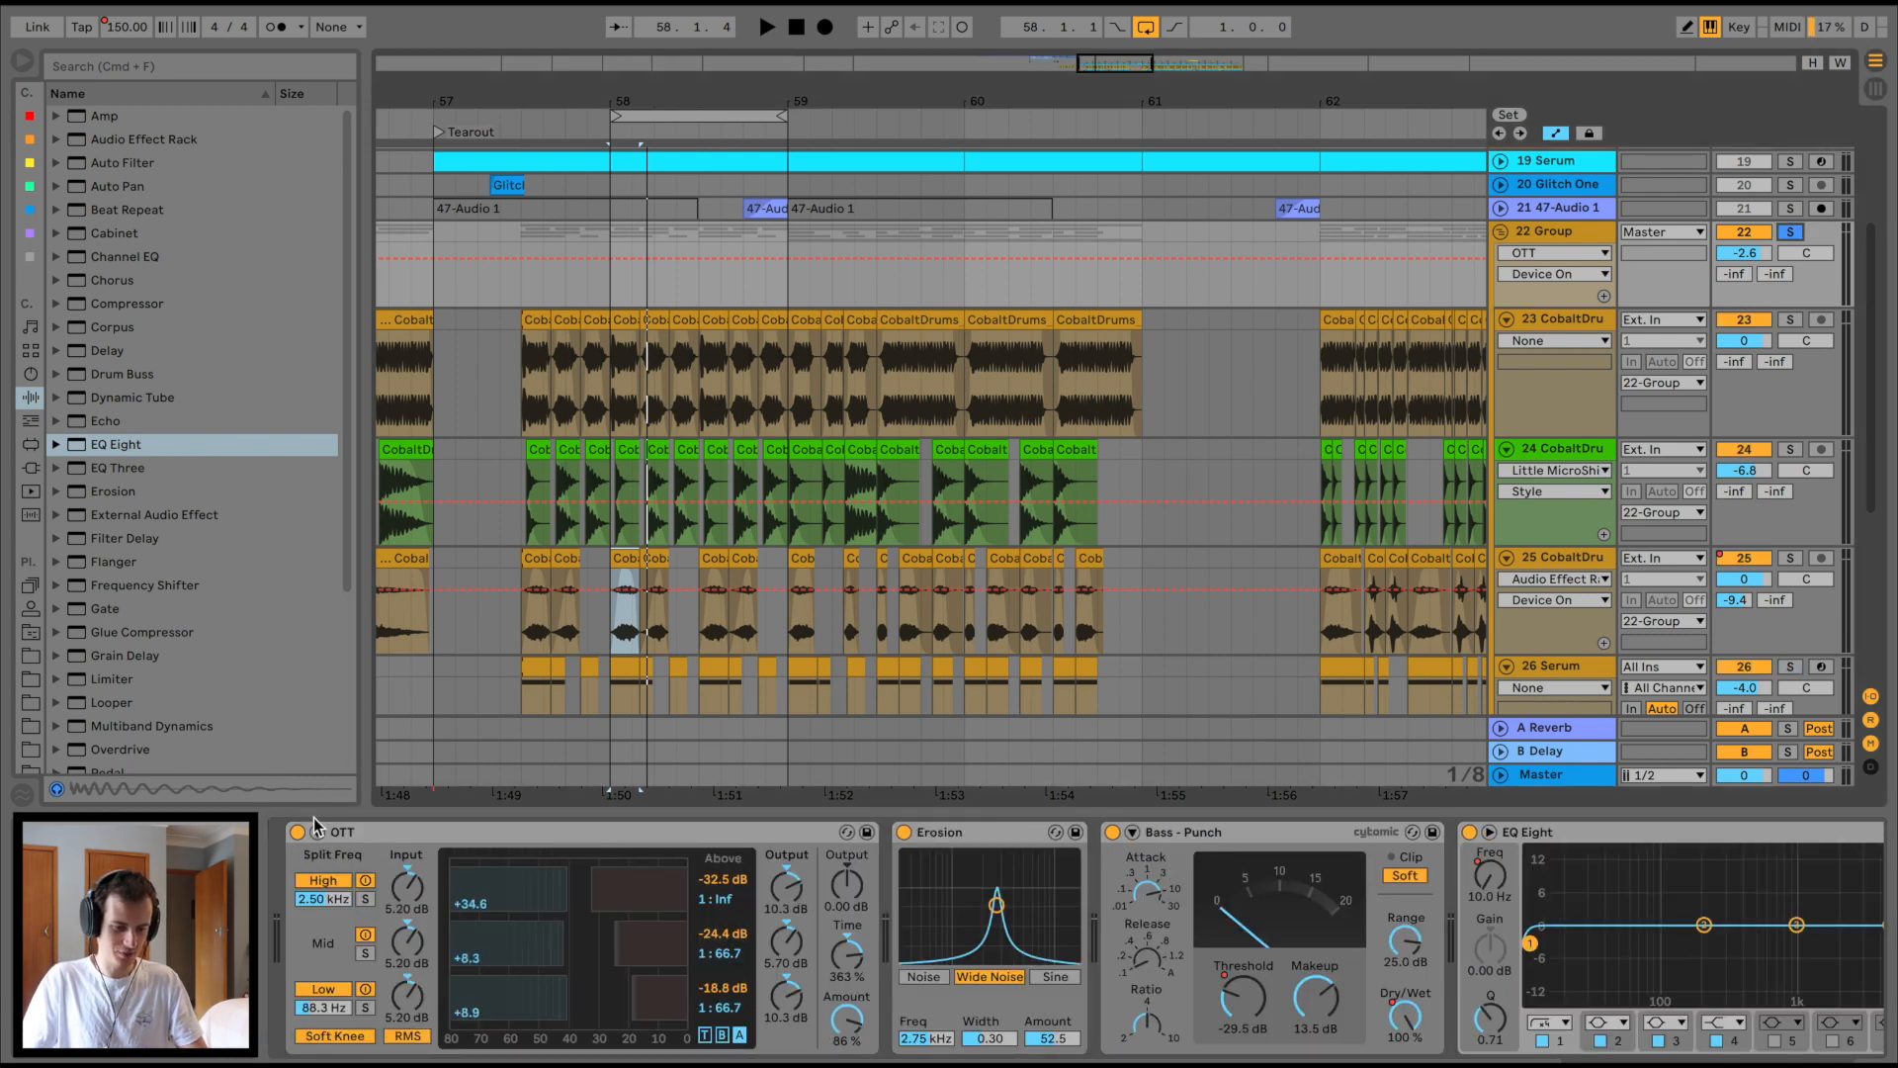
Step: Compare OTT on and off, then select track 23 to show its lone Erosion effect
{"action": "left_click", "coordinate": [765, 25]}
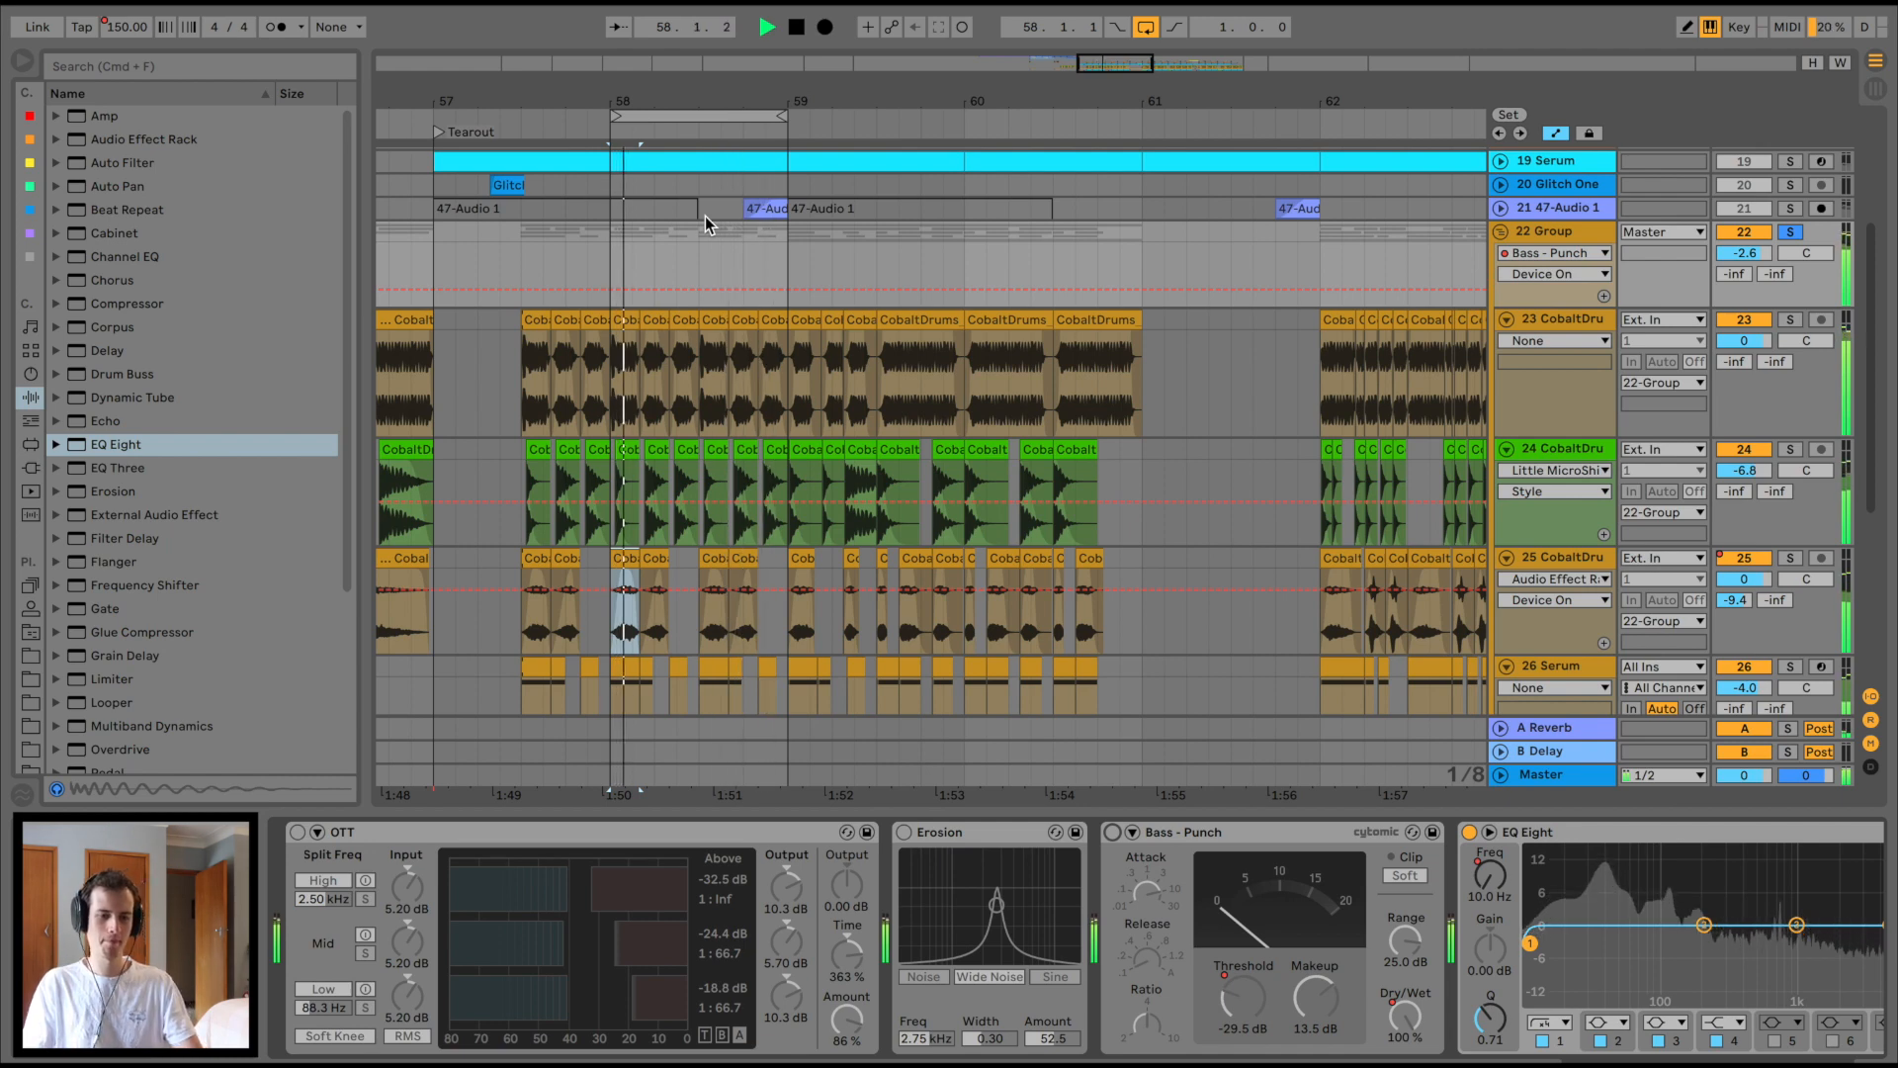
{"action": "left_click", "coordinate": [795, 26]}
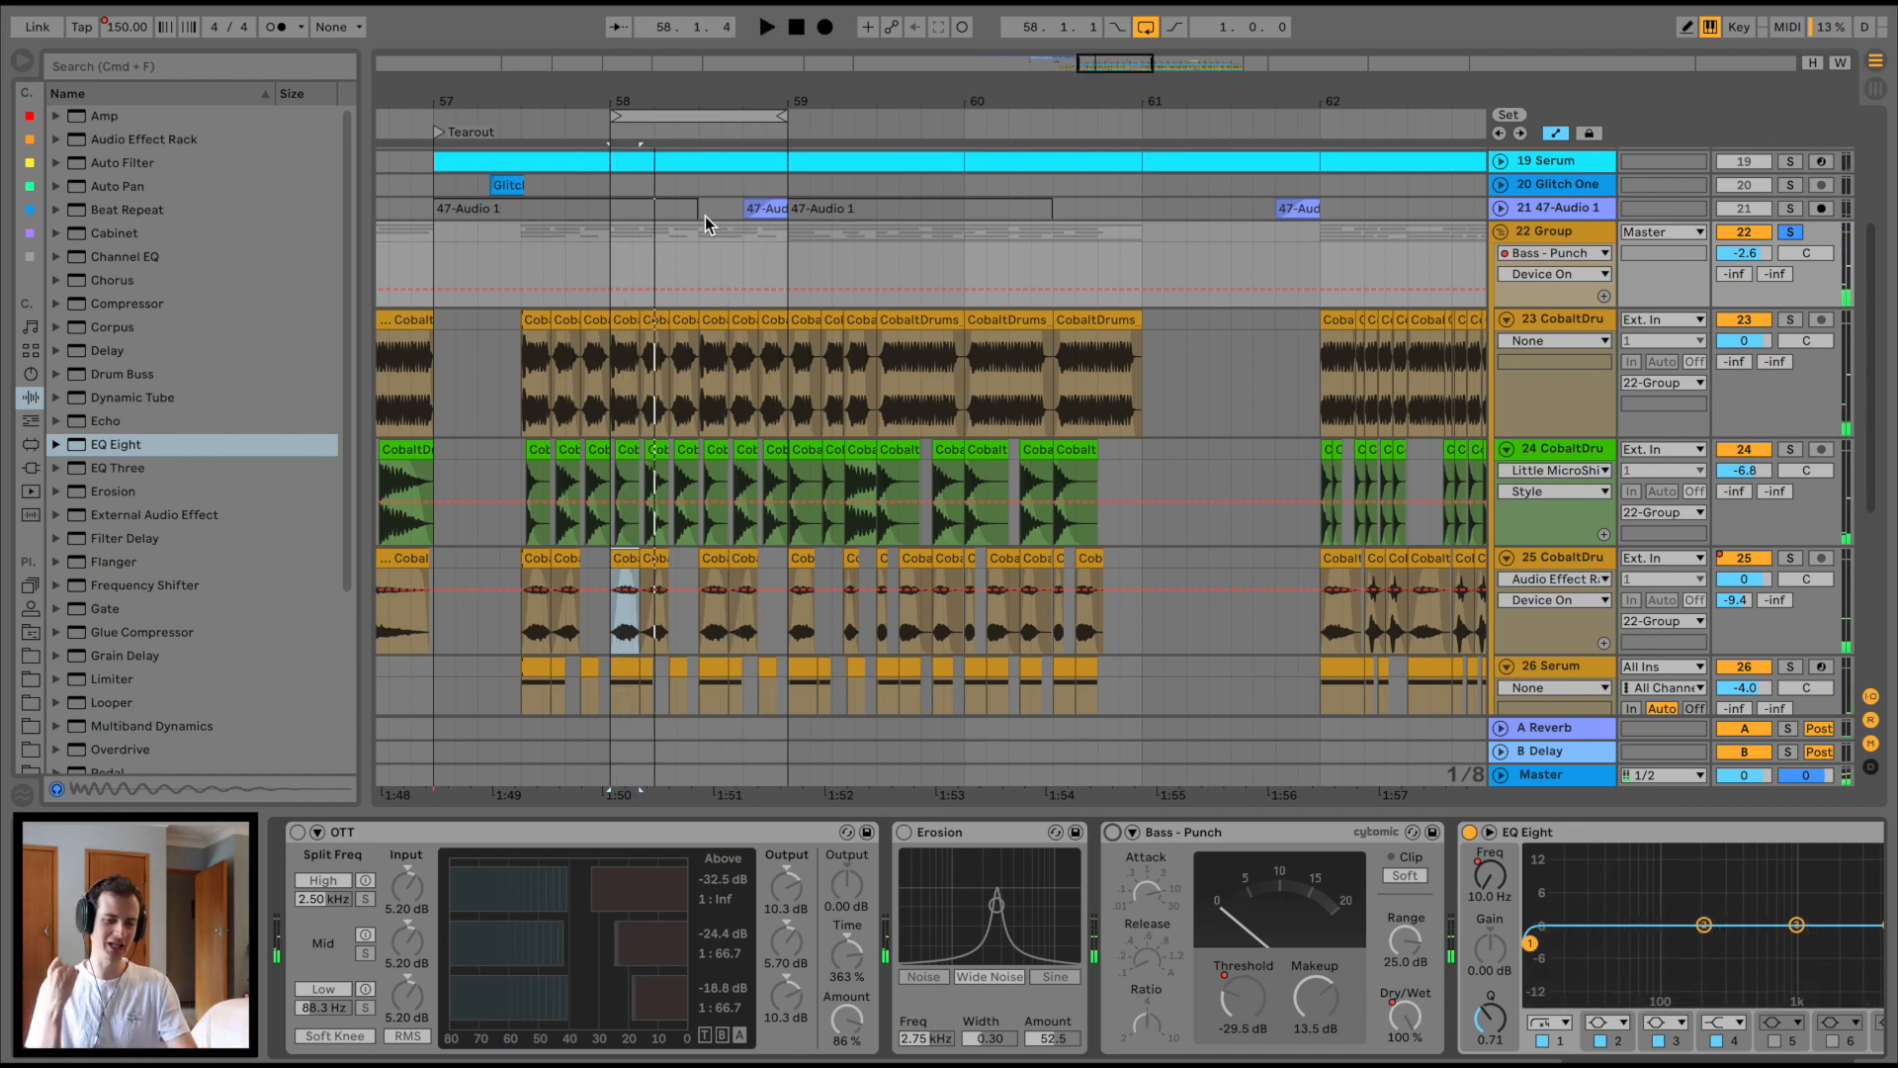
{"action": "left_click", "coordinate": [298, 832]}
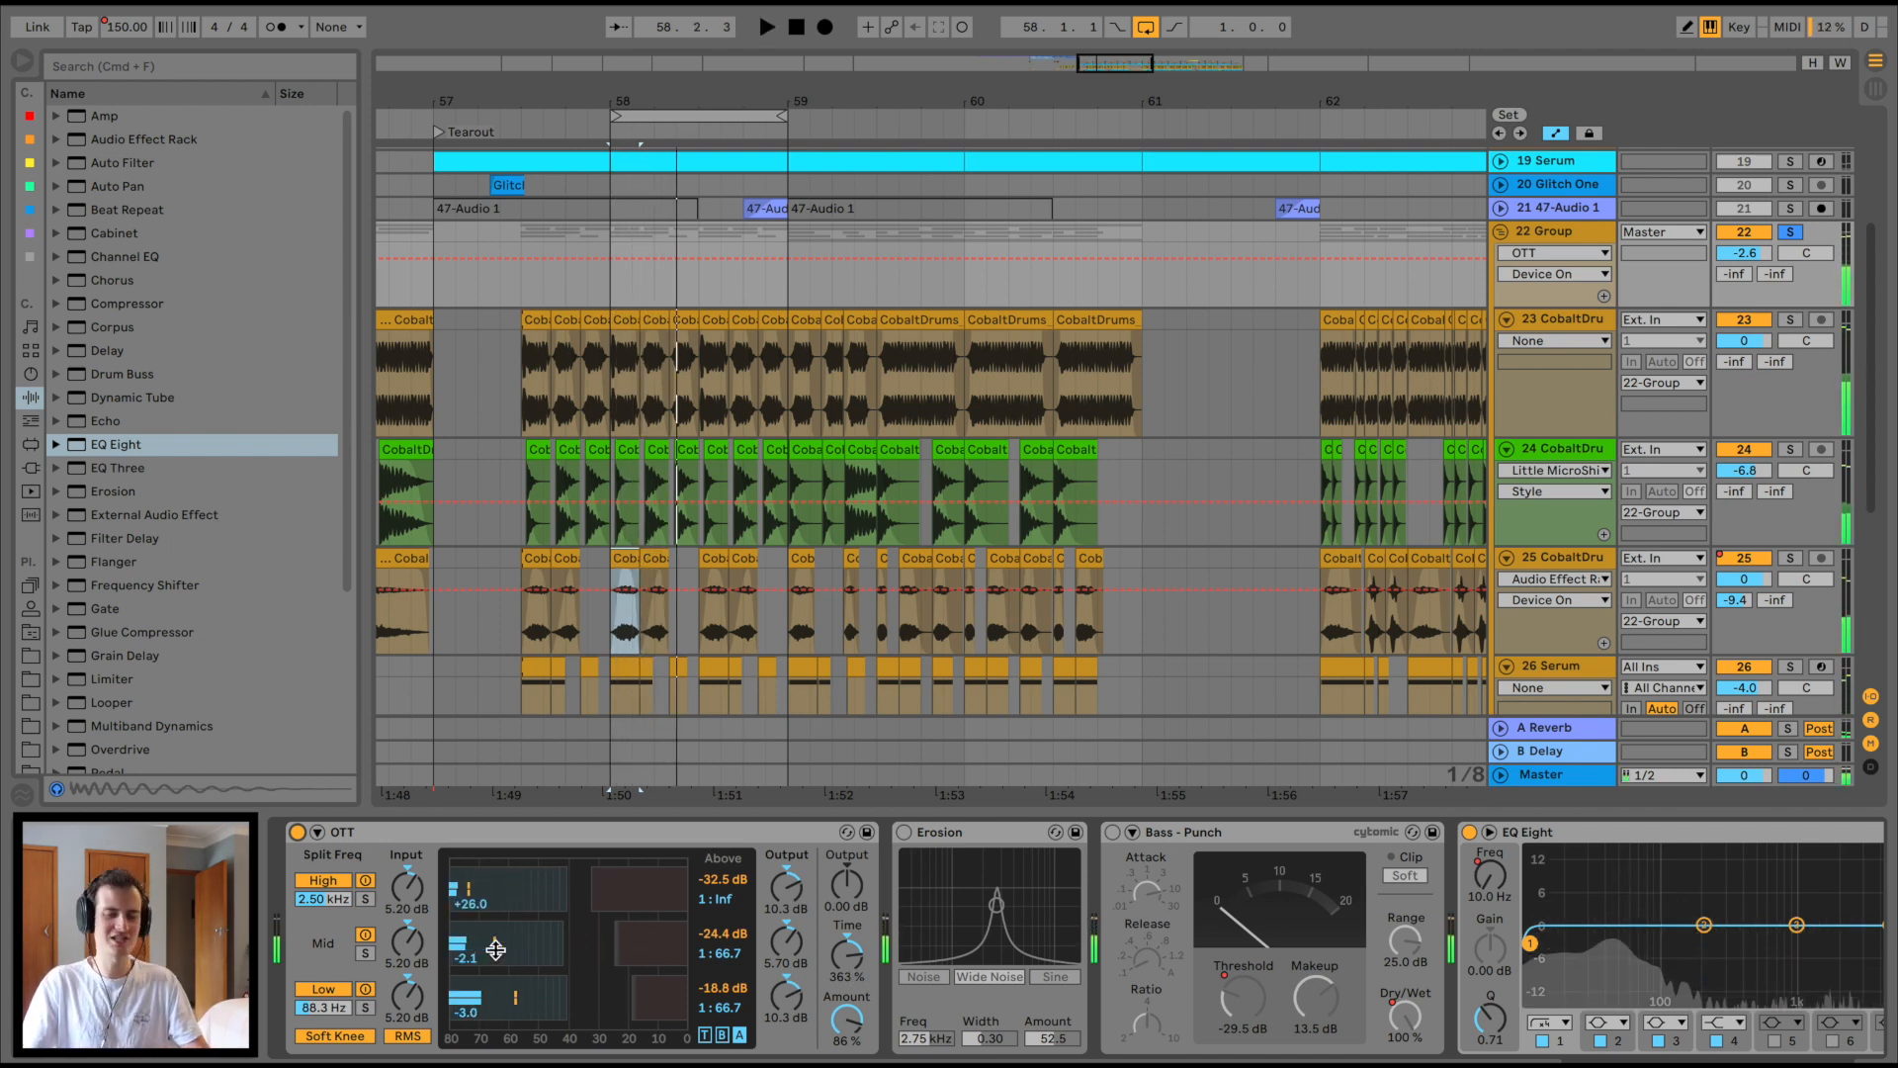
{"action": "left_click", "coordinate": [767, 26]}
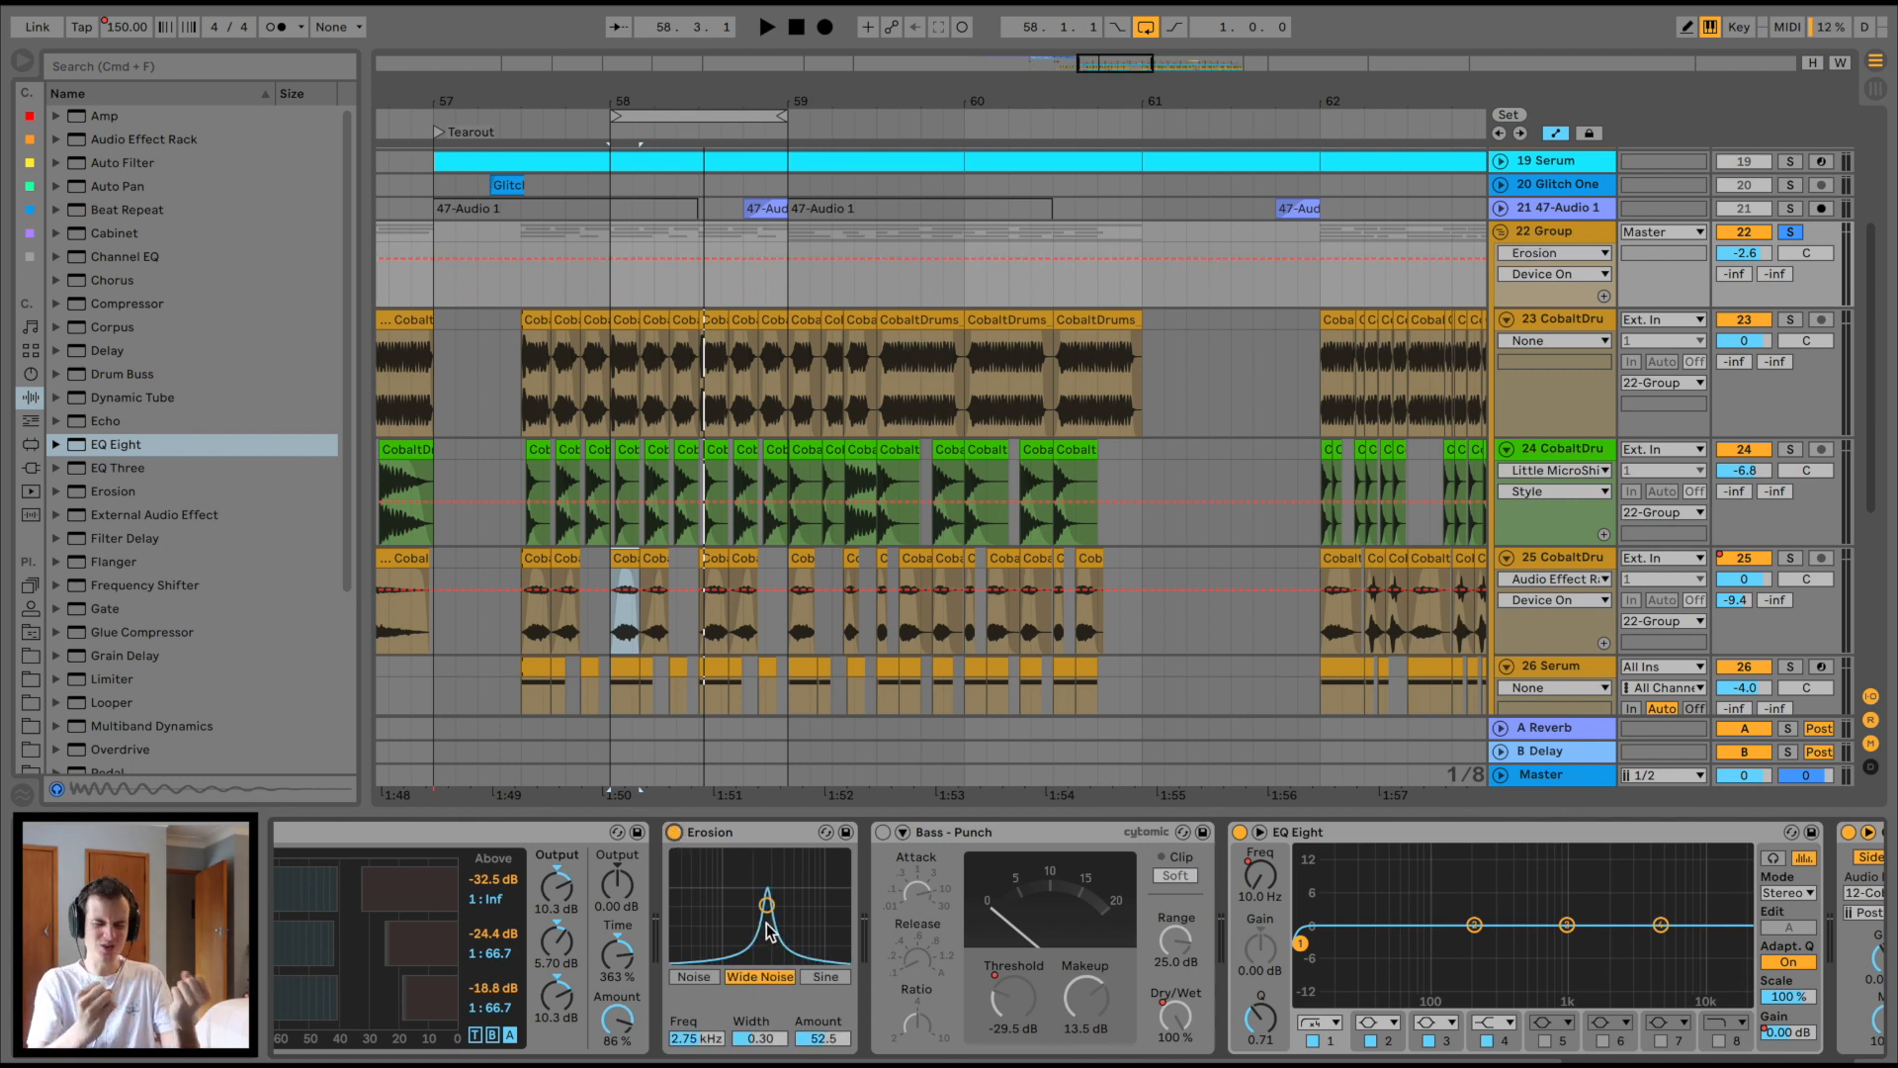
{"action": "left_click", "coordinate": [765, 26]}
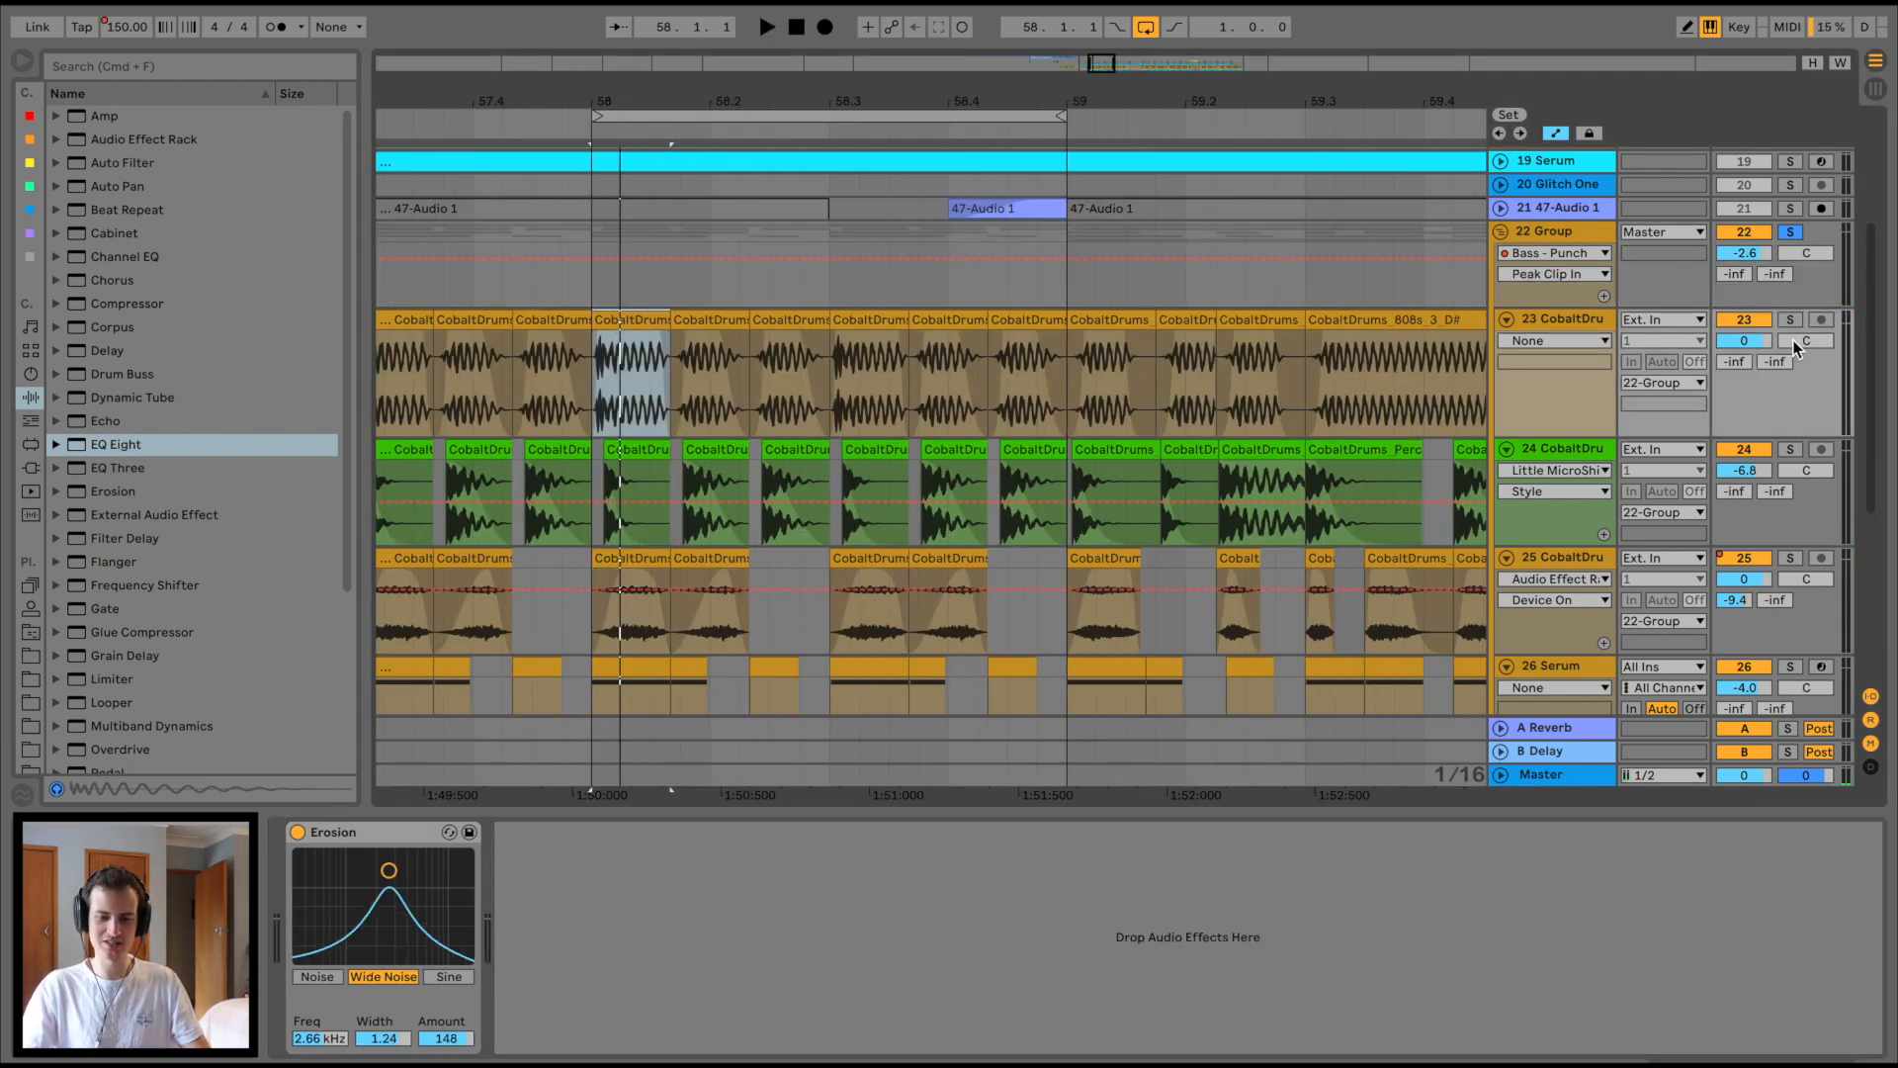
Step: Inspect several 808 clips' transpose envelopes and a track 24 Perc clip's sample in the Percussion folder
{"action": "left_click", "coordinate": [768, 25]}
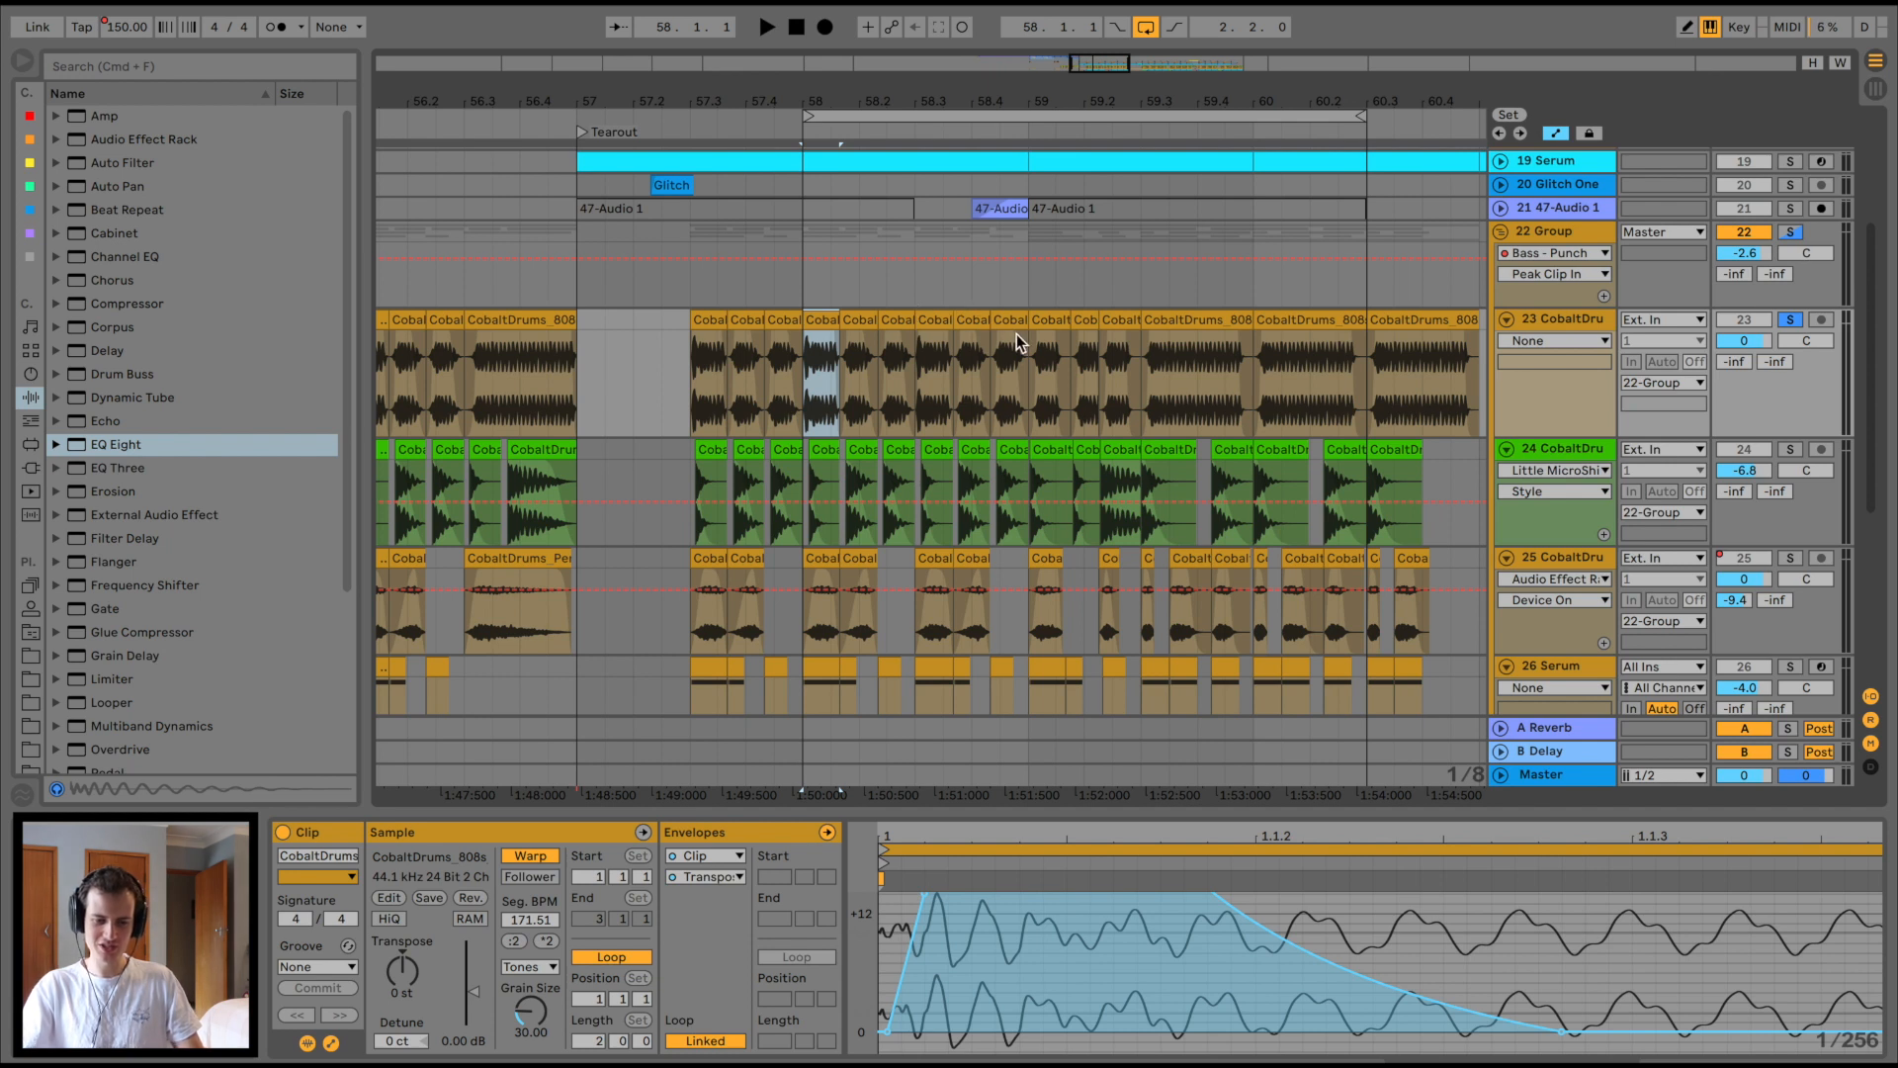
{"action": "mouse_move", "coordinate": [1129, 391]}
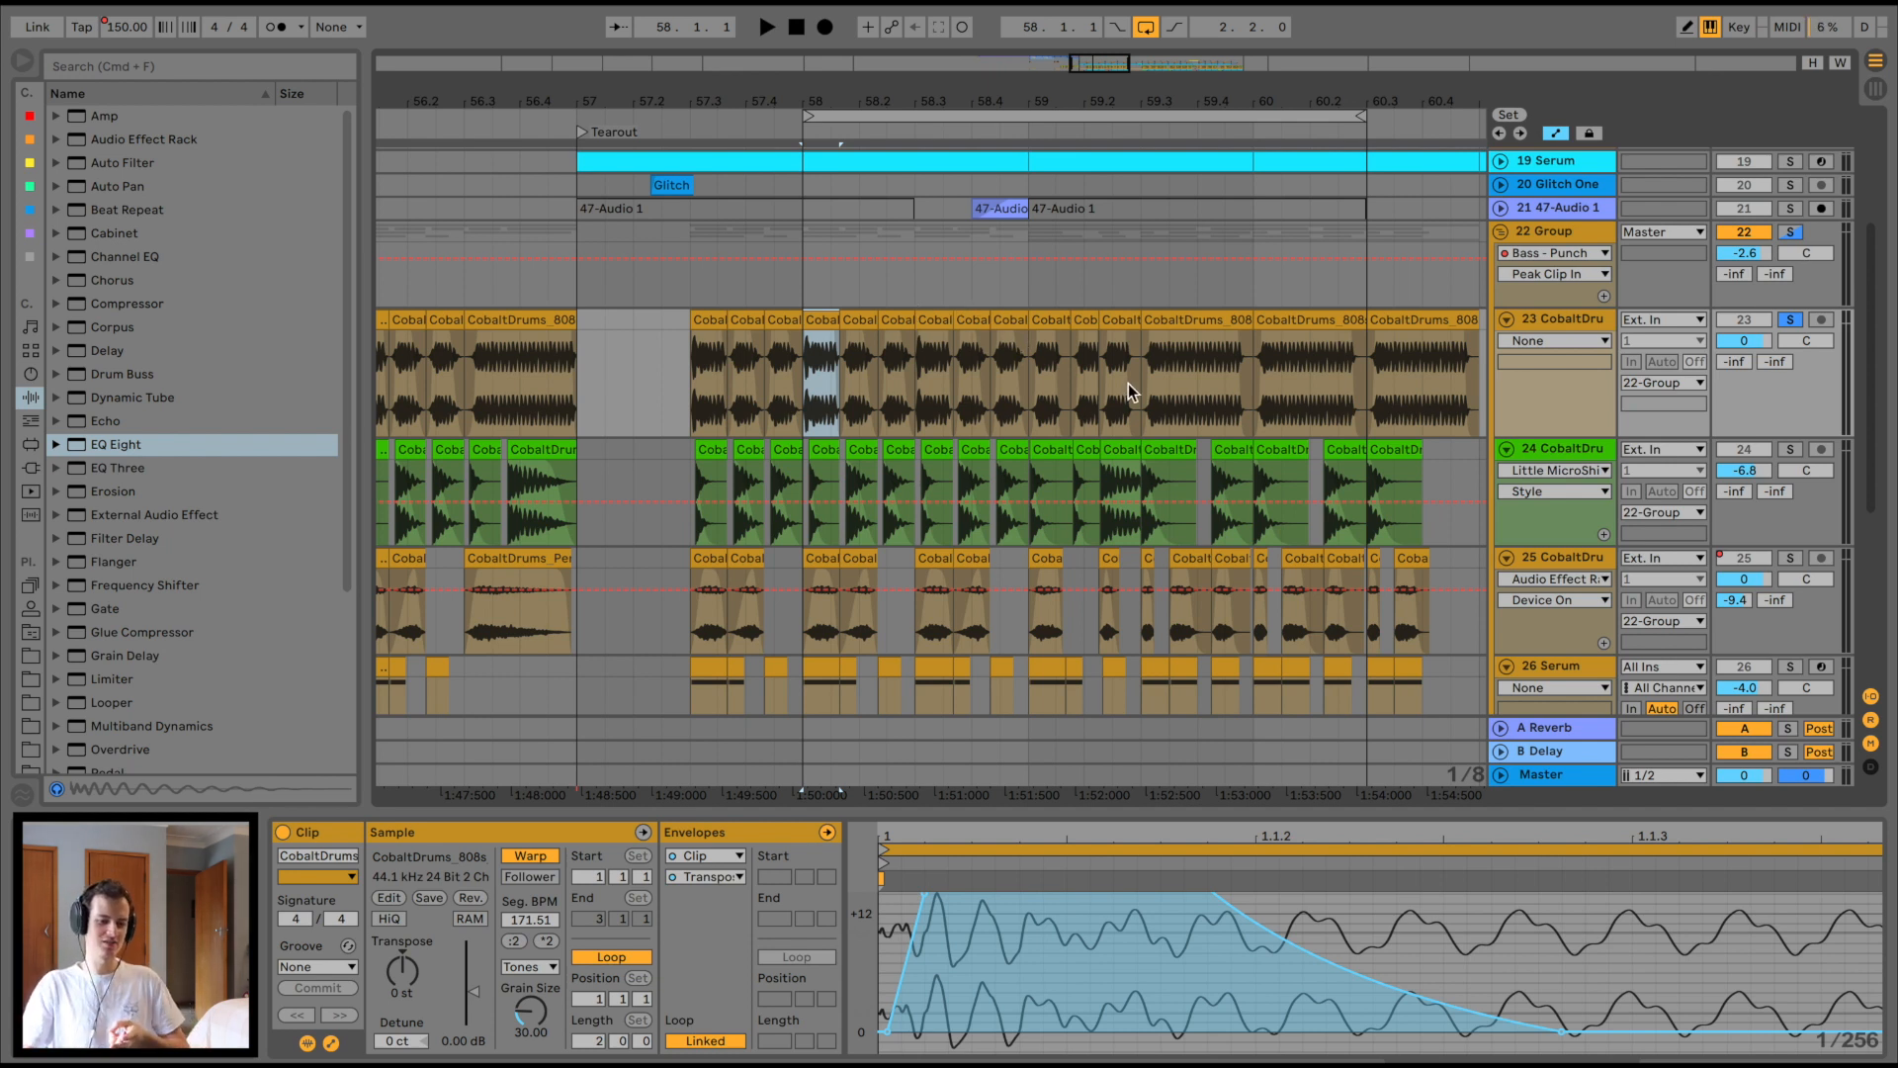
{"action": "left_click", "coordinate": [765, 25]}
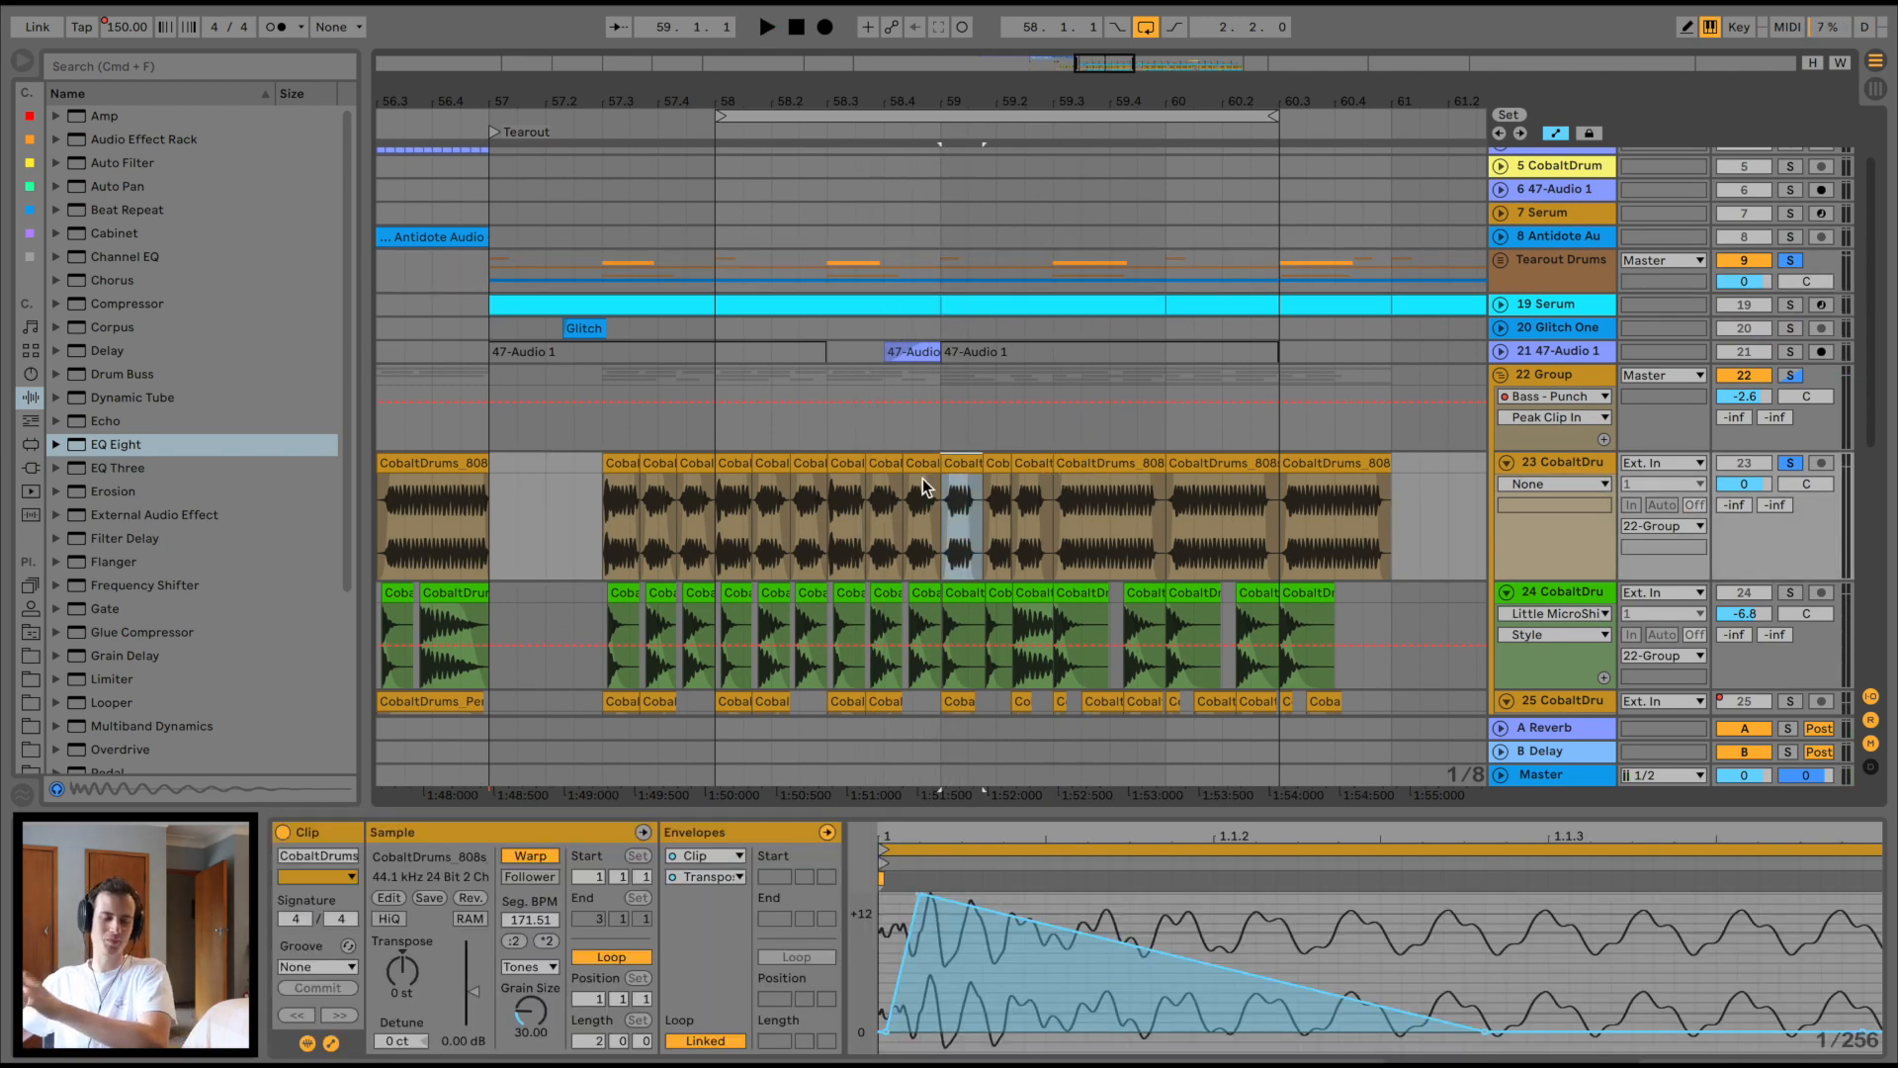
{"action": "left_click", "coordinate": [766, 26]}
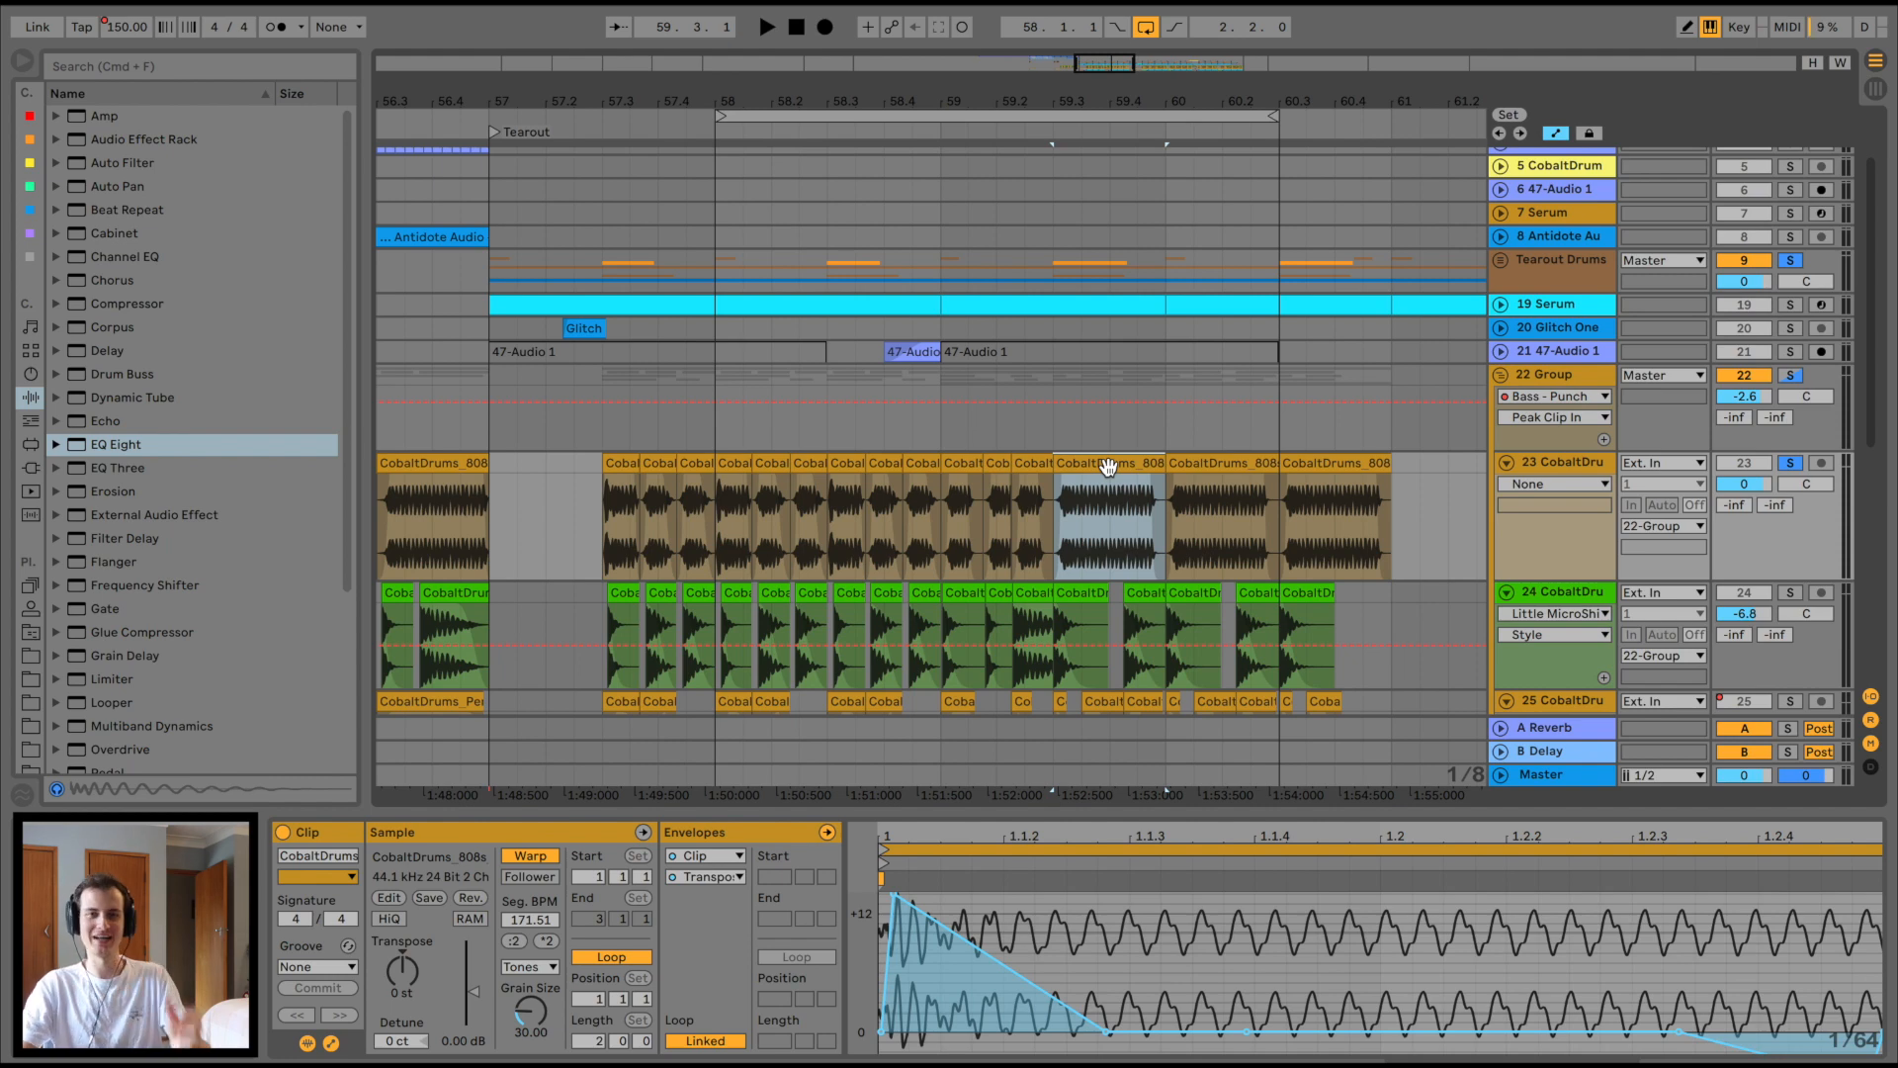
{"action": "left_click", "coordinate": [765, 26]}
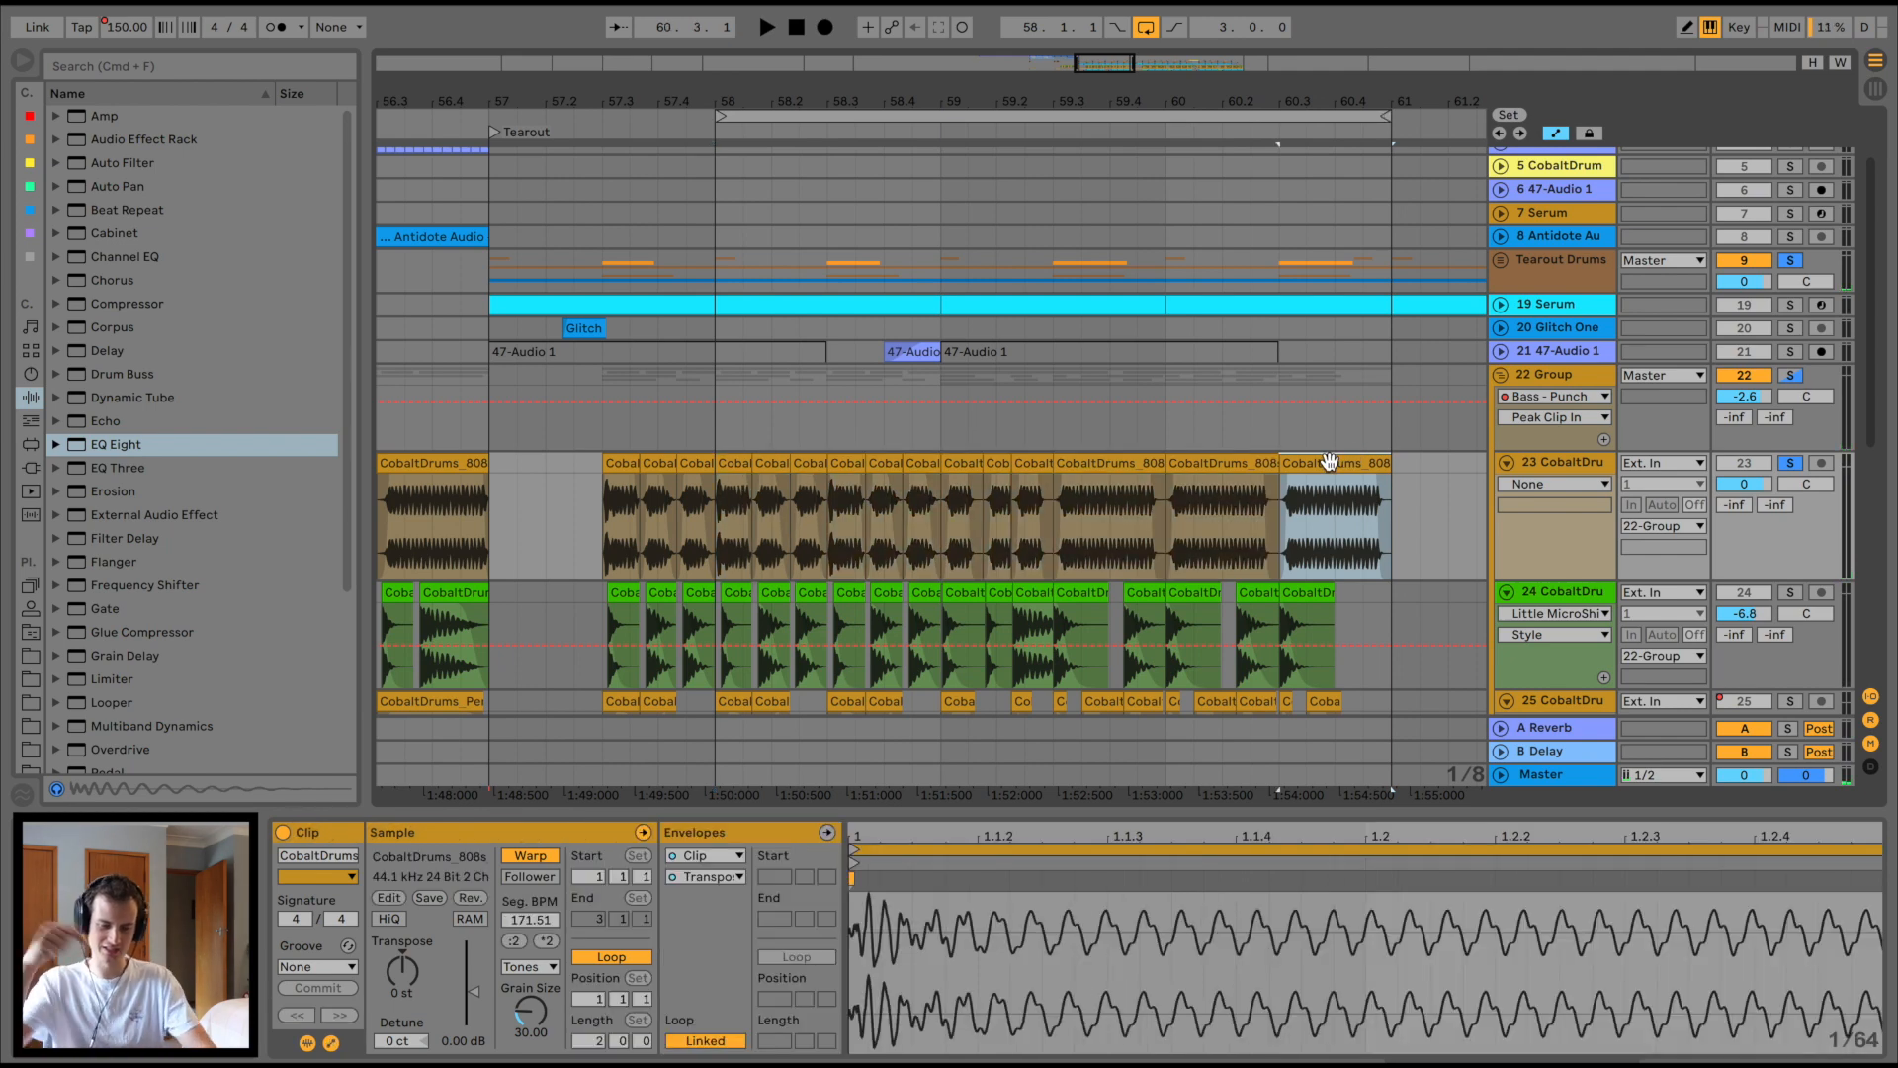
{"action": "left_click", "coordinate": [765, 26]}
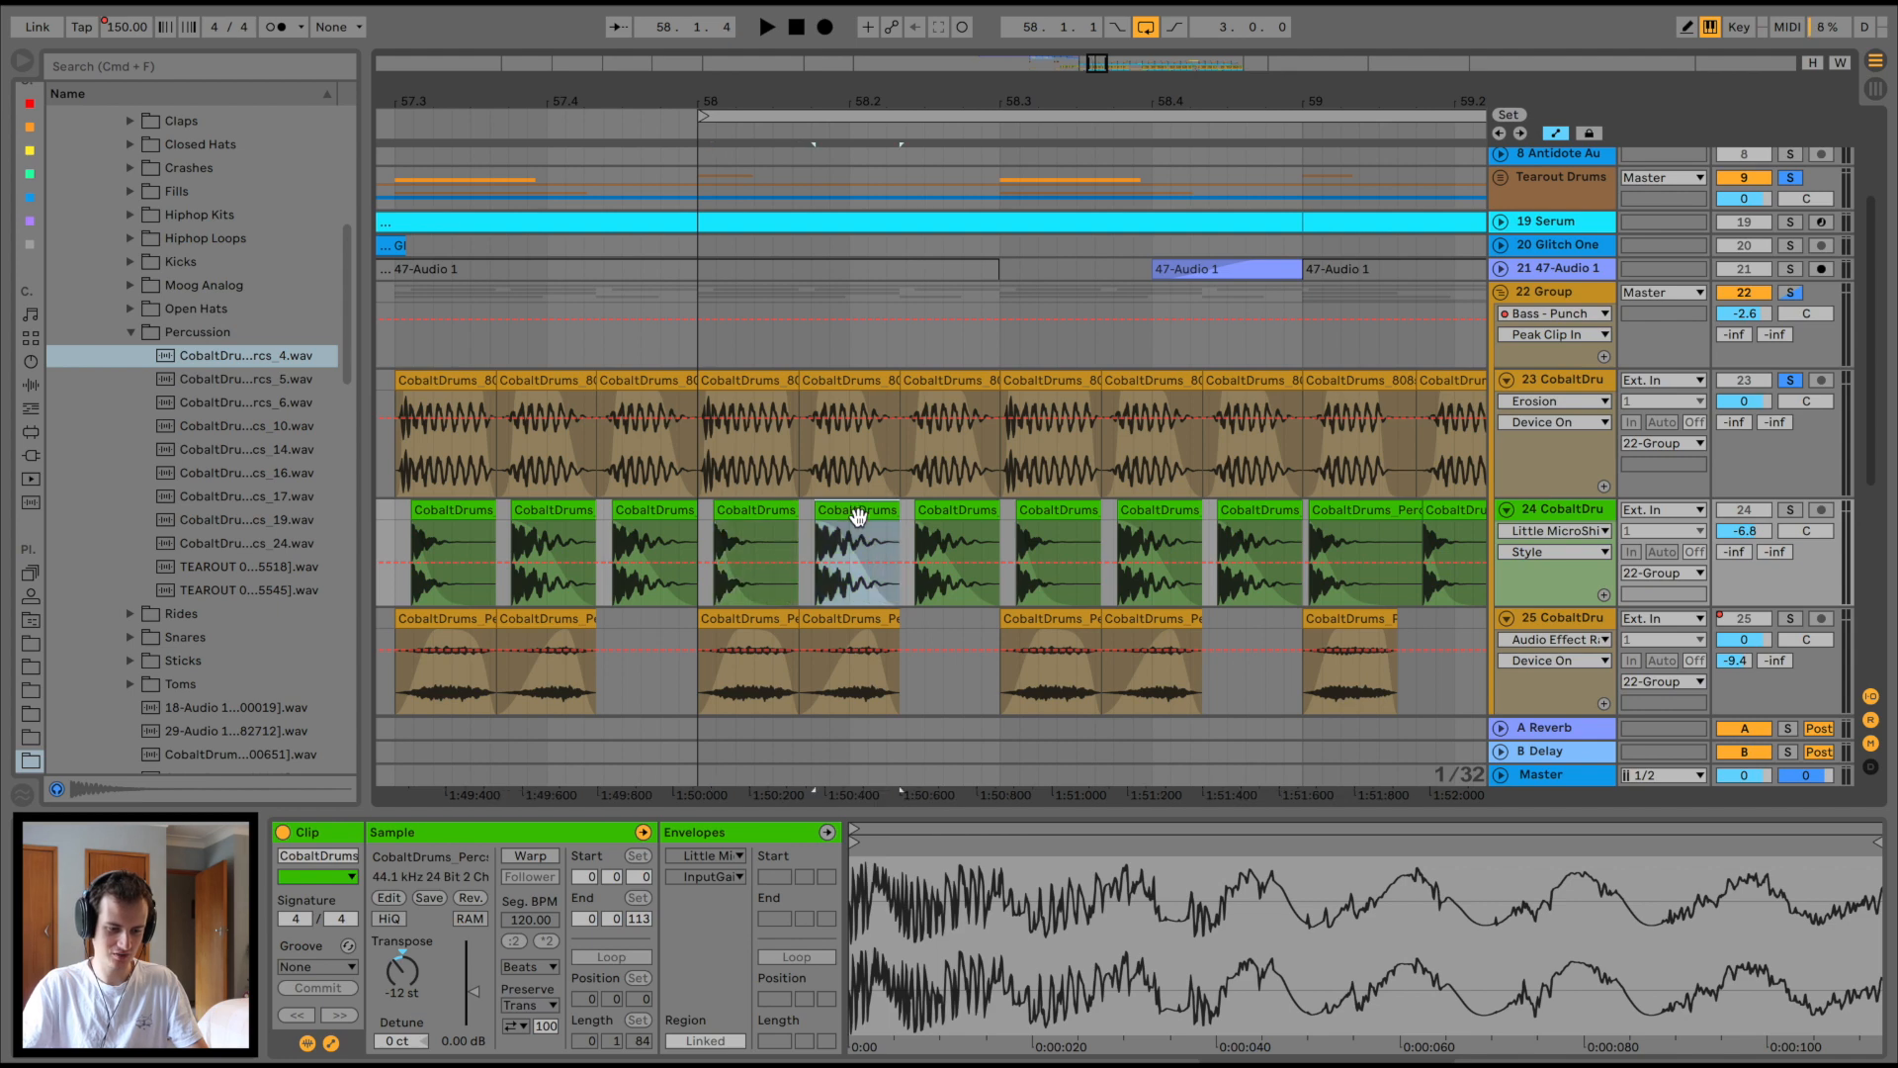
{"action": "left_click", "coordinate": [766, 25]}
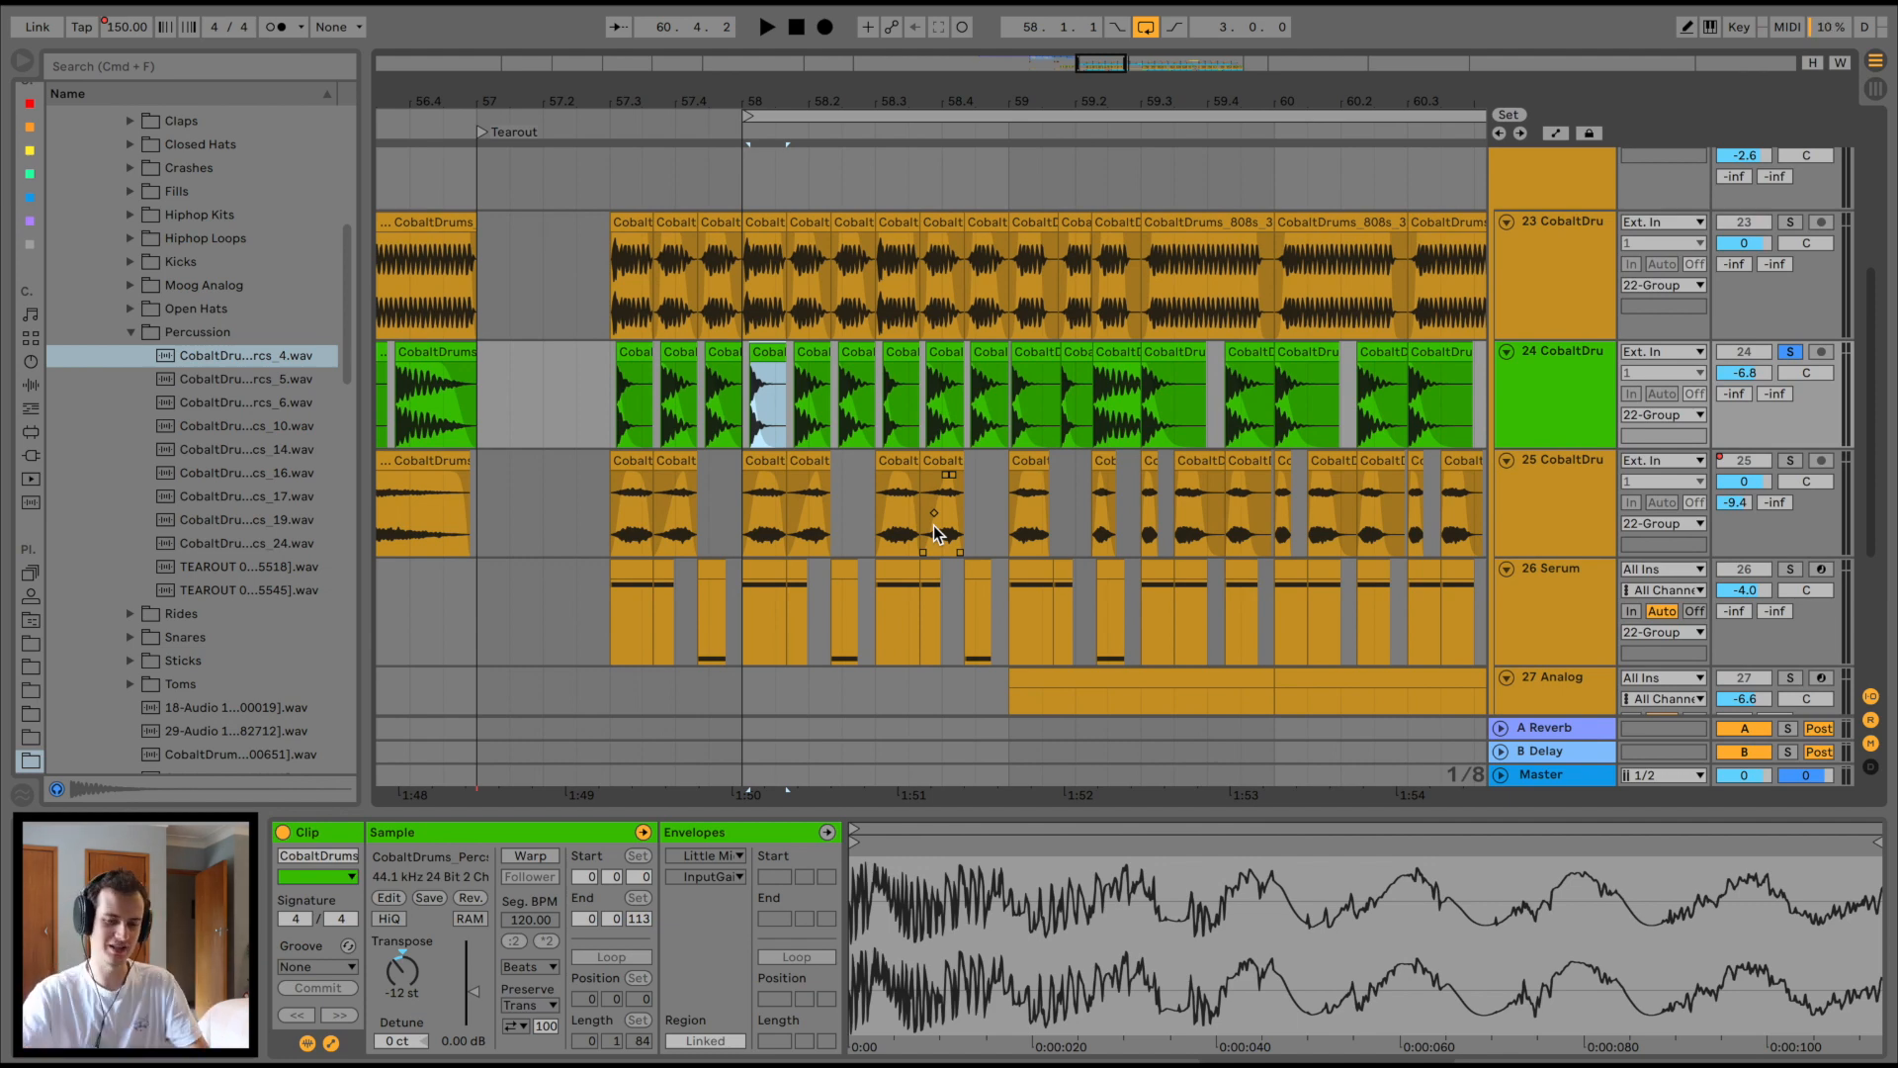
{"action": "left_click", "coordinate": [765, 26]}
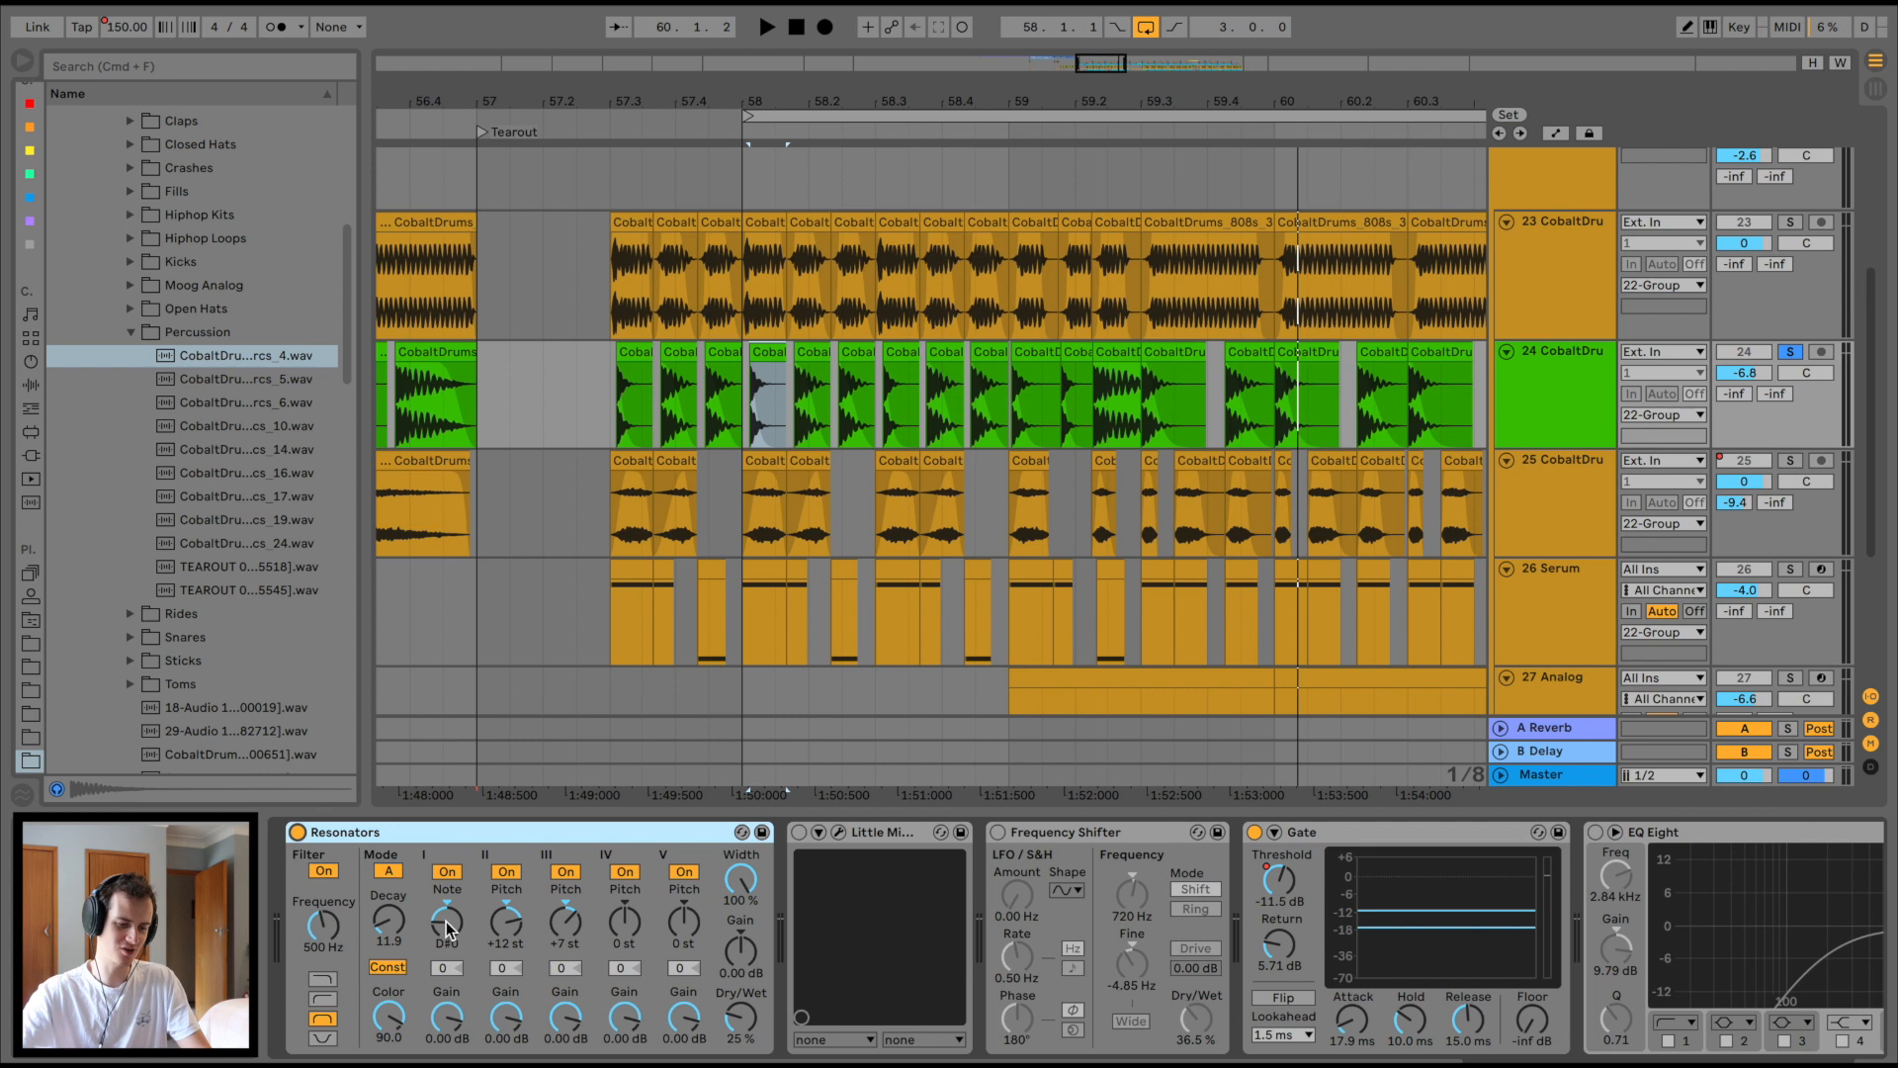
Step: Review track 24's Frequency Shifter, Gate, EQ Eight and Compressor, then open a track 25 clip's sample settings
{"action": "left_click", "coordinate": [765, 26]}
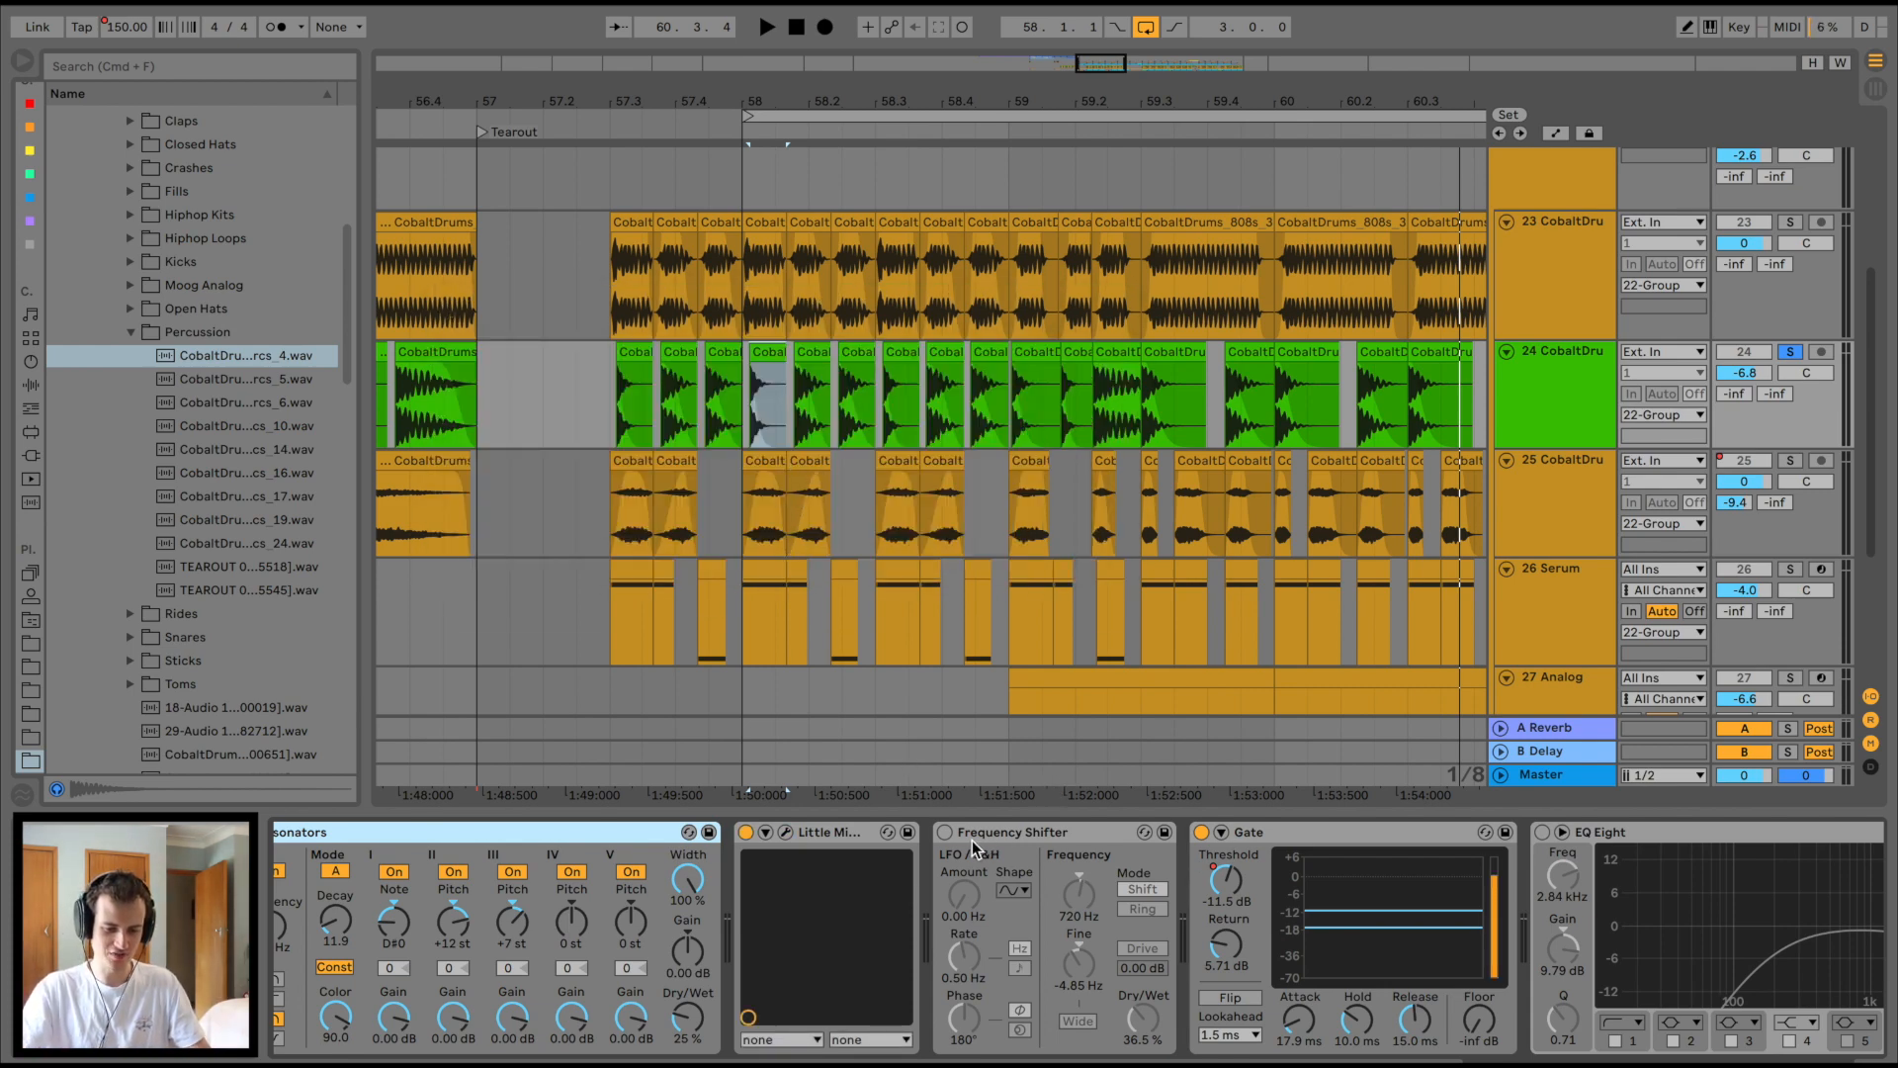
{"action": "left_click", "coordinate": [766, 26]}
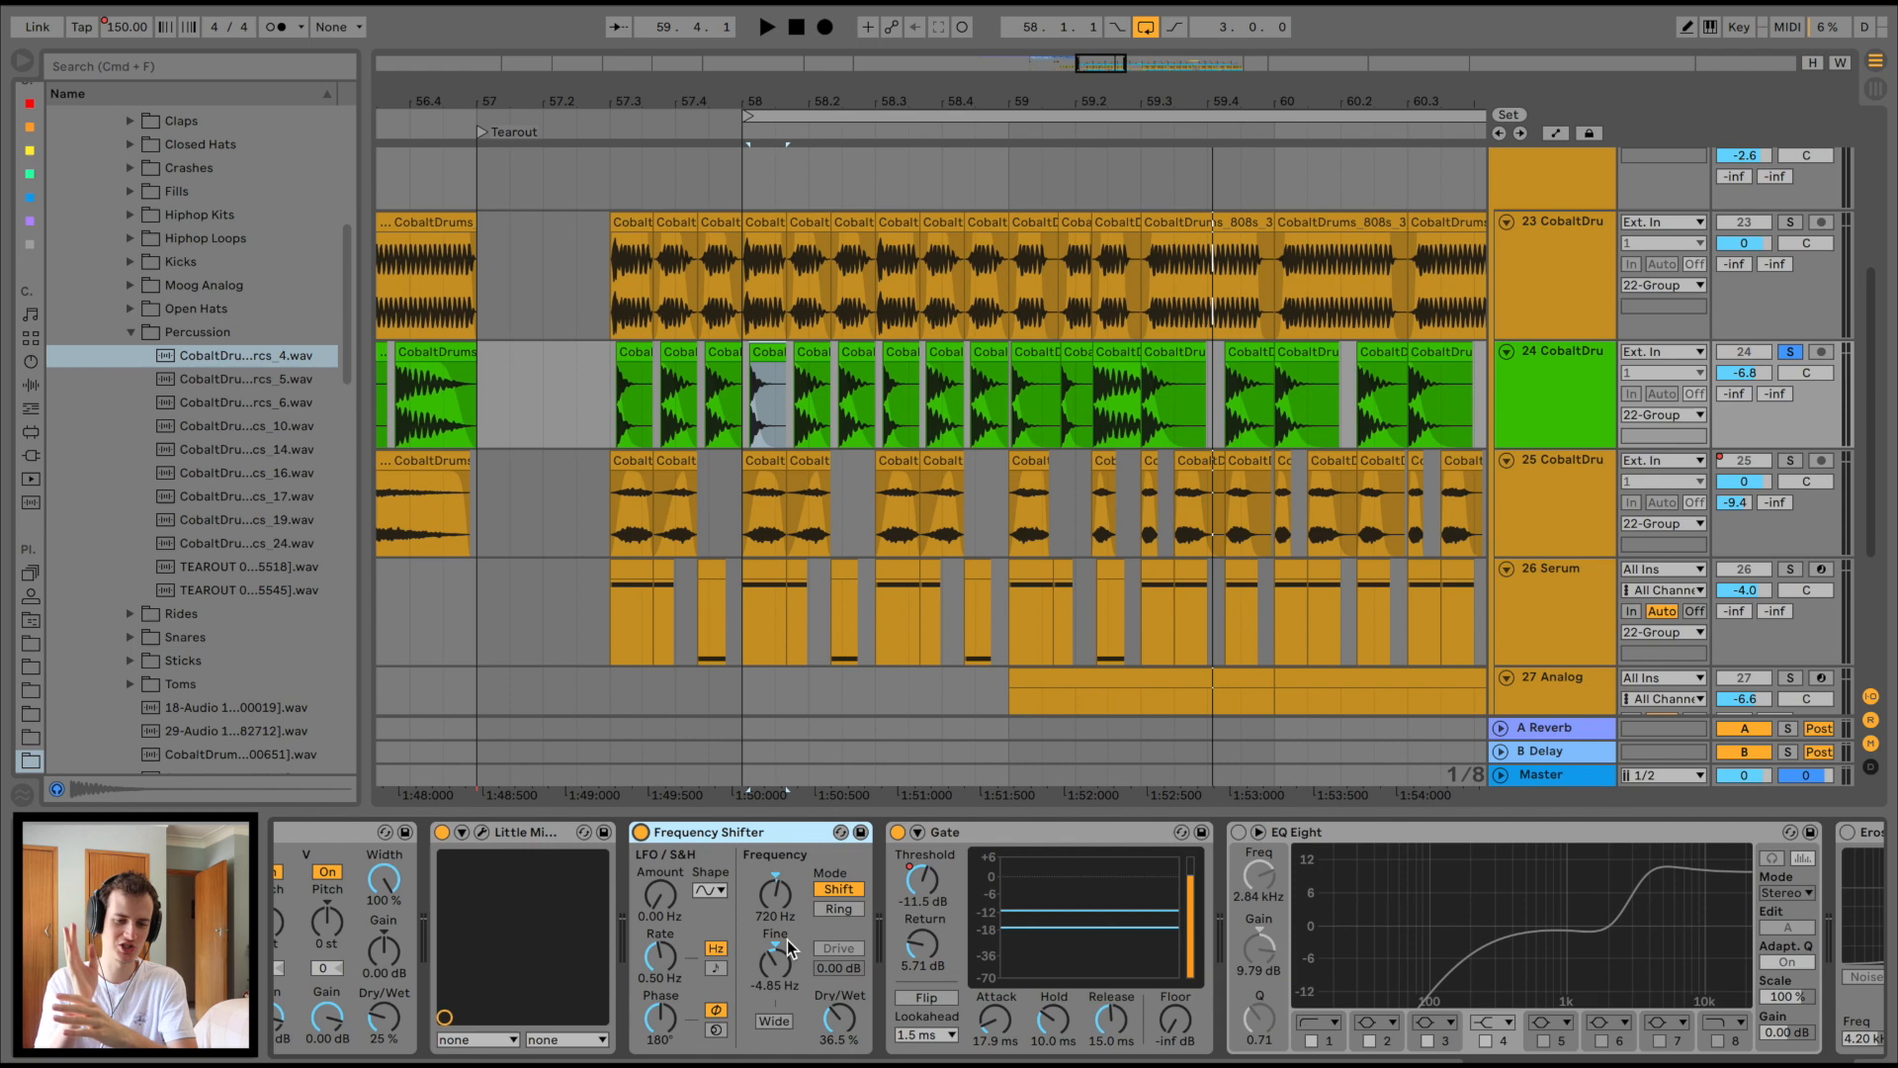
{"action": "left_click", "coordinate": [767, 26]}
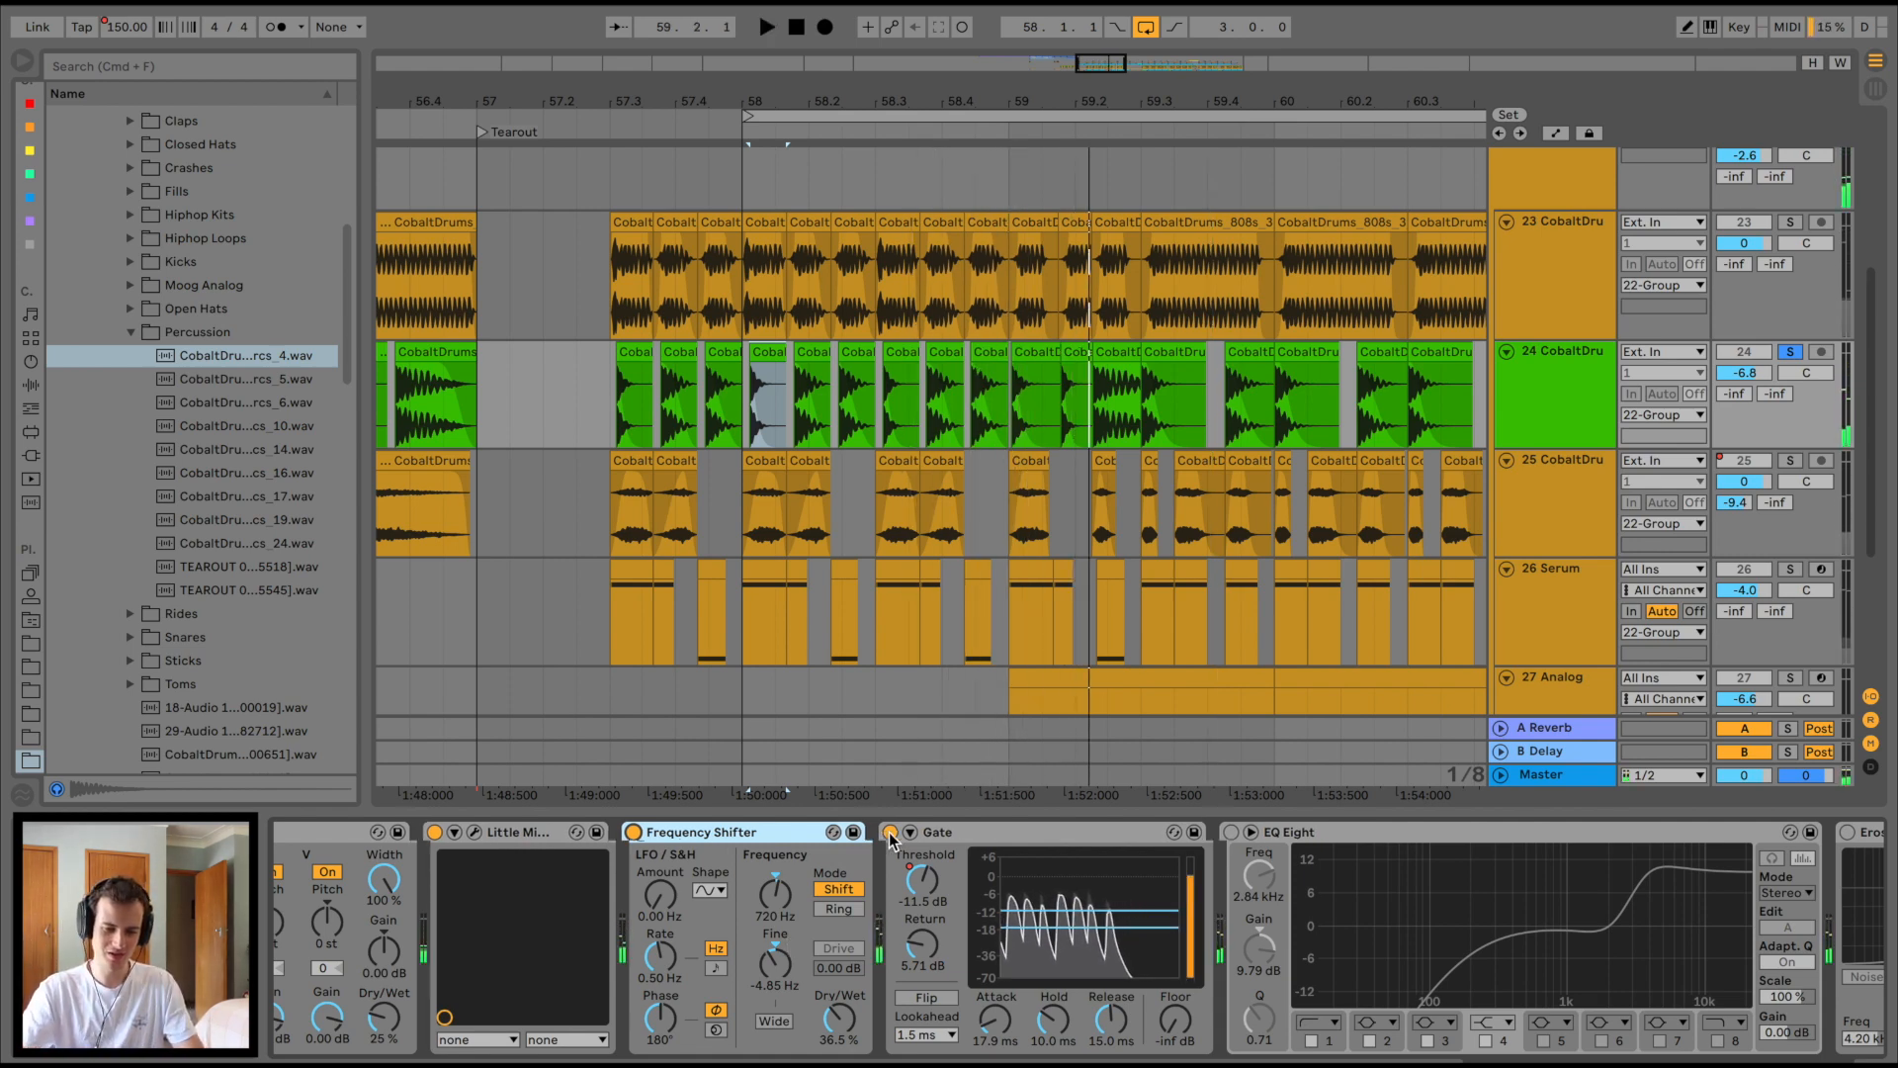
{"action": "scroll", "scroll_direction": "right", "scroll_amount": 3}
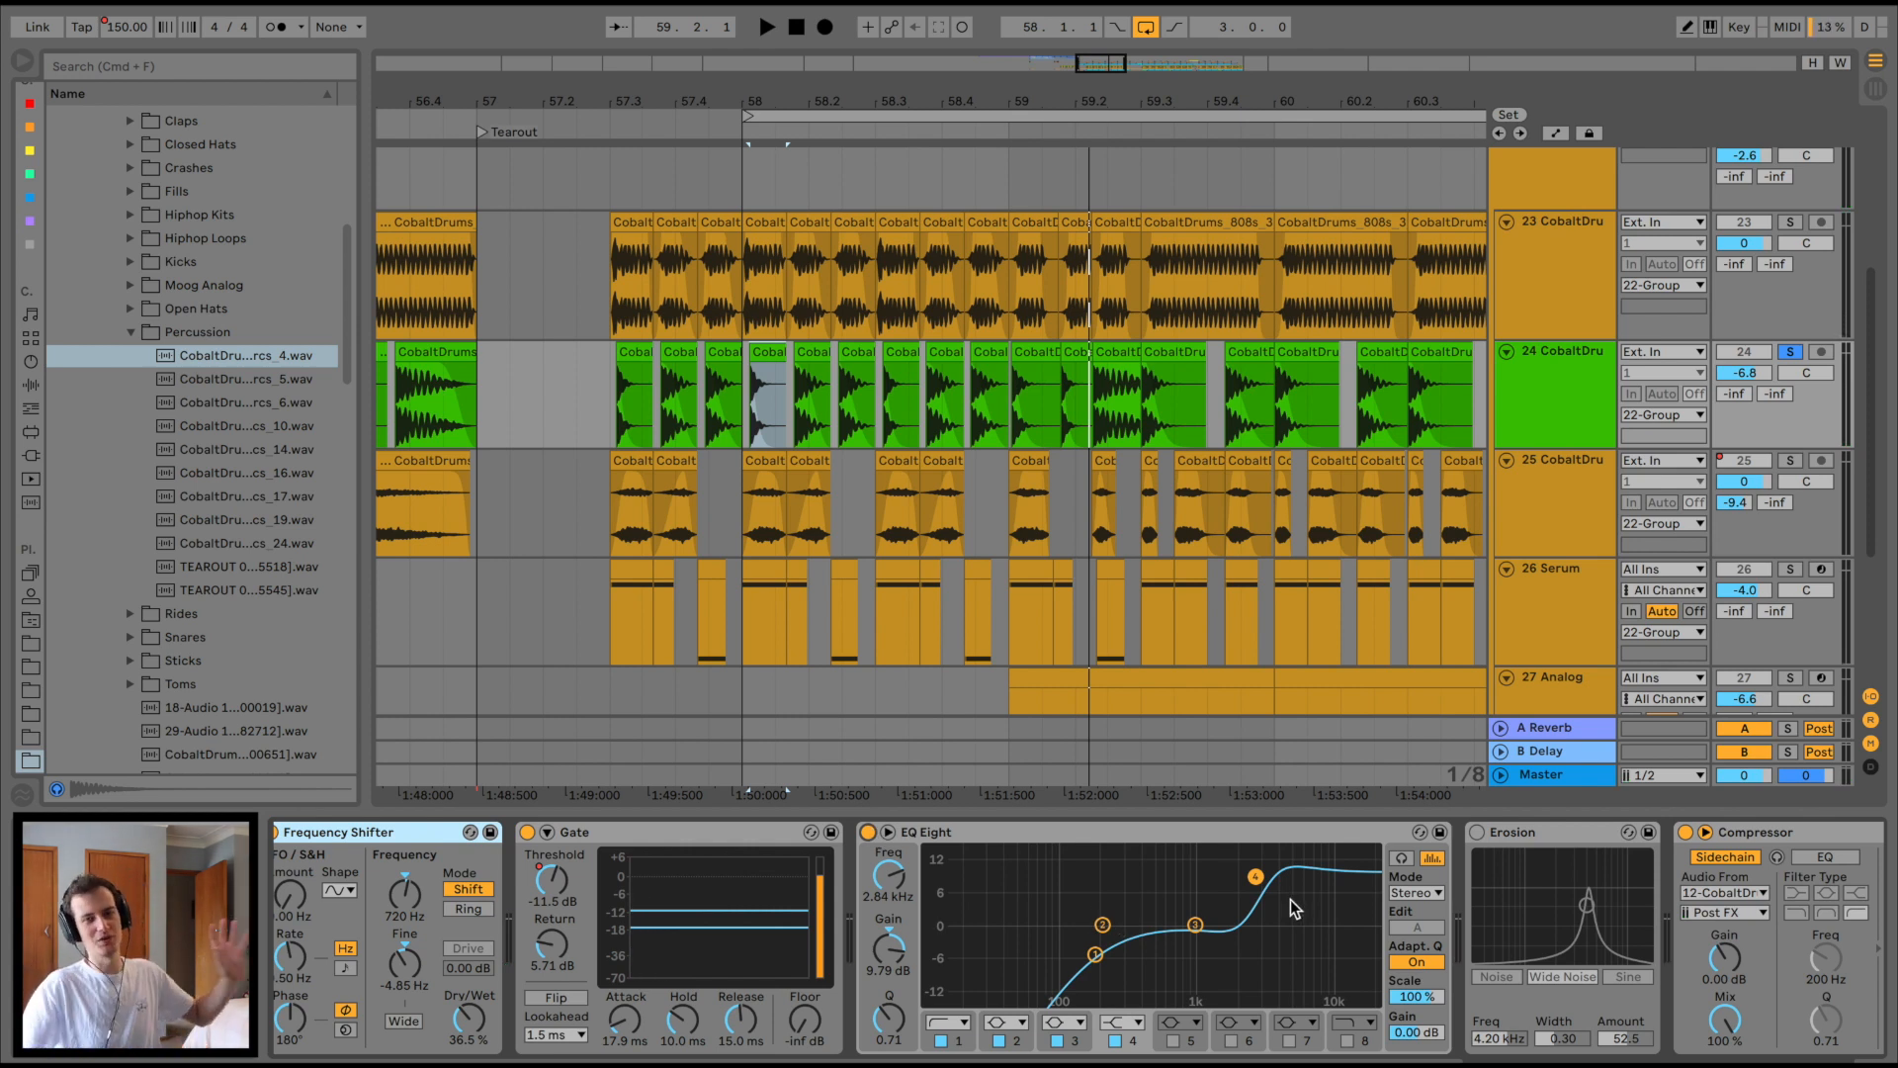
{"action": "left_click", "coordinate": [765, 25]}
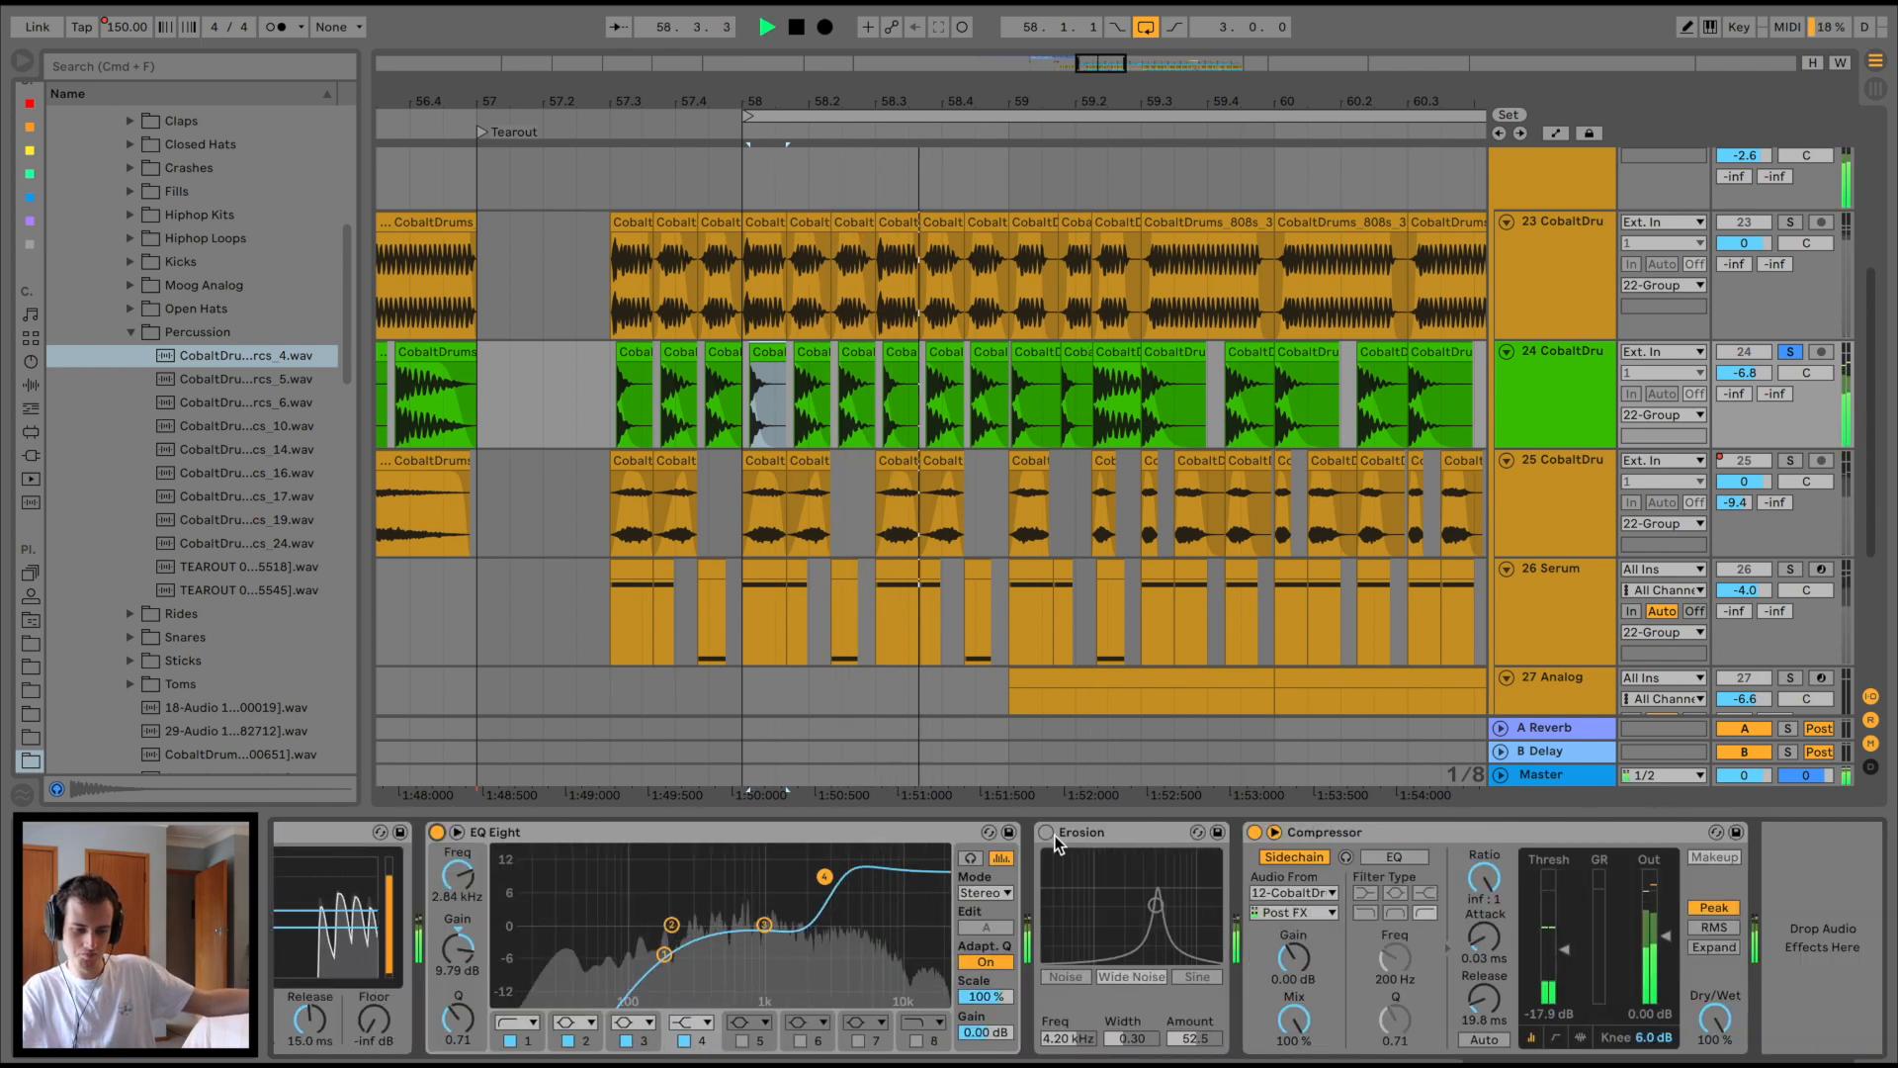
{"action": "left_click", "coordinate": [1131, 977]}
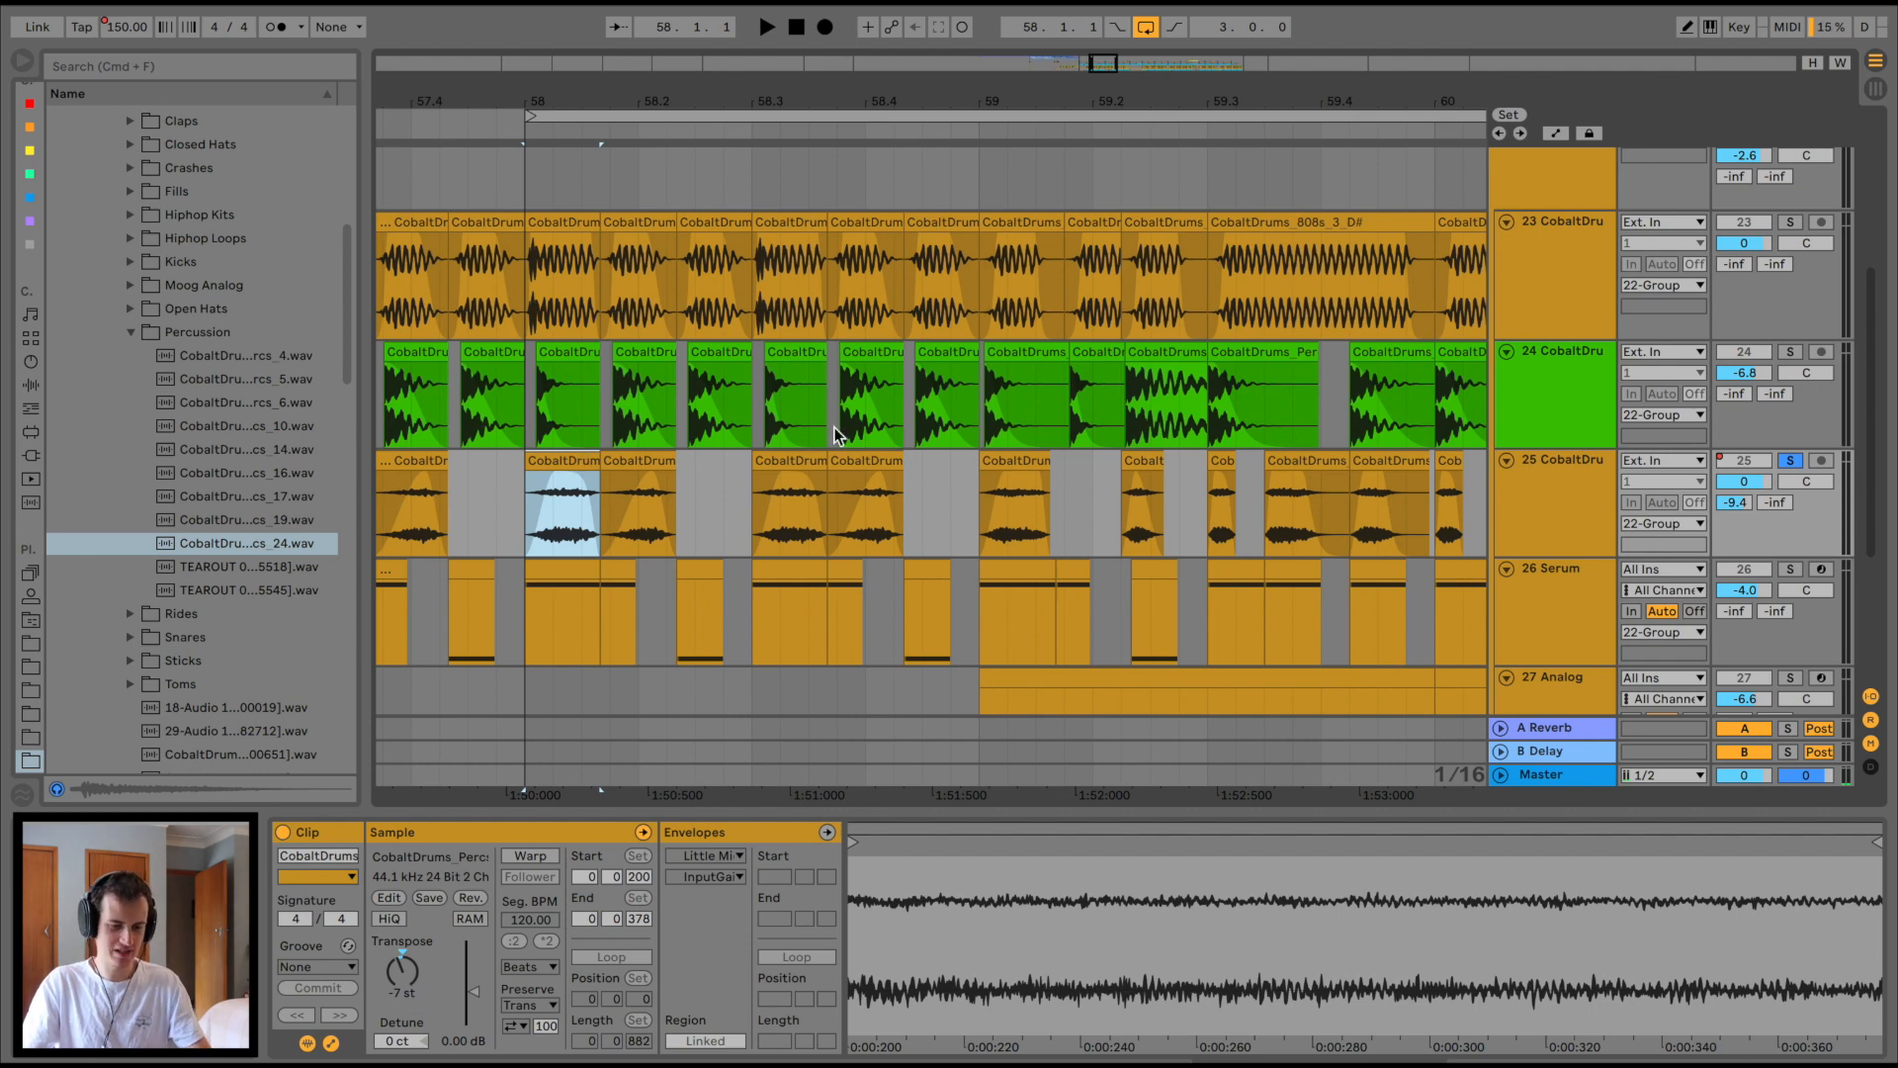
Step: Select track 25 to show Utility, Audio Effect Rack, Gate and the sidechained Compressor
{"action": "left_click", "coordinate": [1139, 502]}
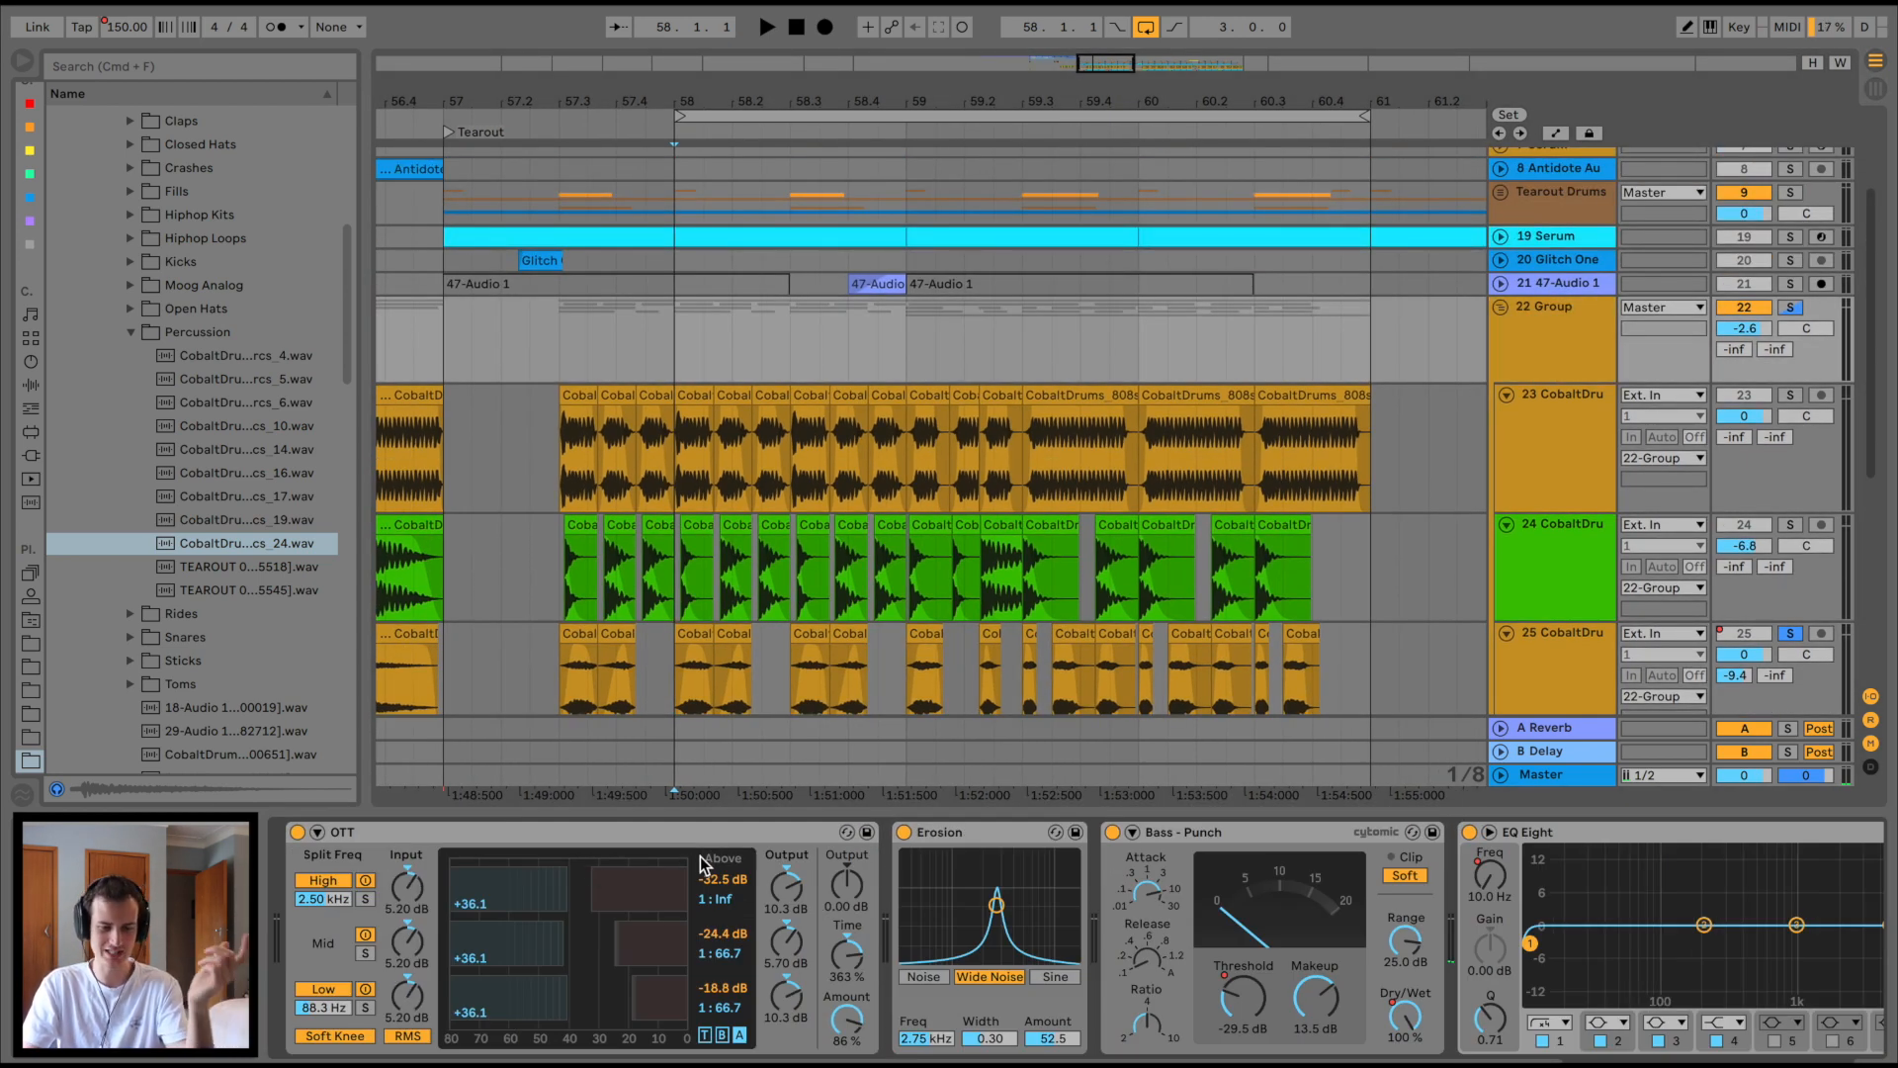
{"action": "mouse_move", "coordinate": [508, 455]}
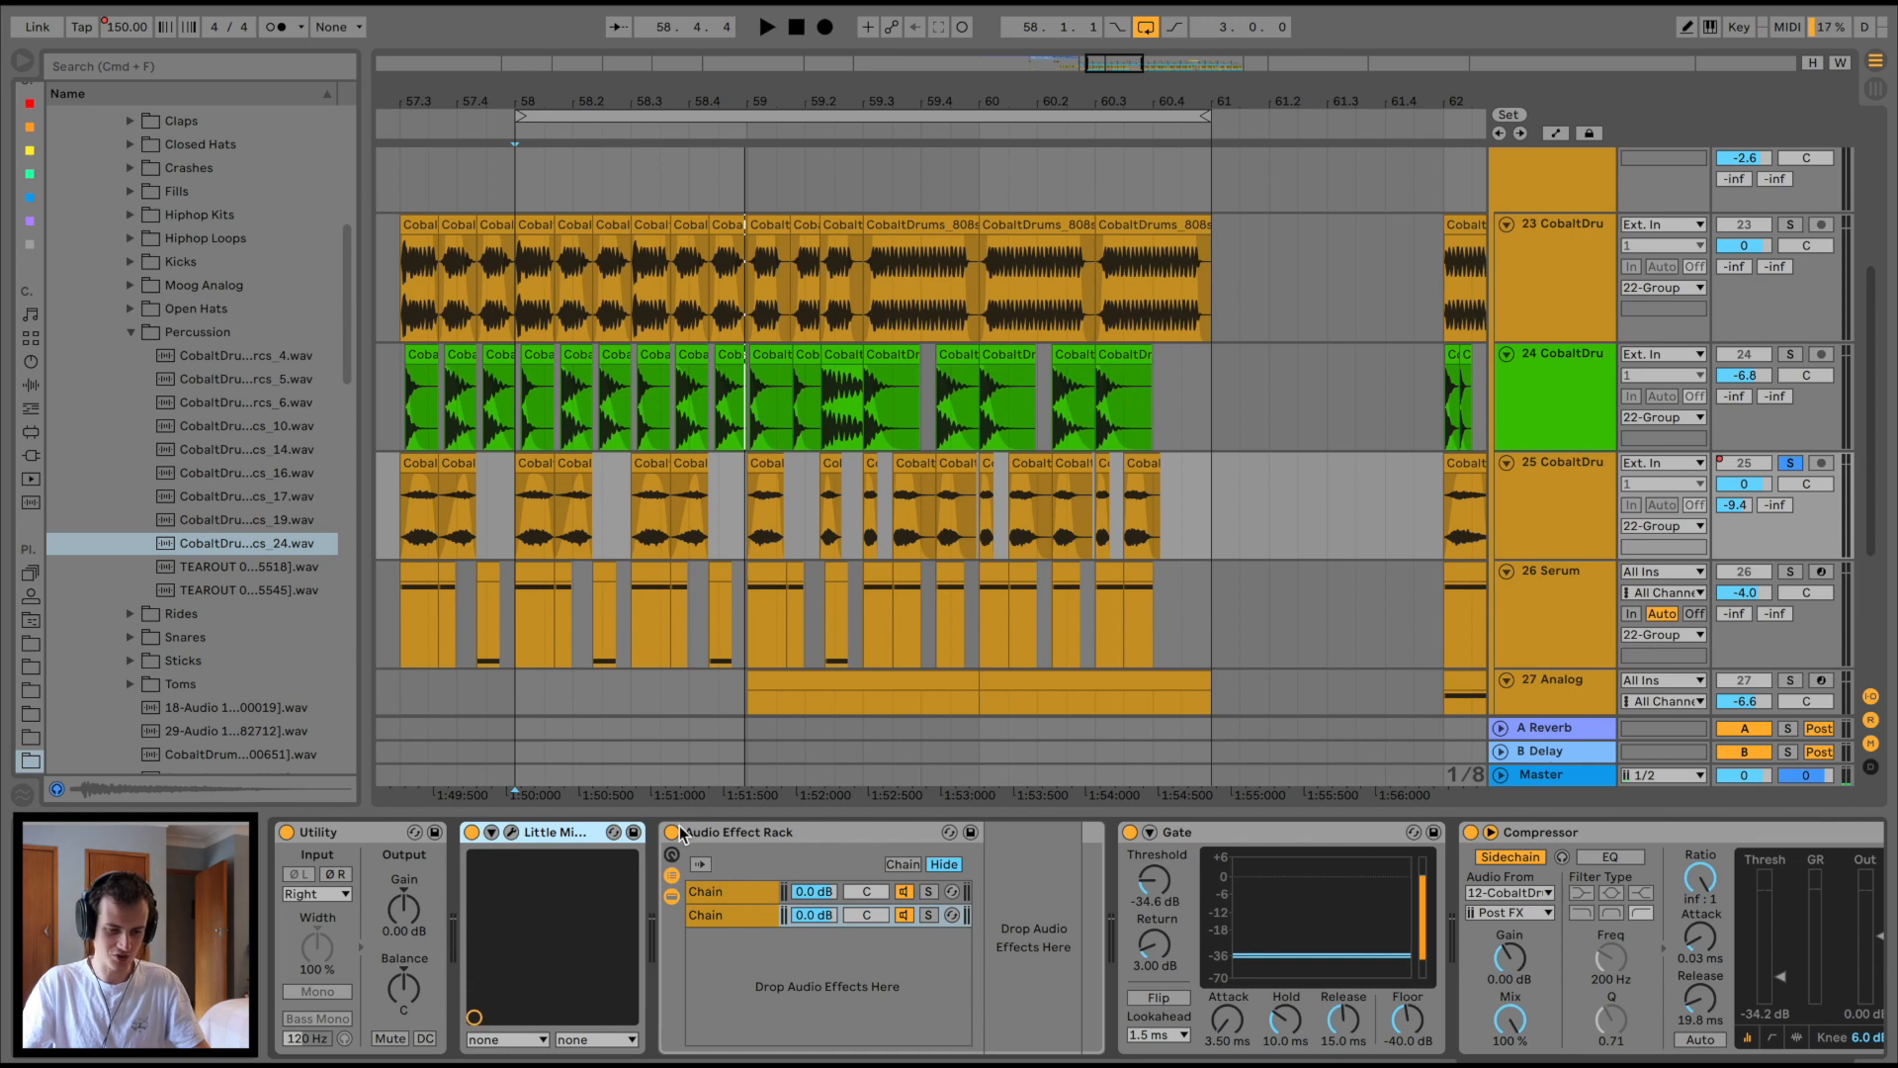
Step: Audition track 25's compressors, then open the Serum plugin window on track 26
{"action": "left_click", "coordinate": [768, 26]}
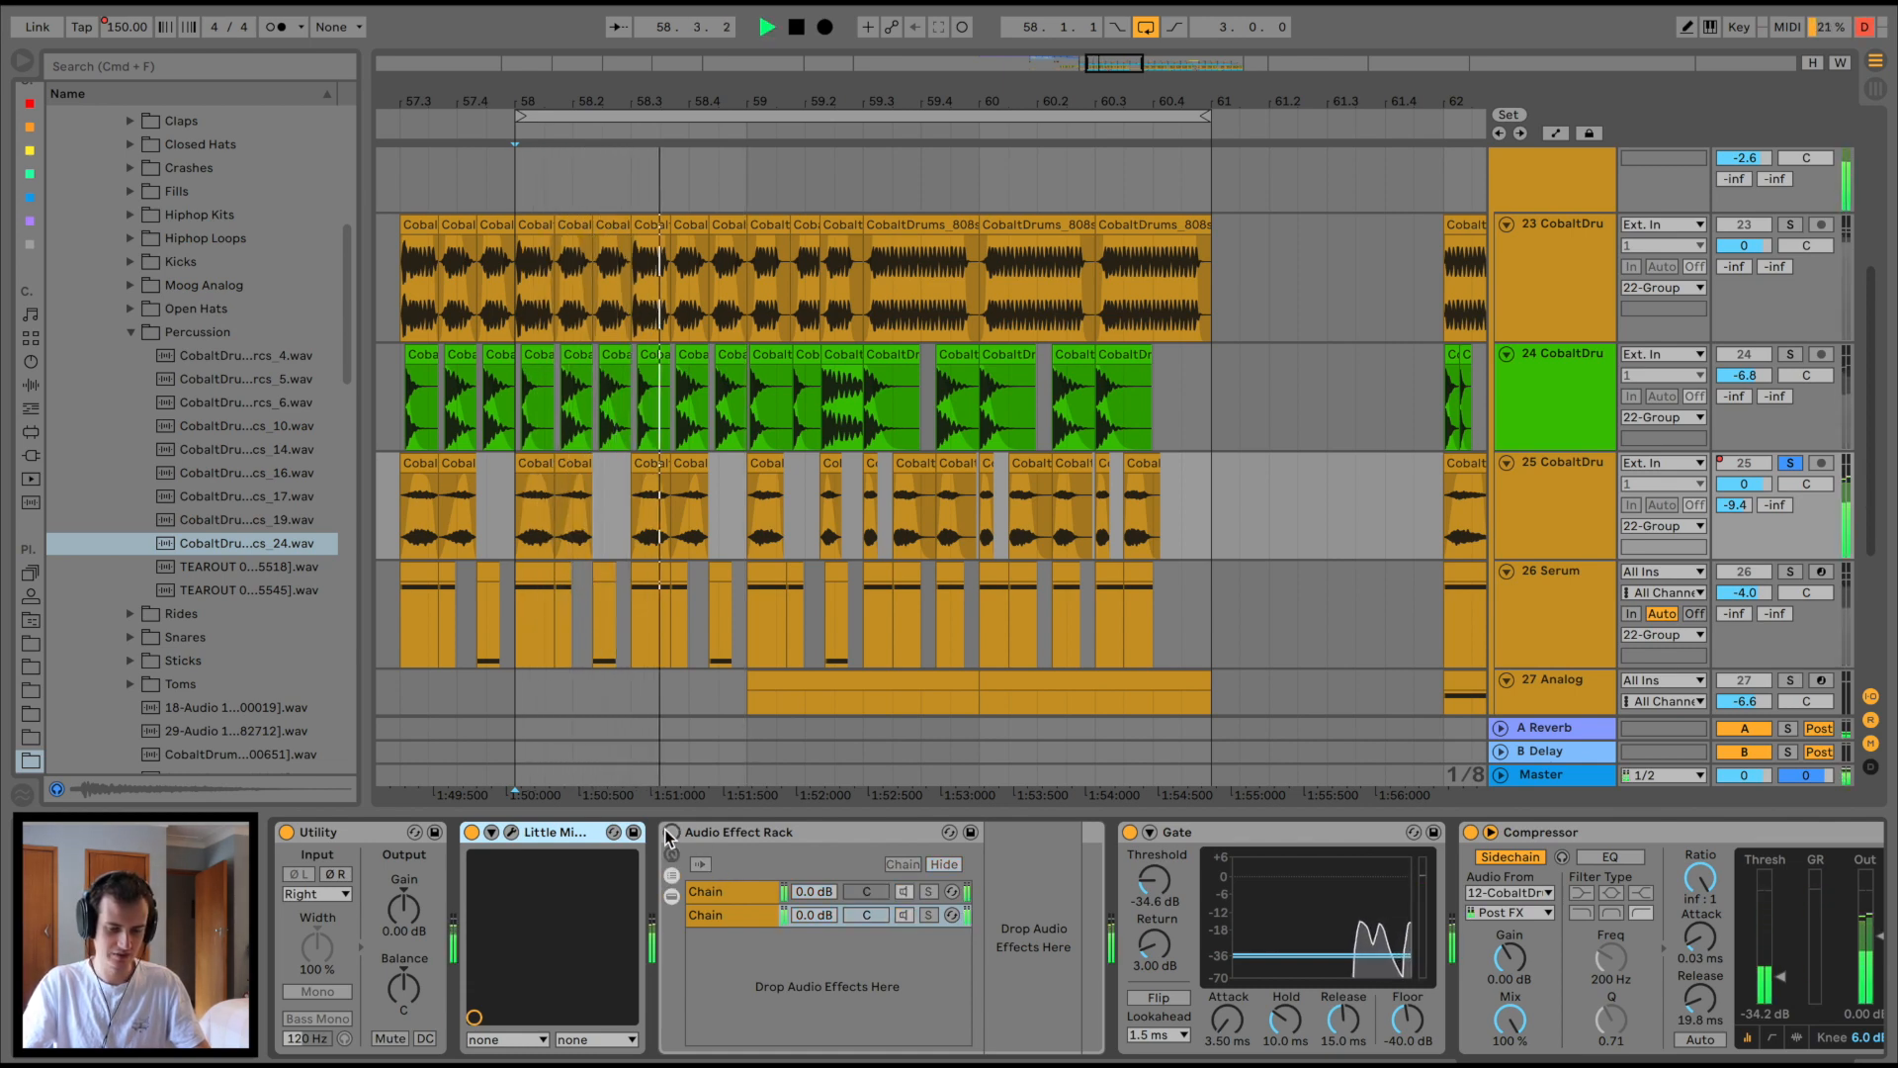
{"action": "left_click", "coordinate": [767, 26]}
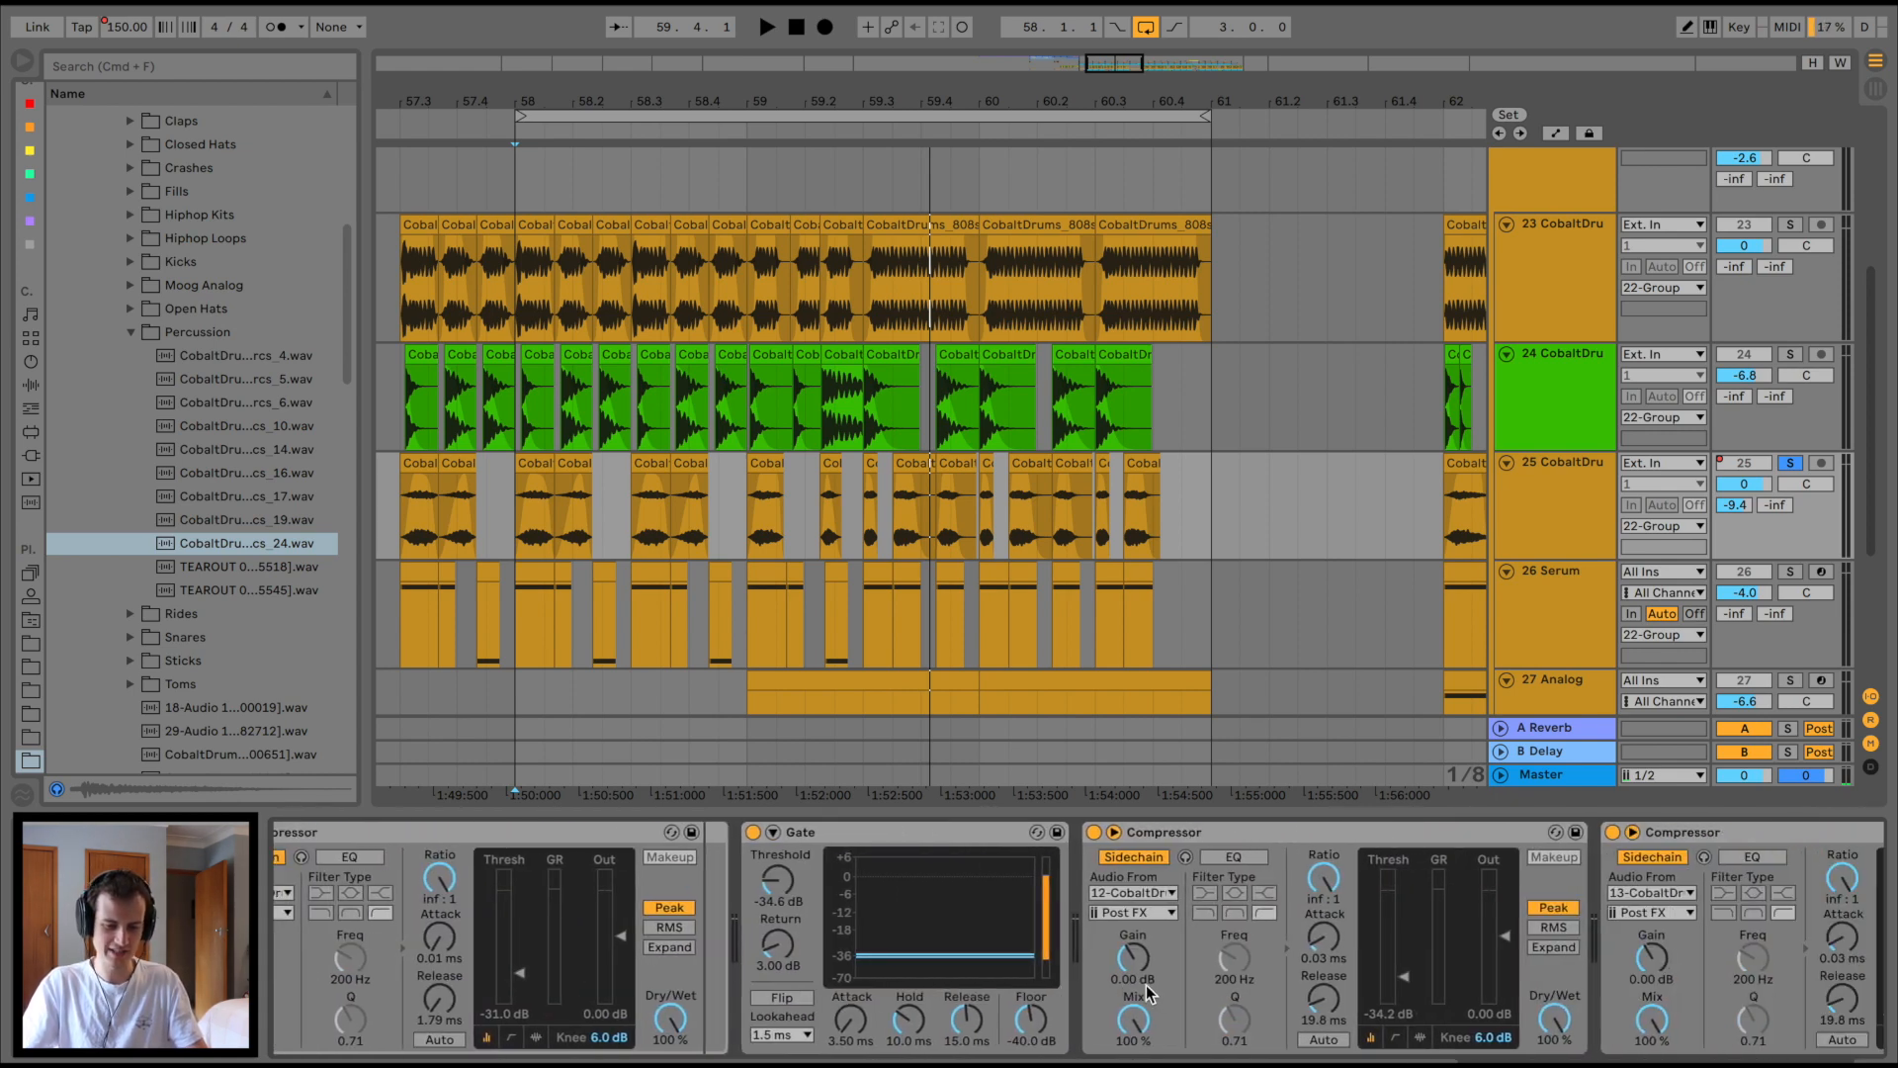
{"action": "left_click", "coordinate": [765, 26]}
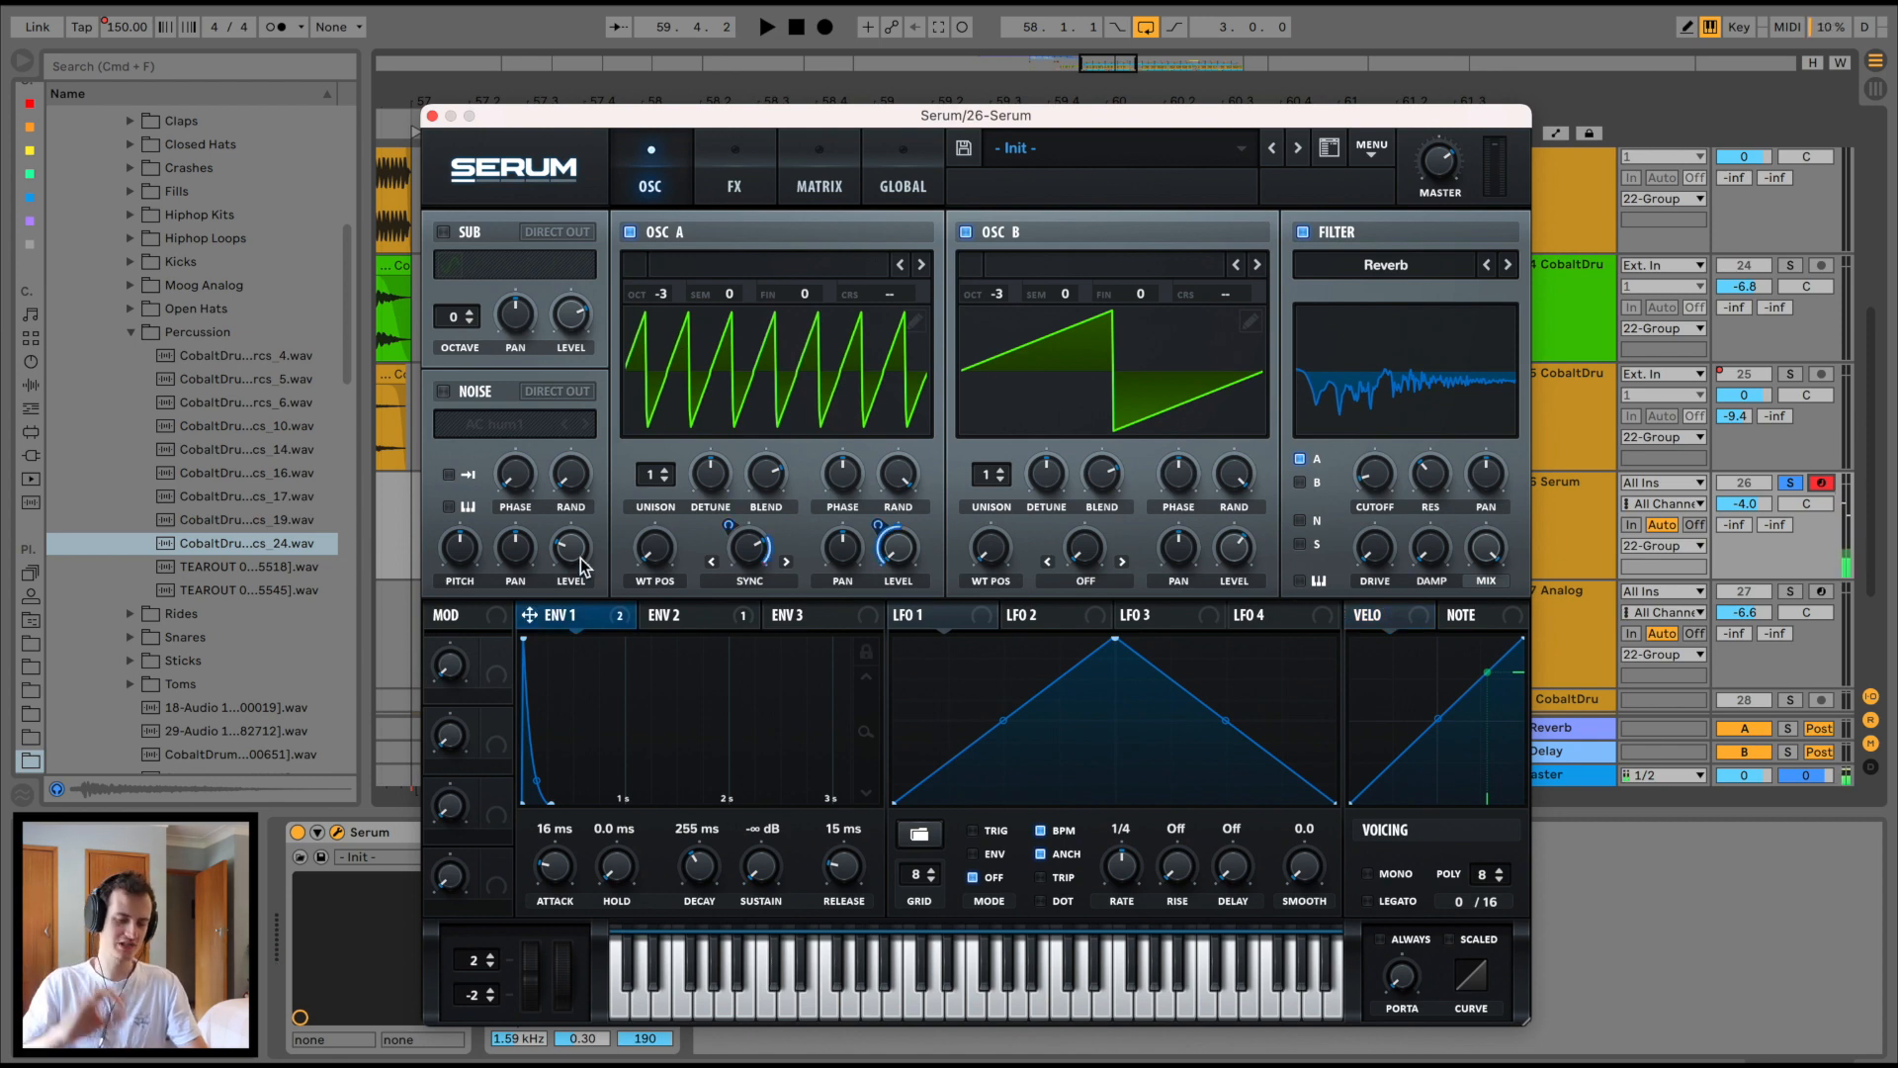
{"action": "mouse_move", "coordinate": [737, 522]}
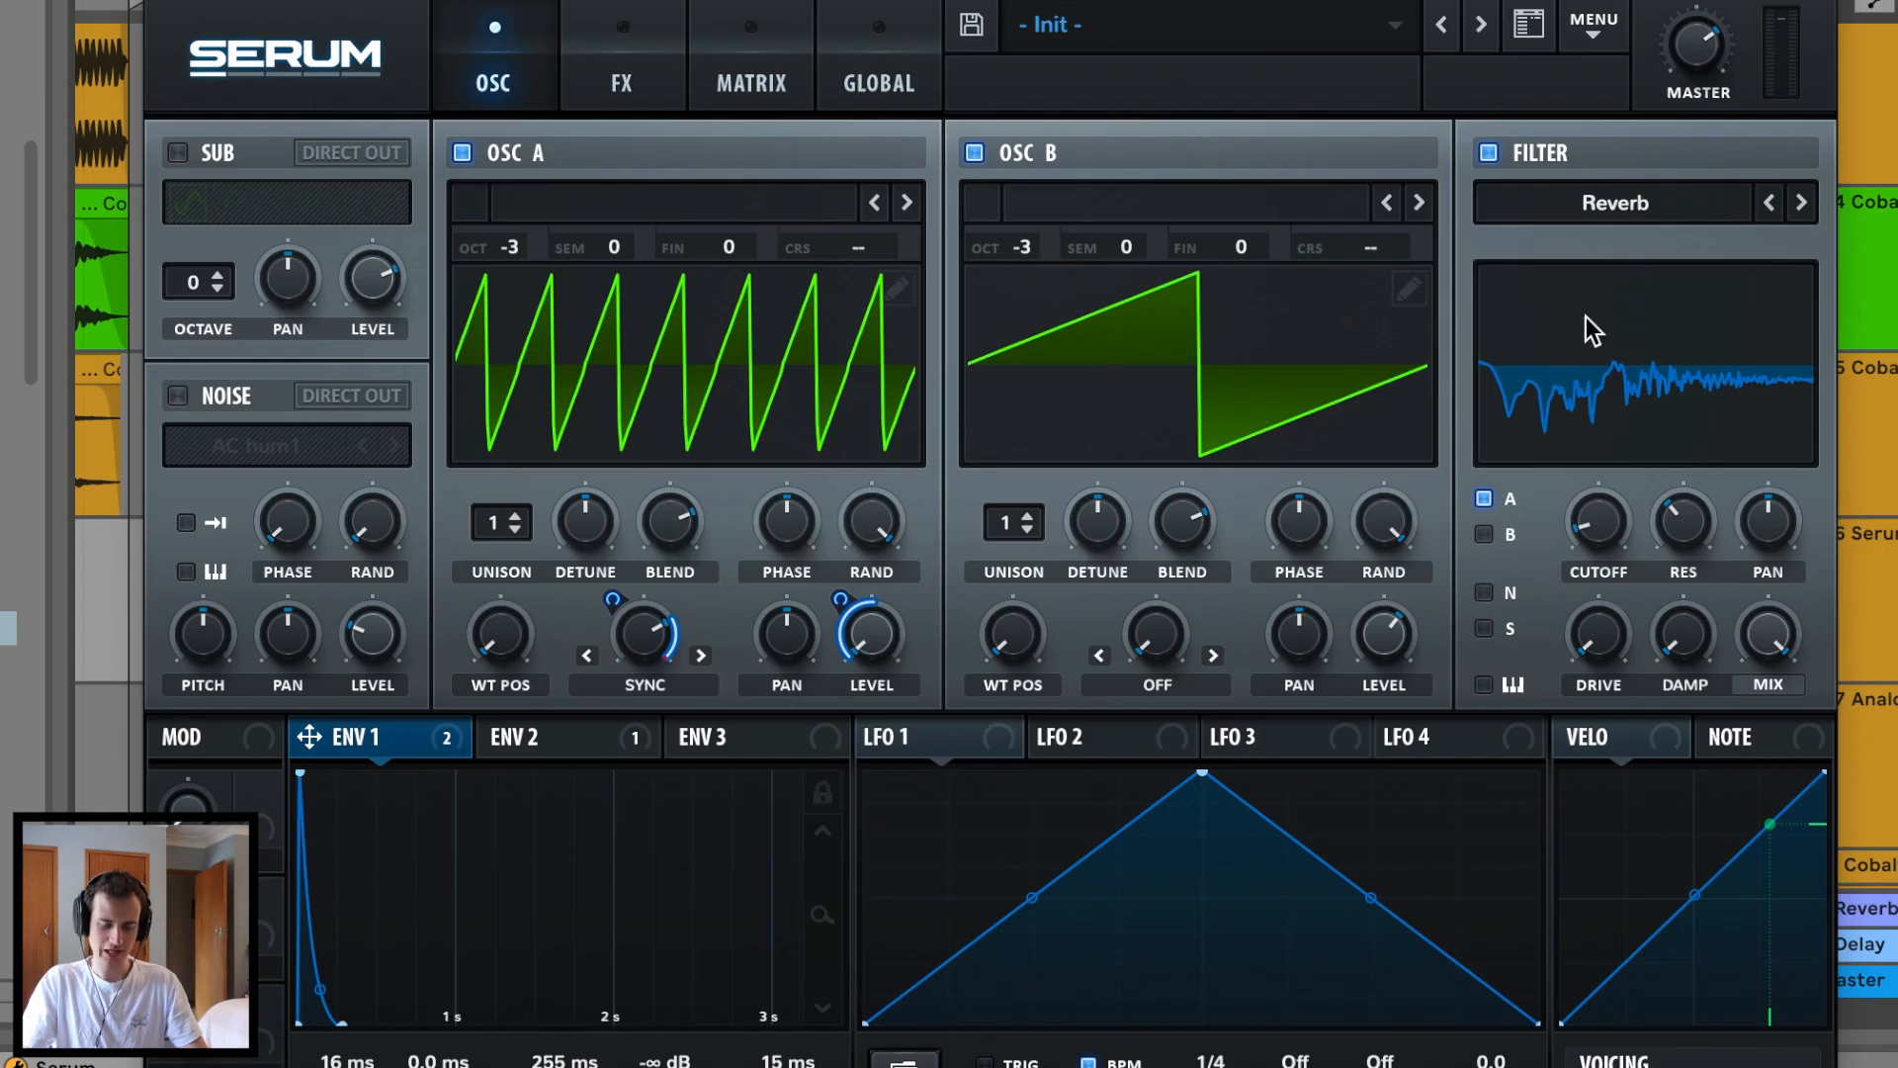
Step: View Serum's FX compressor, close the plugin and select track 27's Analog synth with EQ Eight
{"action": "left_click", "coordinate": [1487, 152]}
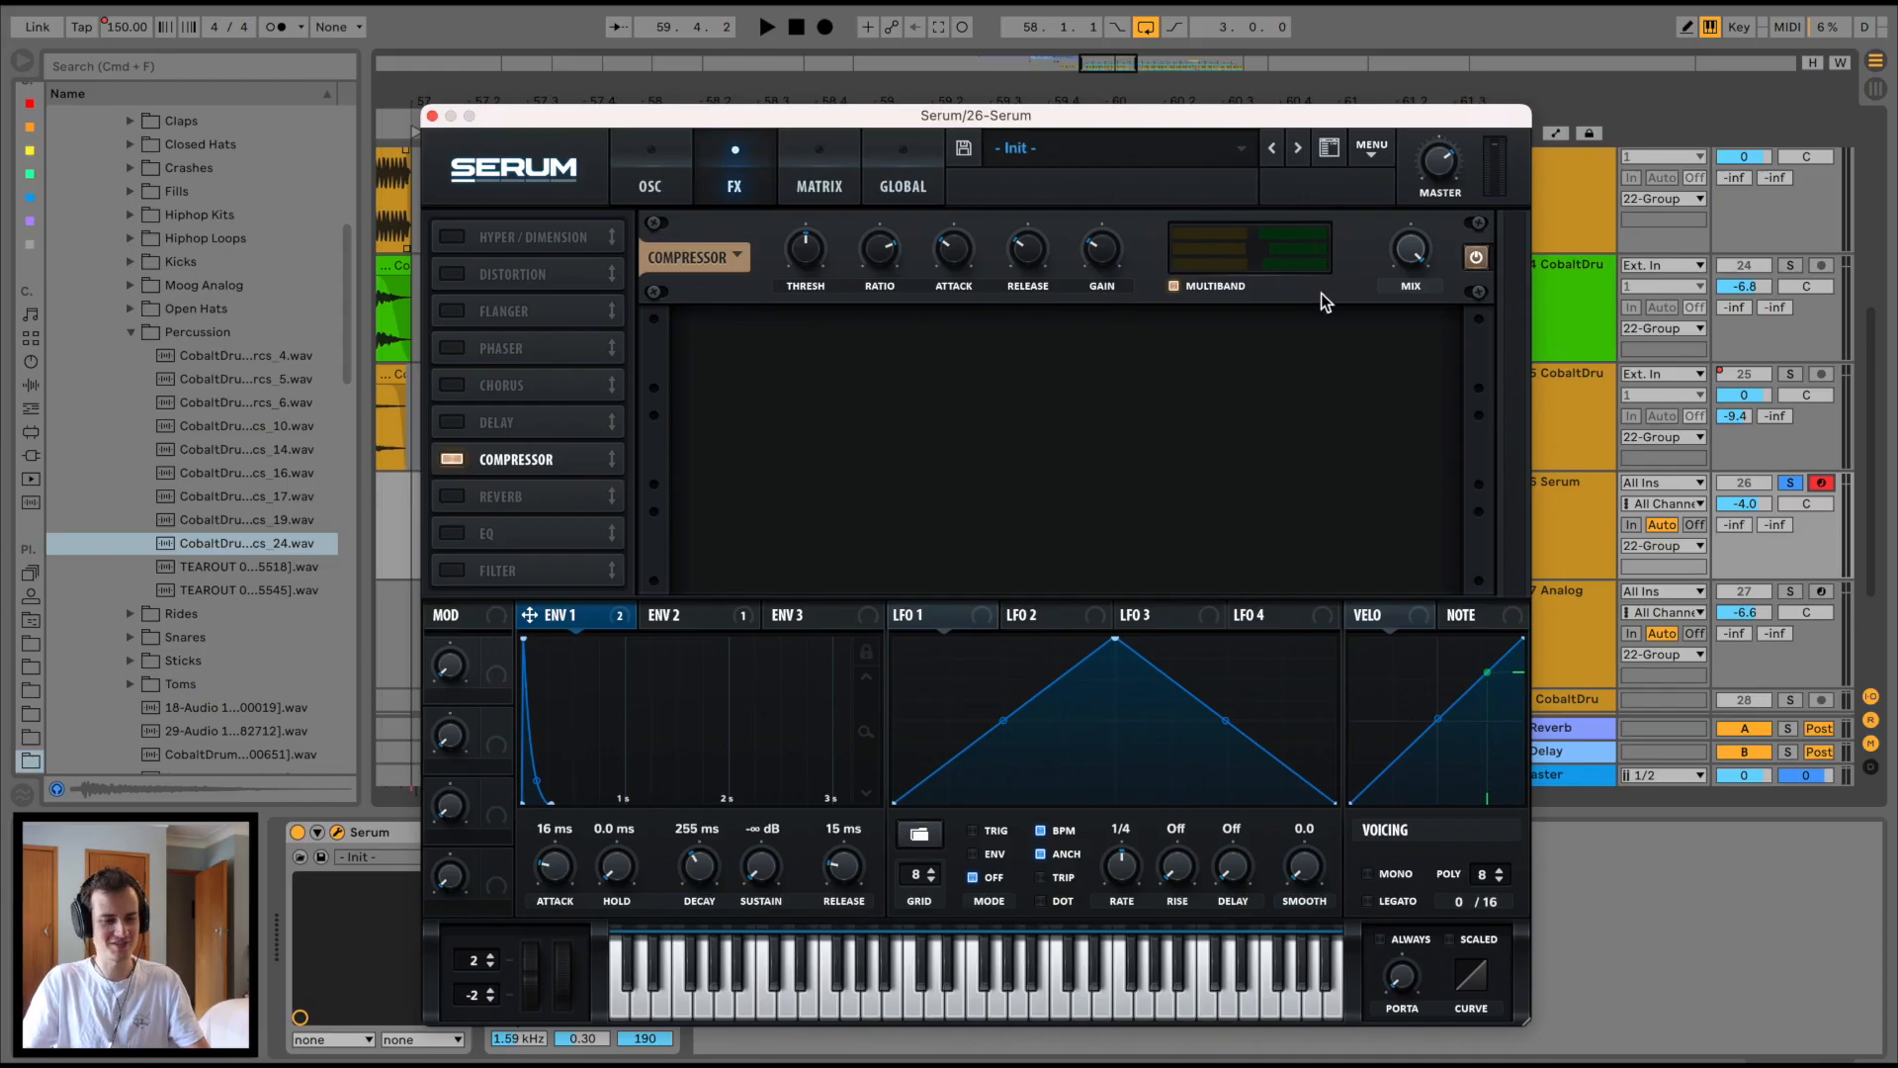
{"action": "left_click", "coordinate": [651, 170]}
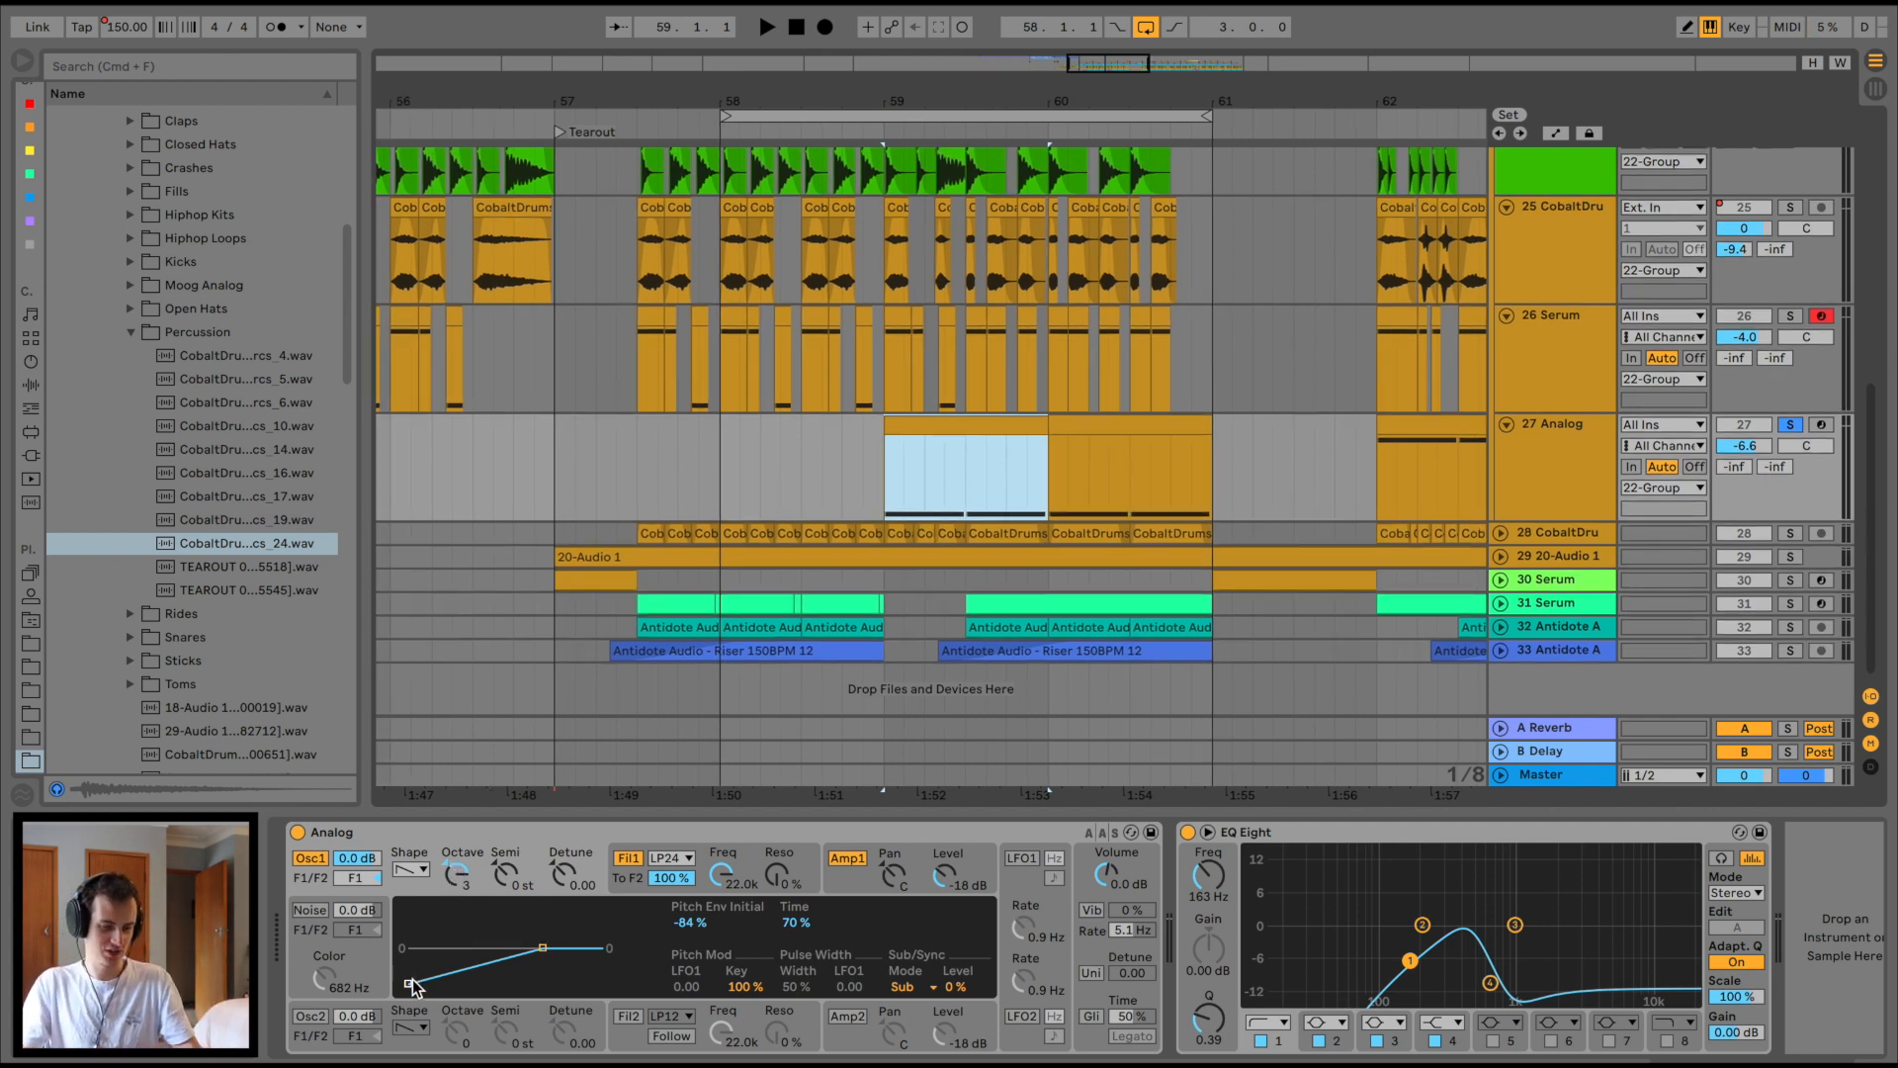
Step: Unfold and select track 28 CobaltDrums to show Erosion, EQ Eight, OTT and EQ Eight
{"action": "left_click", "coordinate": [765, 25]}
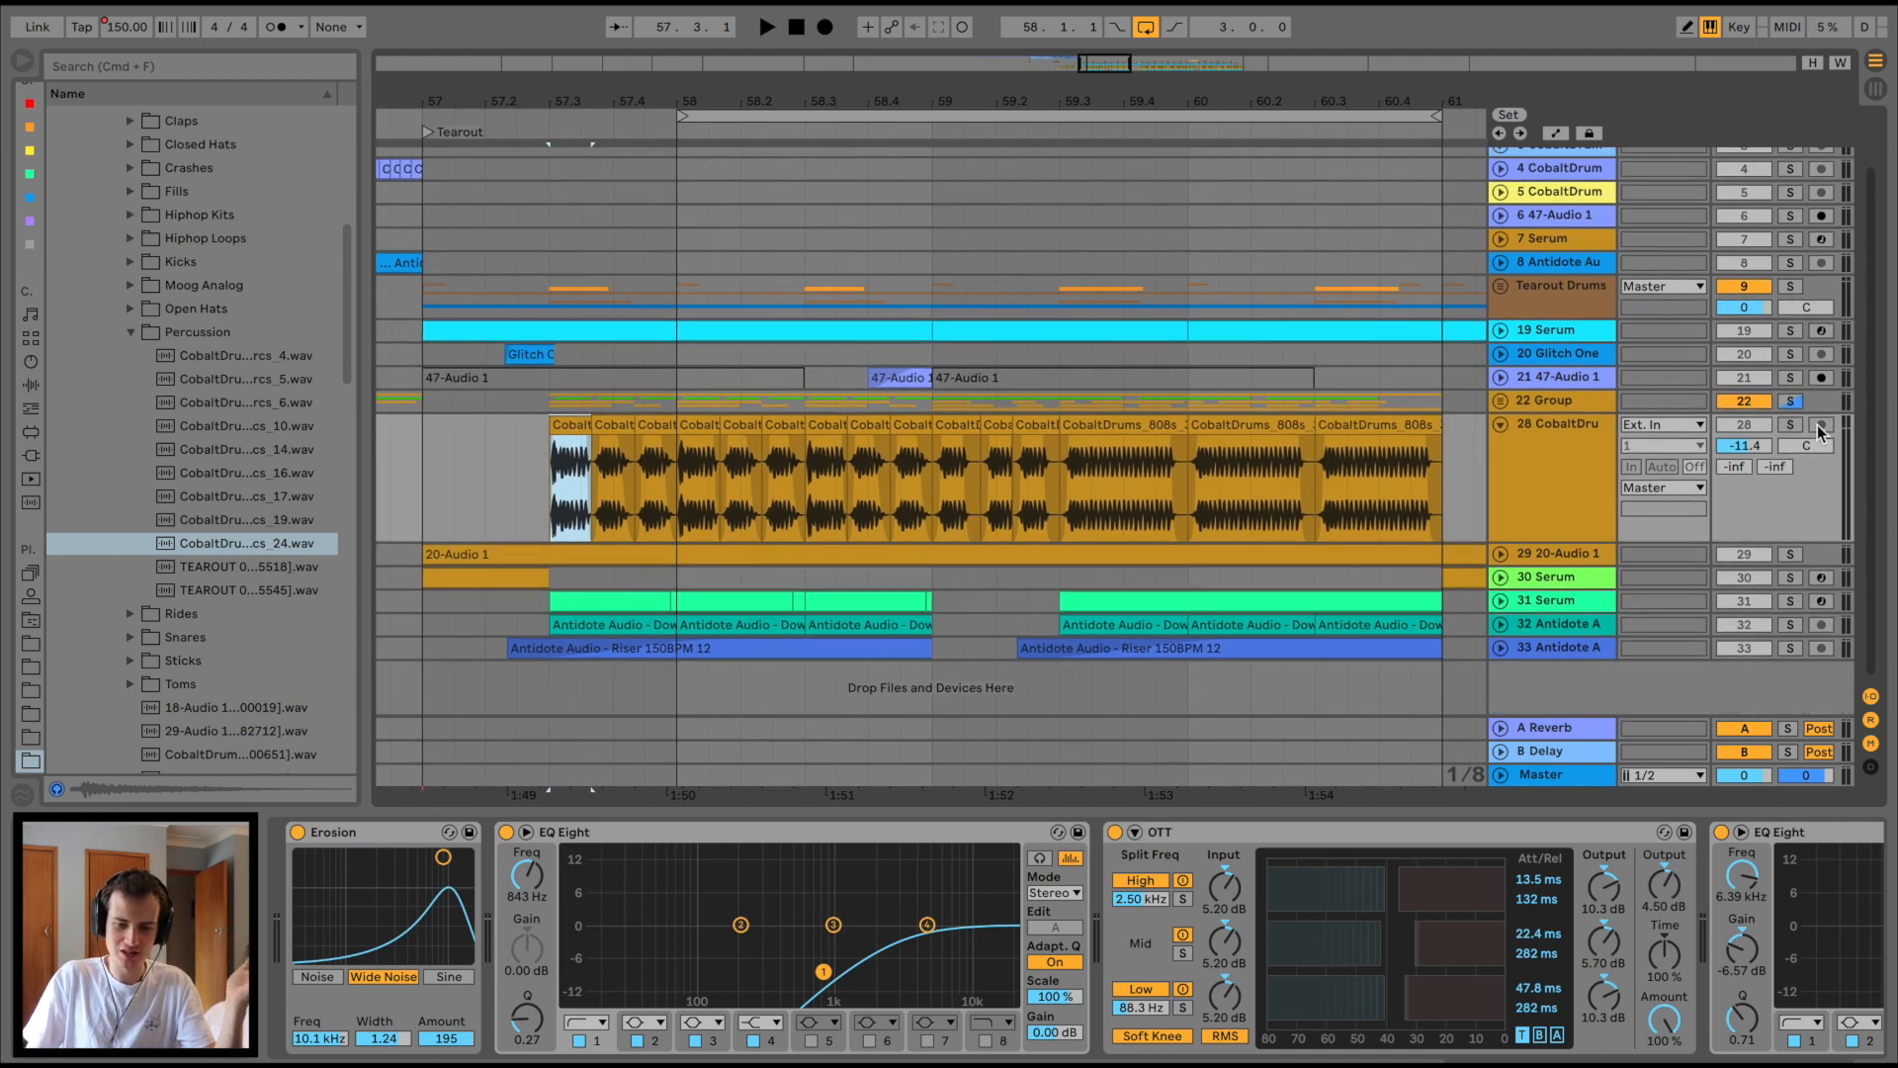
Step: Unfold and select track 29 20-Audio 1 to show its Flicker Device and band-pass EQ Eight
{"action": "left_click", "coordinate": [765, 25]}
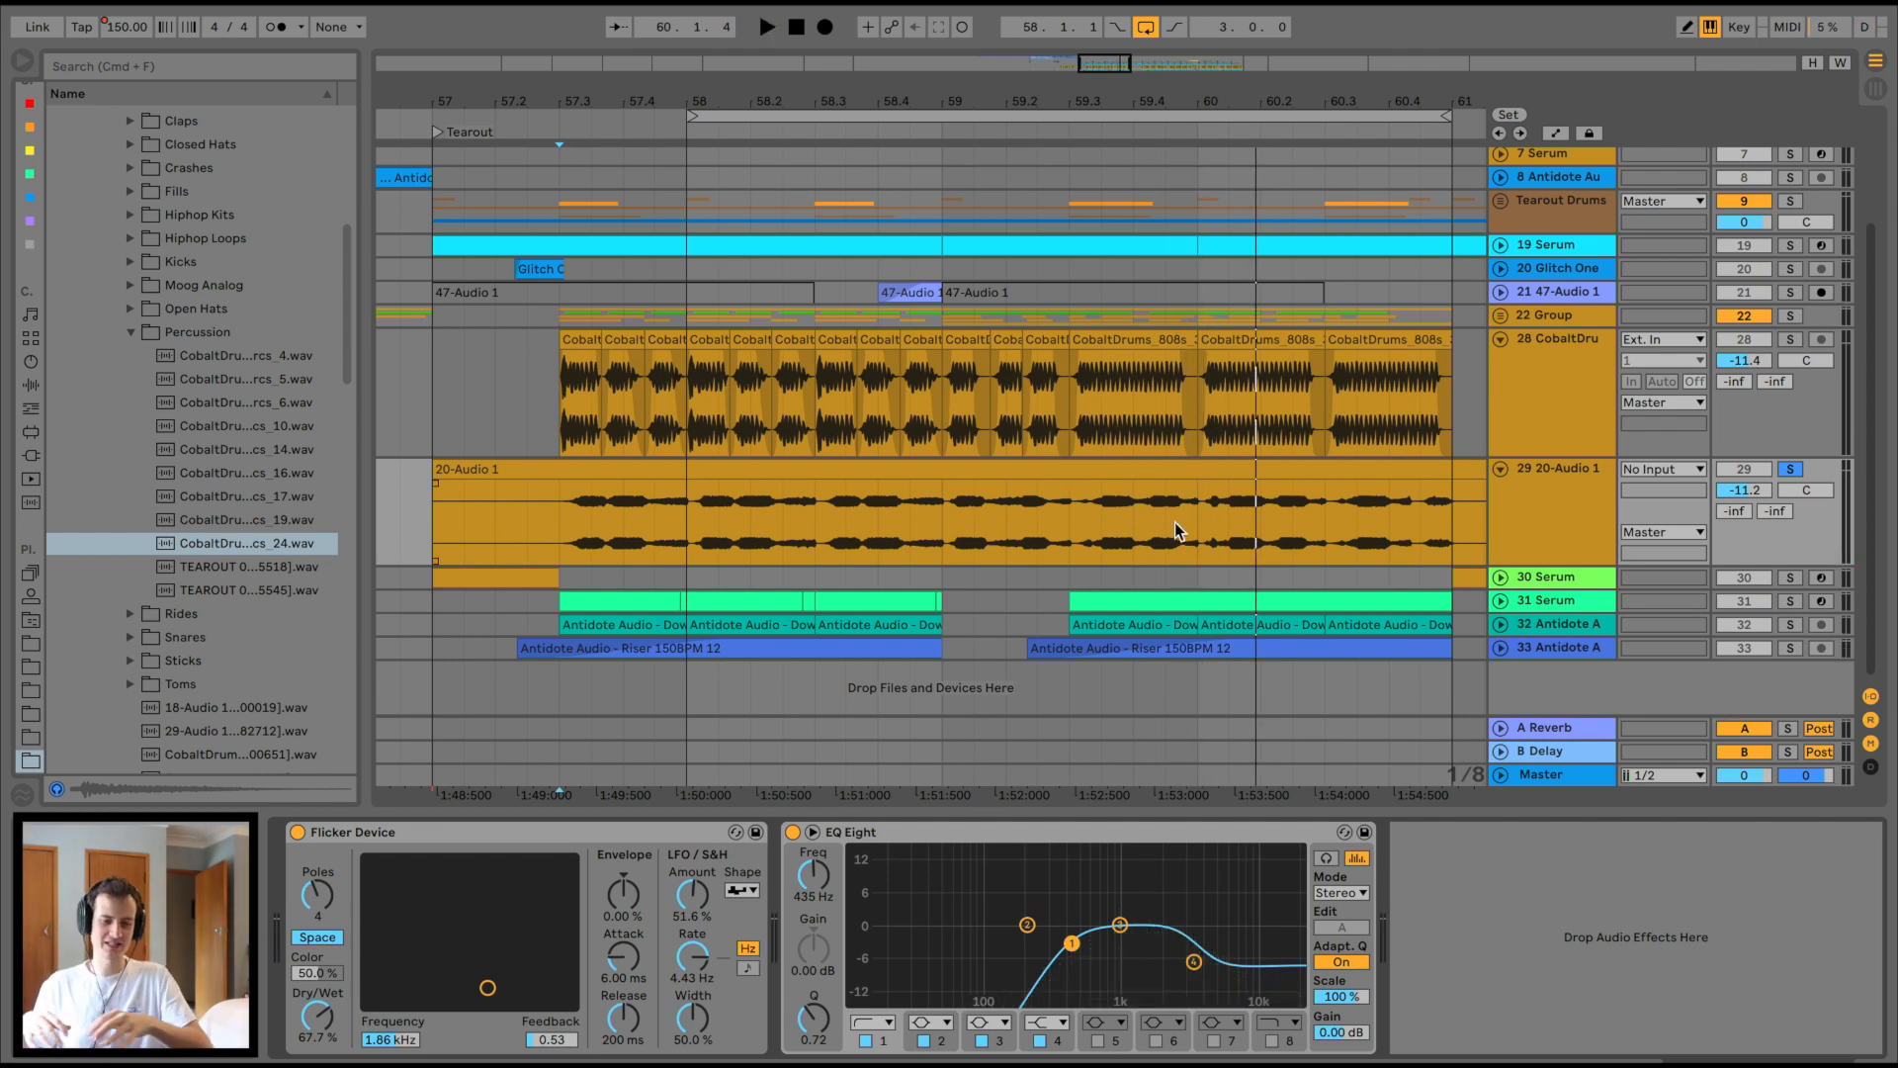
{"action": "mouse_move", "coordinate": [461, 785]}
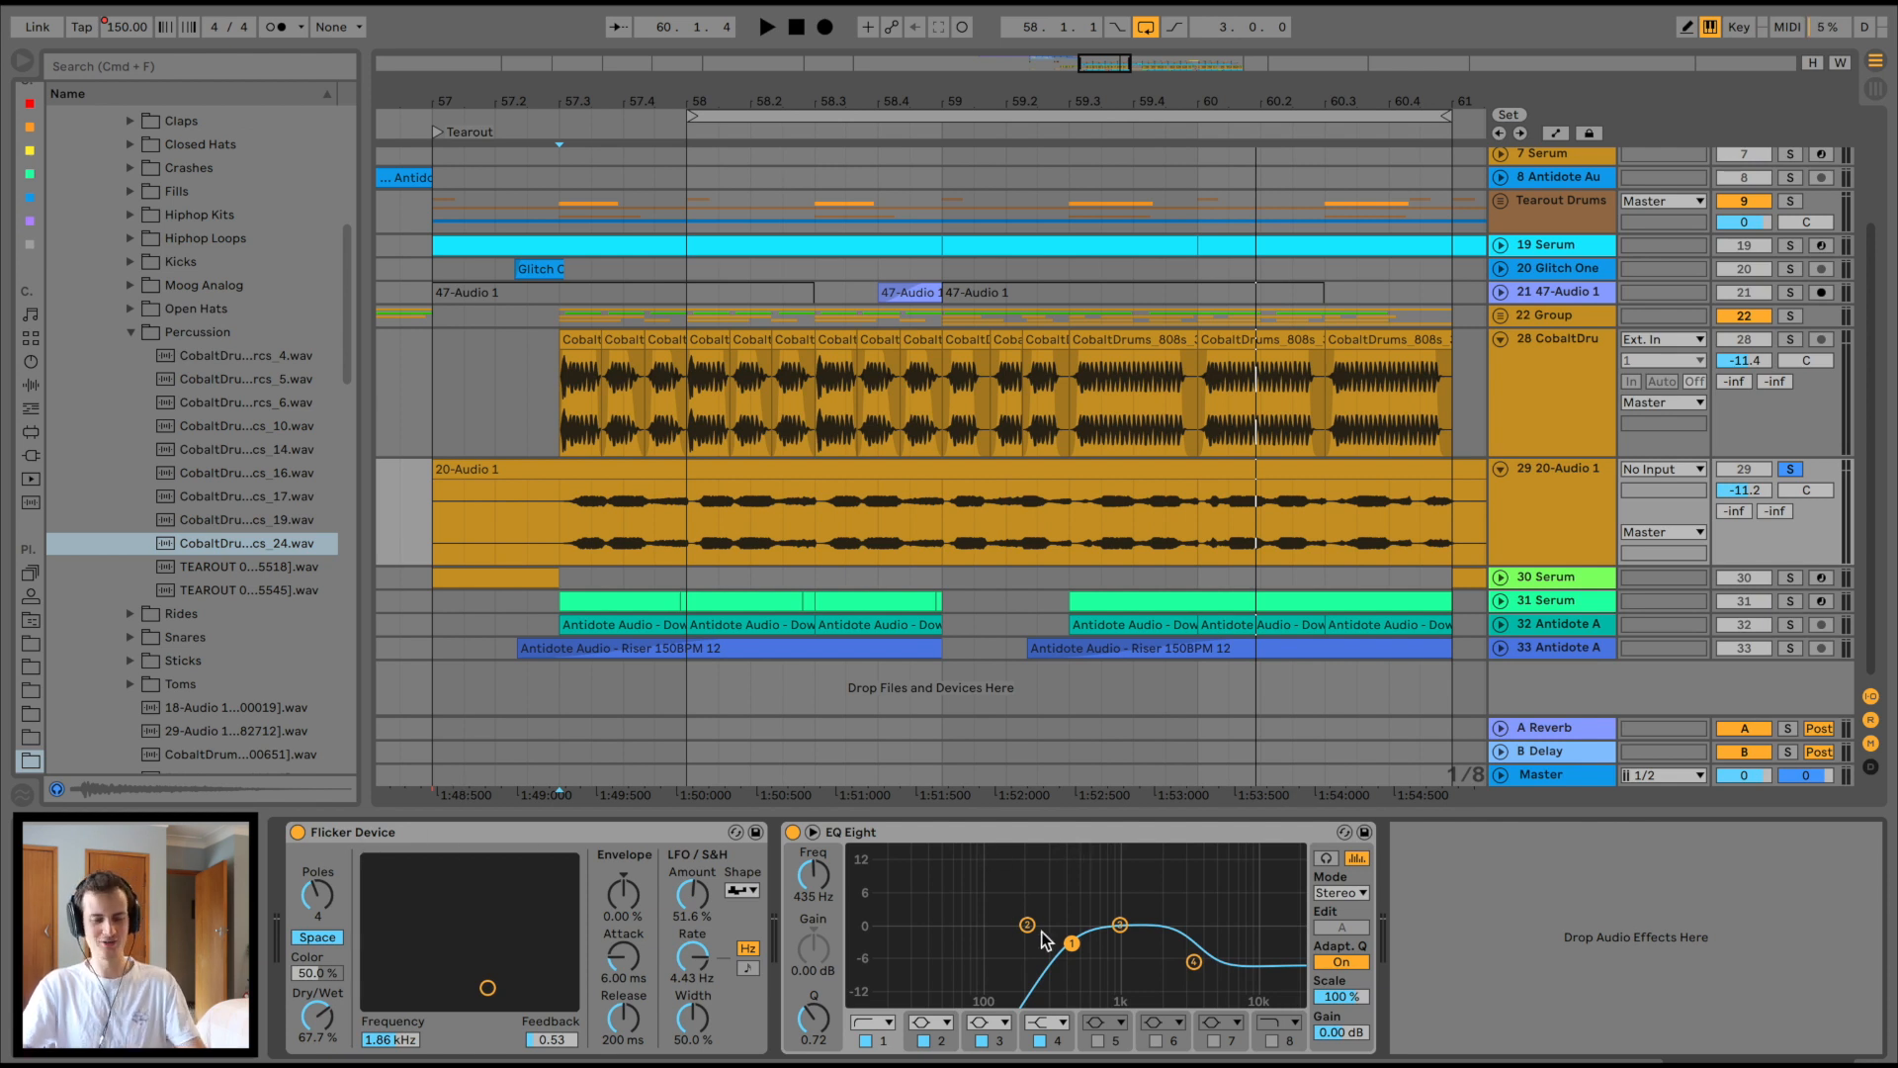
{"action": "mouse_move", "coordinate": [580, 325]}
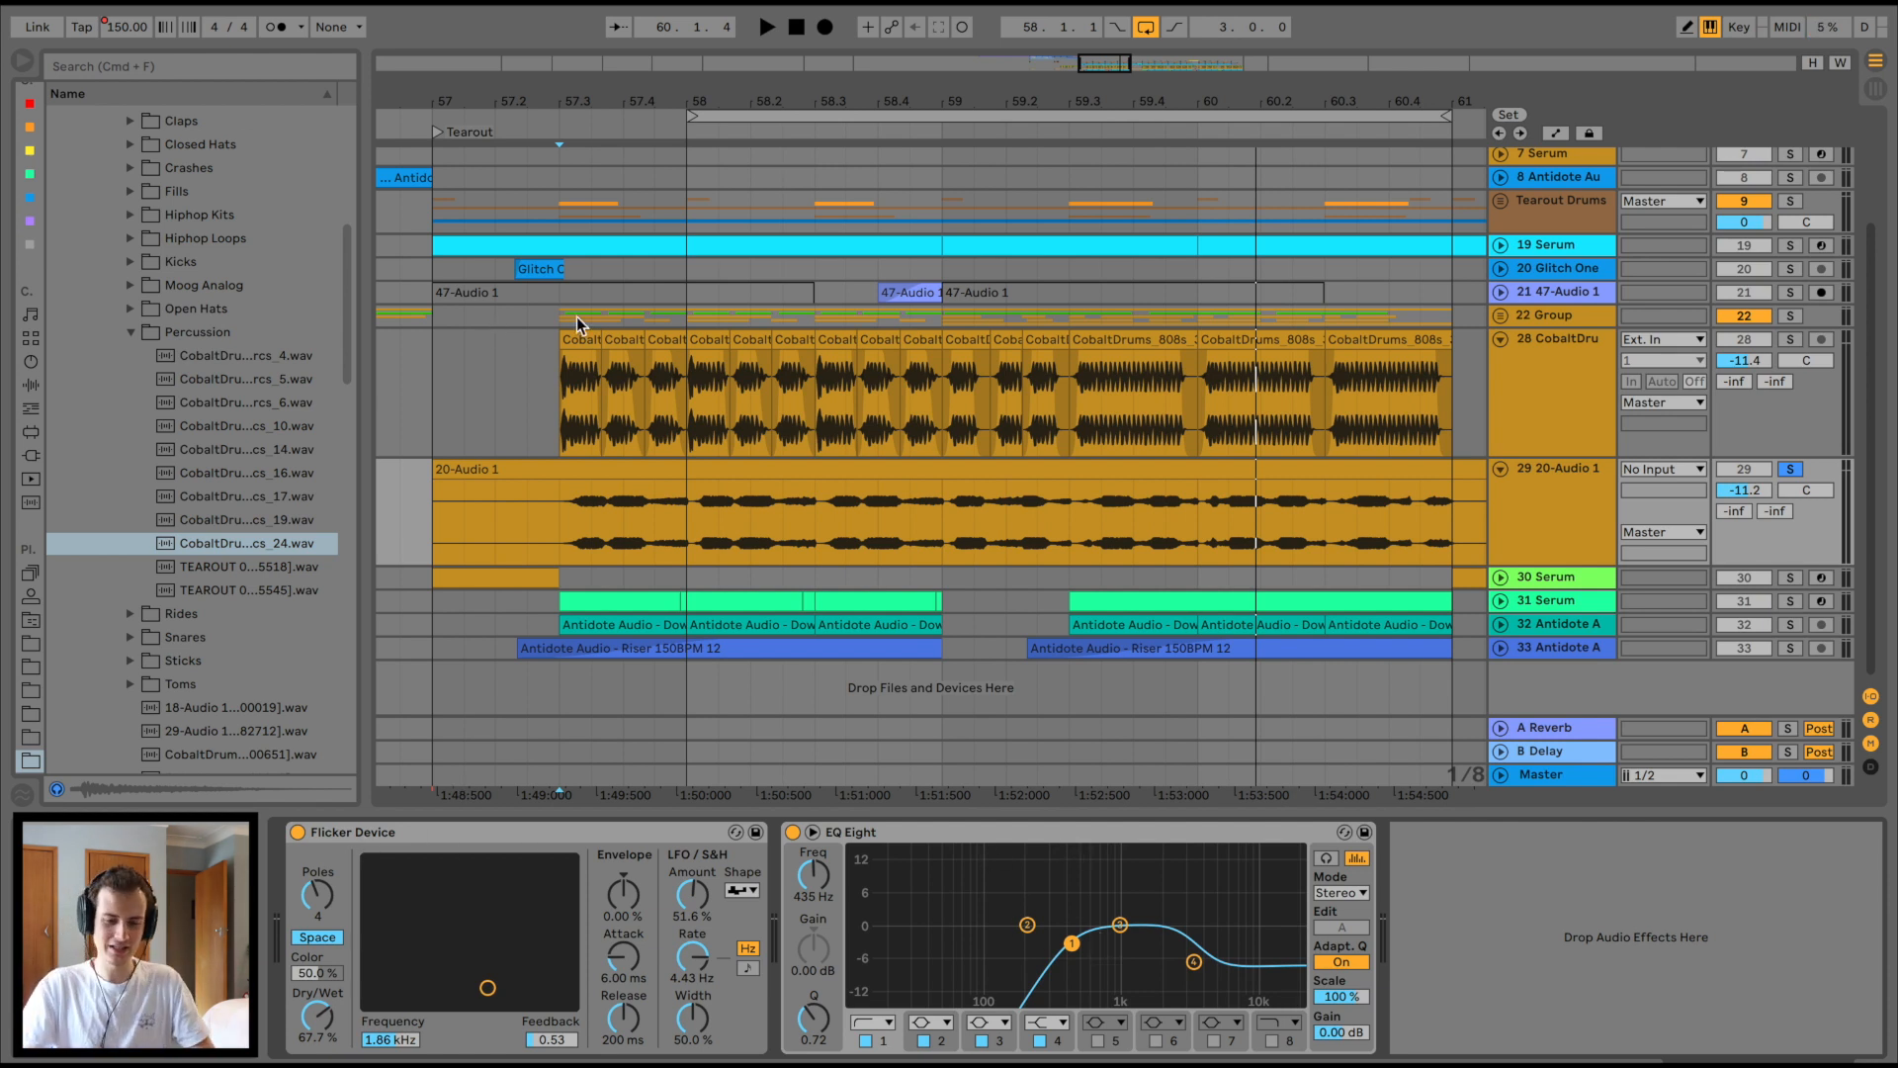
Step: Bring up the Serum plugin window for track 31 via its wrench icon
{"action": "left_click", "coordinate": [1555, 601]}
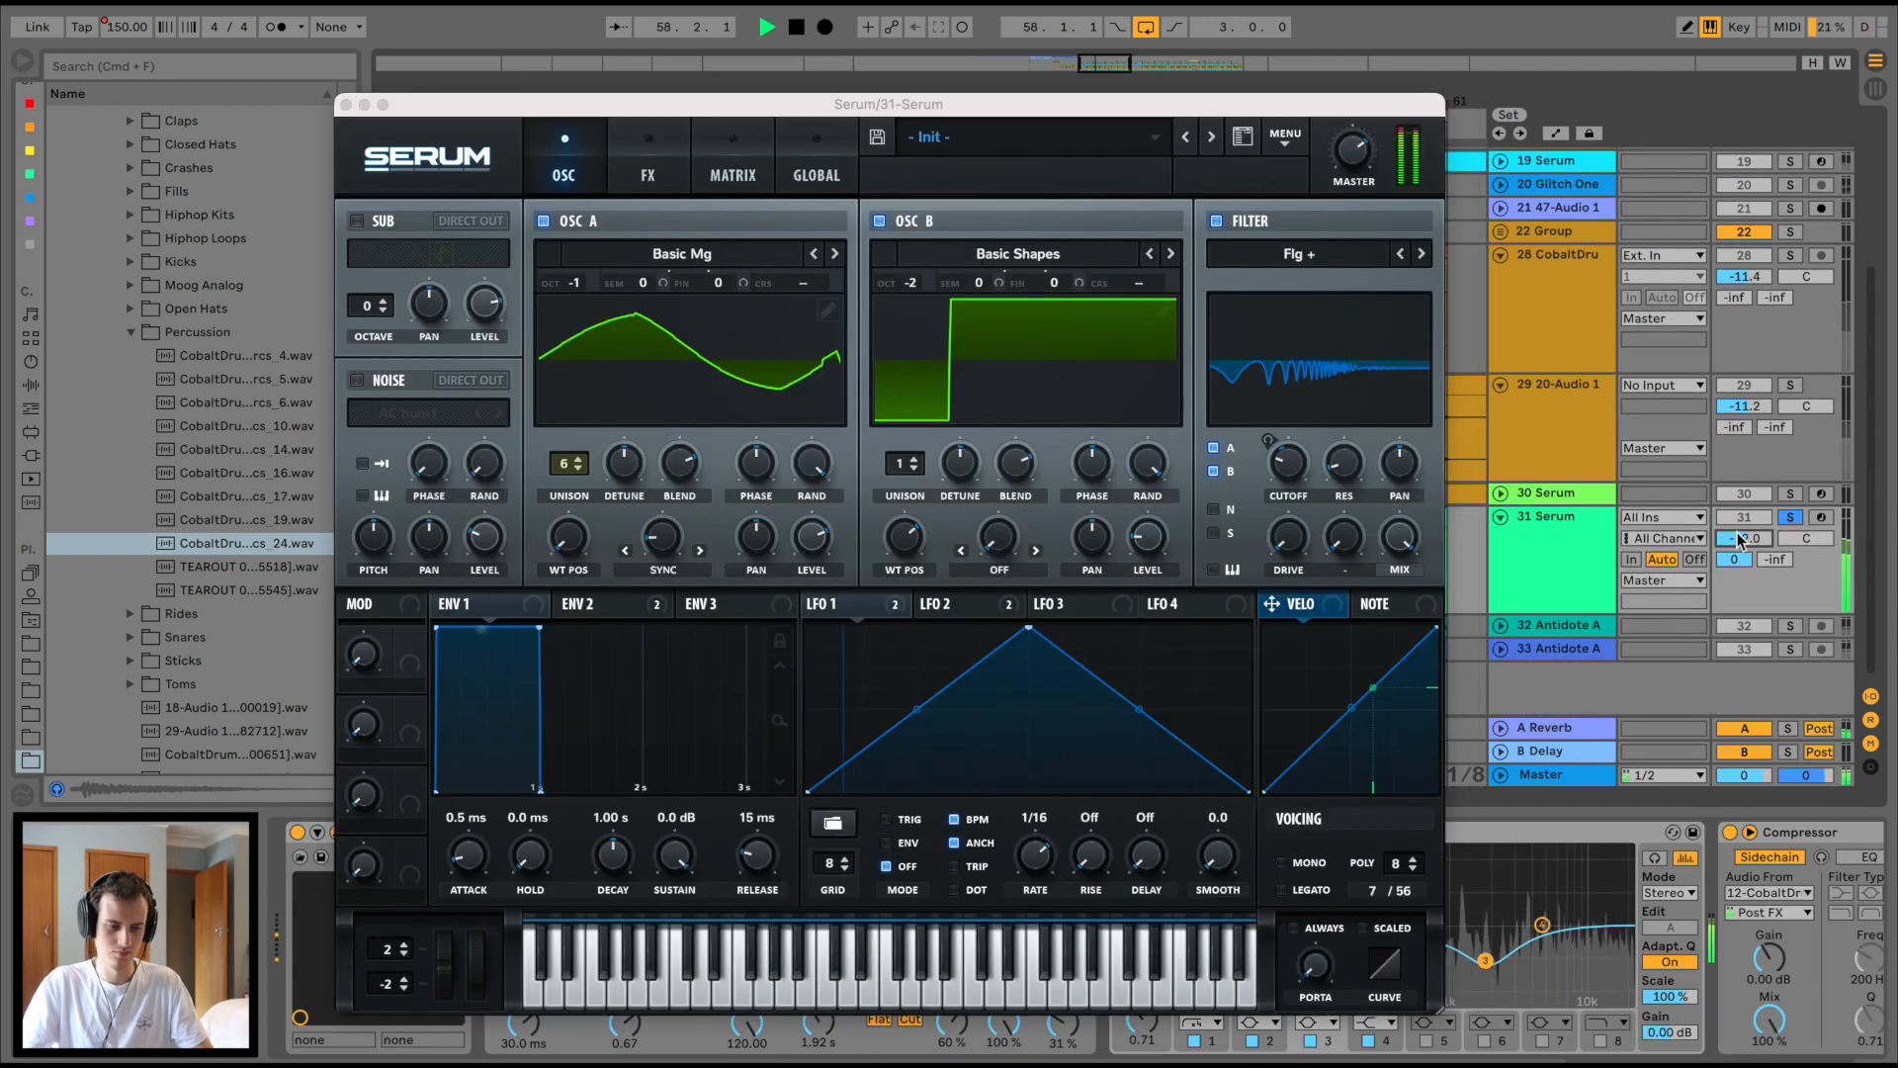
Step: Close Serum, review track 31's Ballad Reverb and EQ Eight, then play the drop from Tearout
{"action": "left_click", "coordinate": [647, 158]}
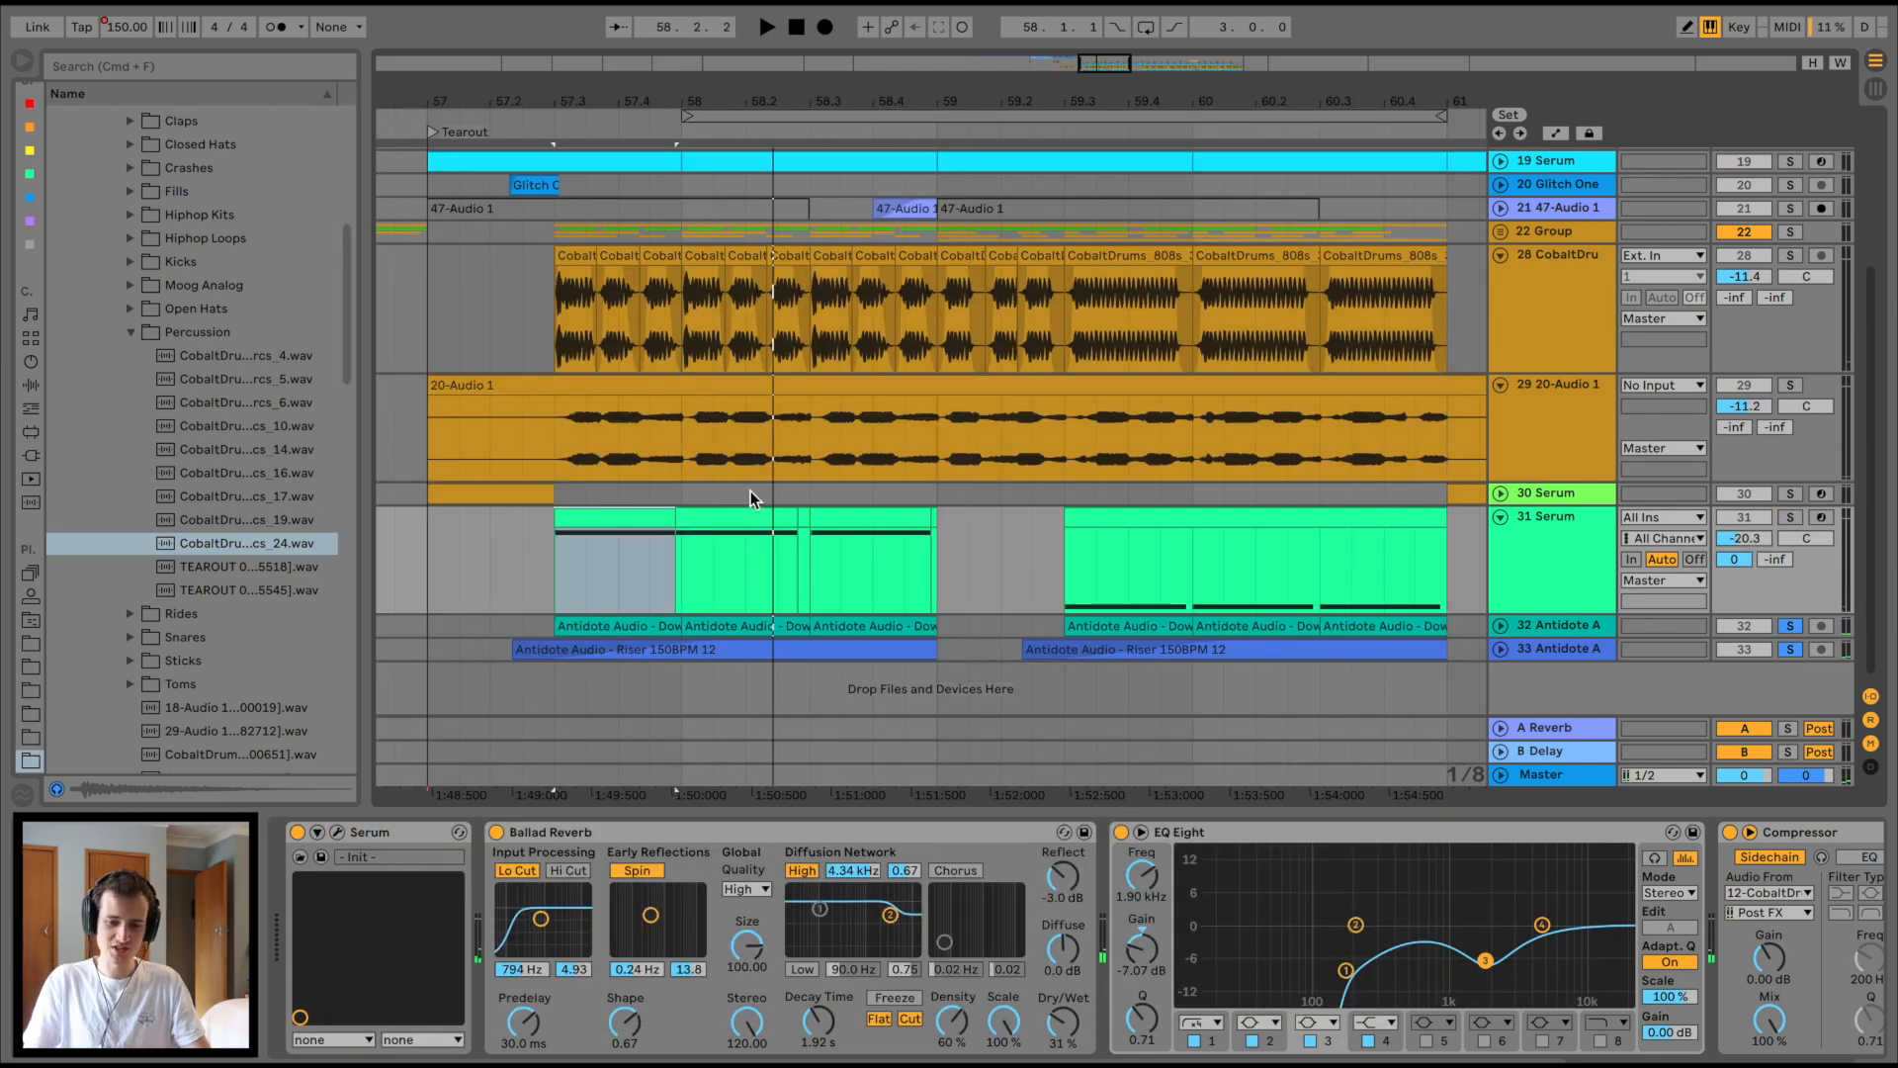
{"action": "left_click", "coordinate": [765, 26]}
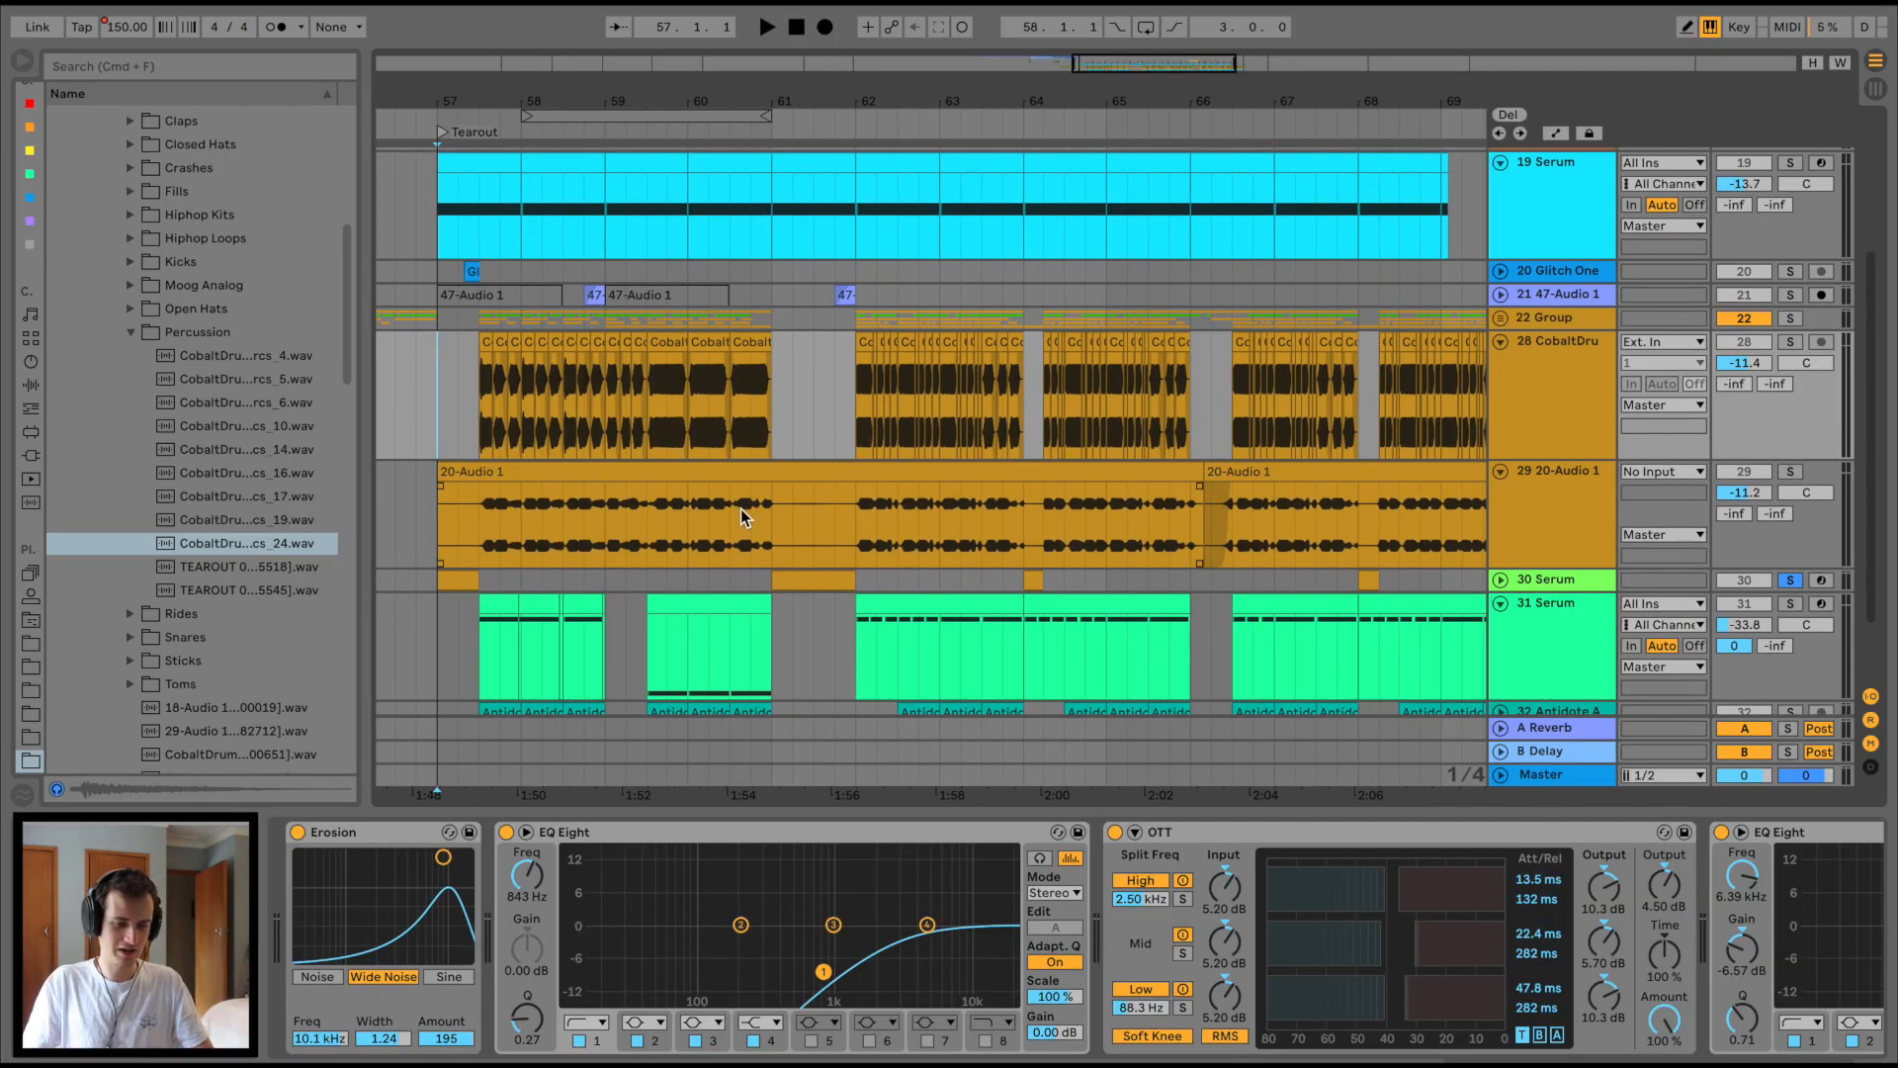
{"action": "left_click", "coordinate": [766, 26]}
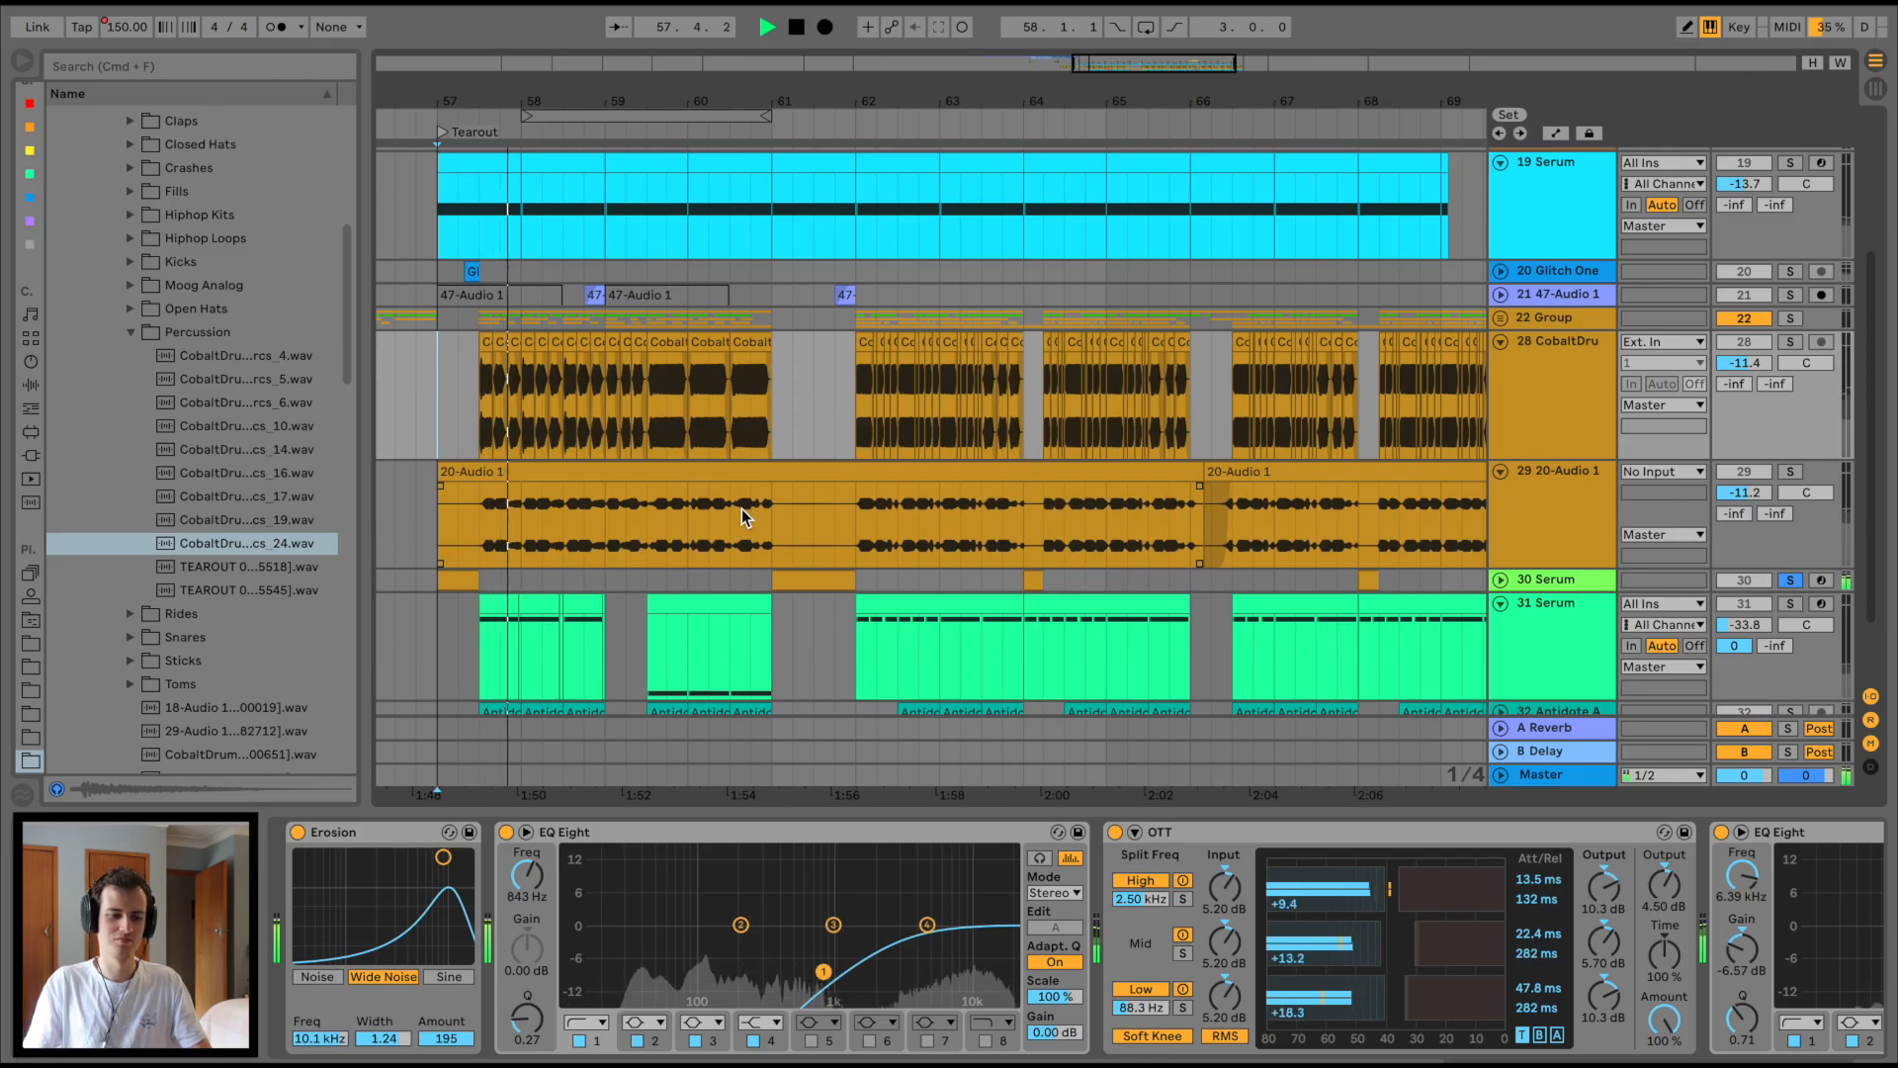